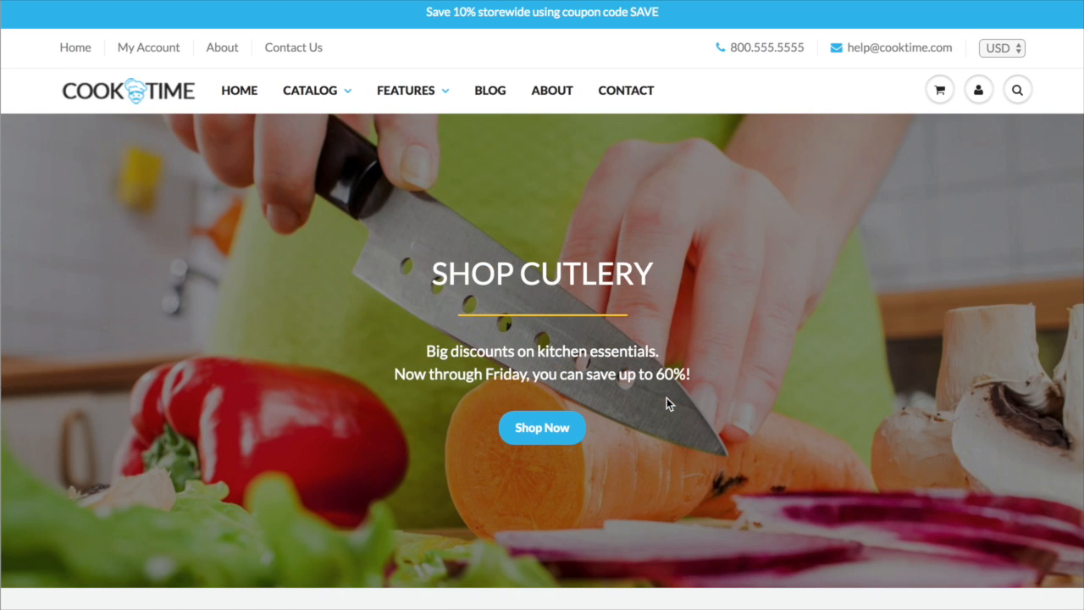
mouse_move(323, 129)
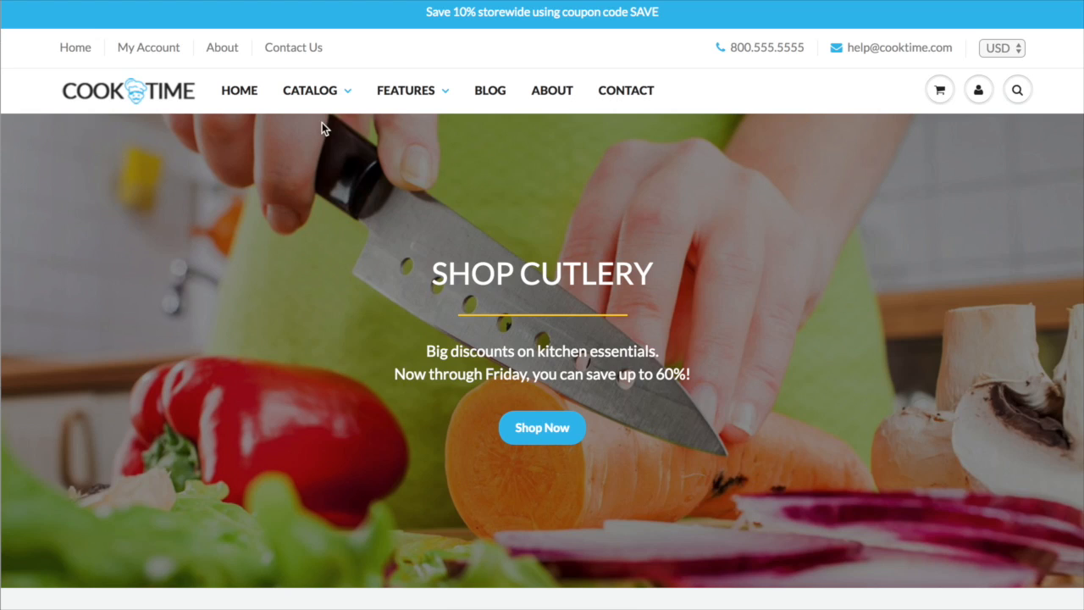
- Launch Customize on the current ShowTime 5.0.6 theme to enter the theme editor
click(309, 90)
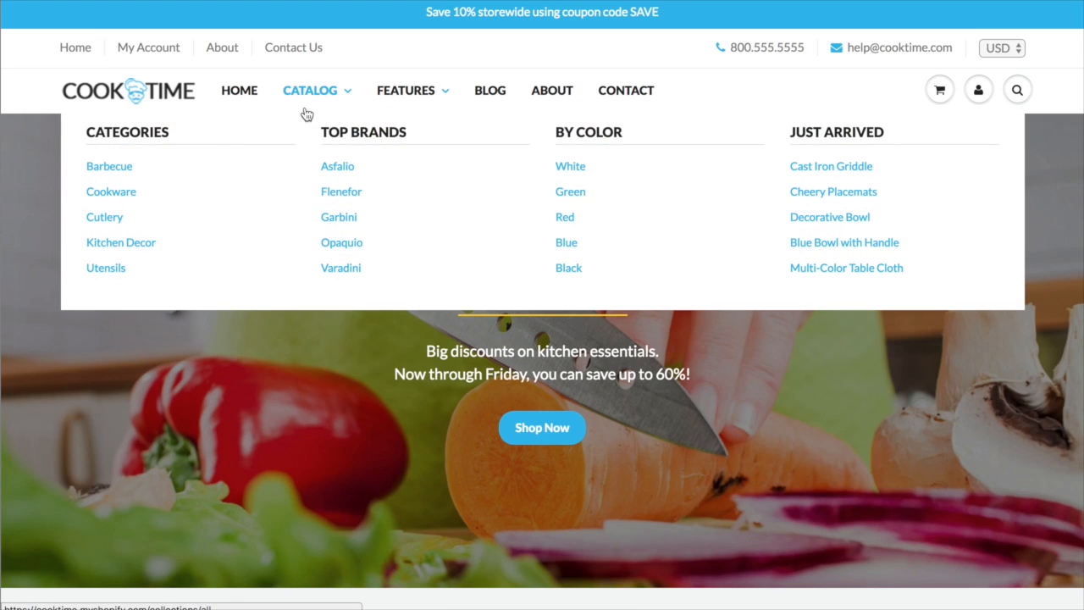
mouse_move(838, 144)
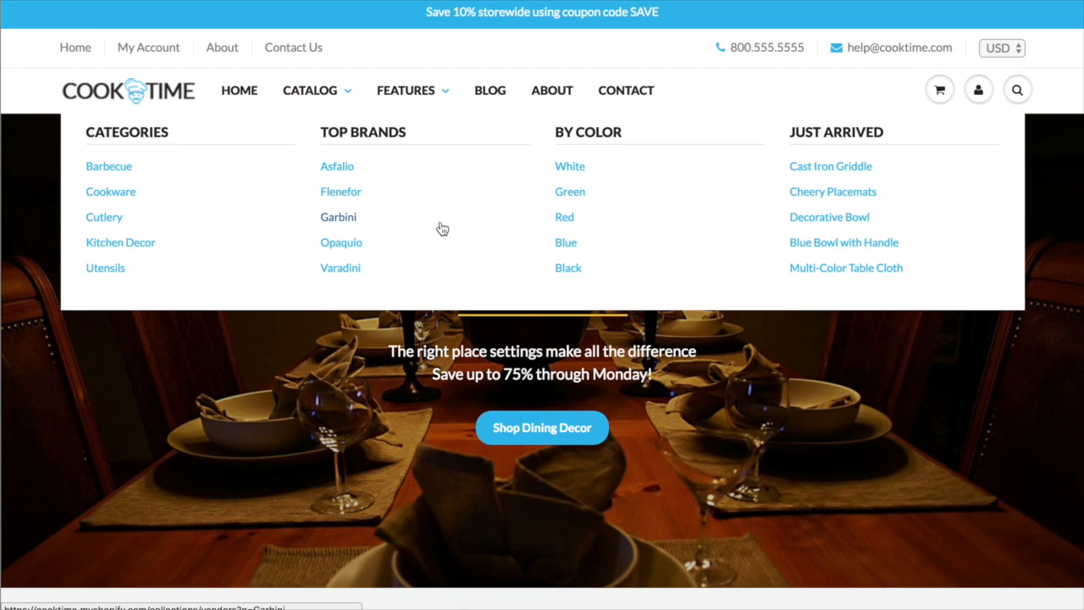
mouse_move(700, 263)
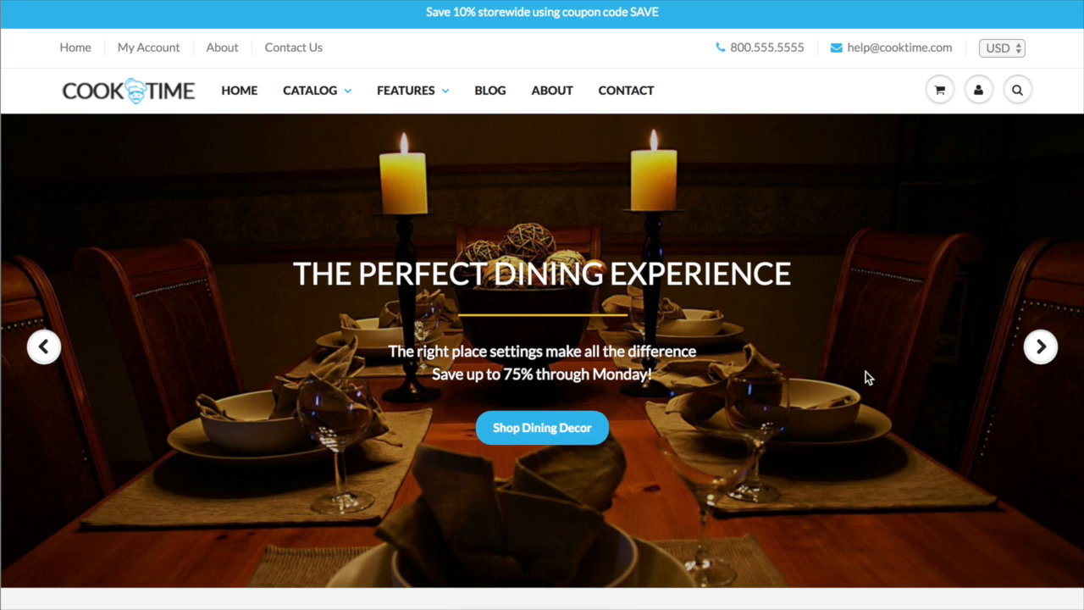
mouse_move(326, 319)
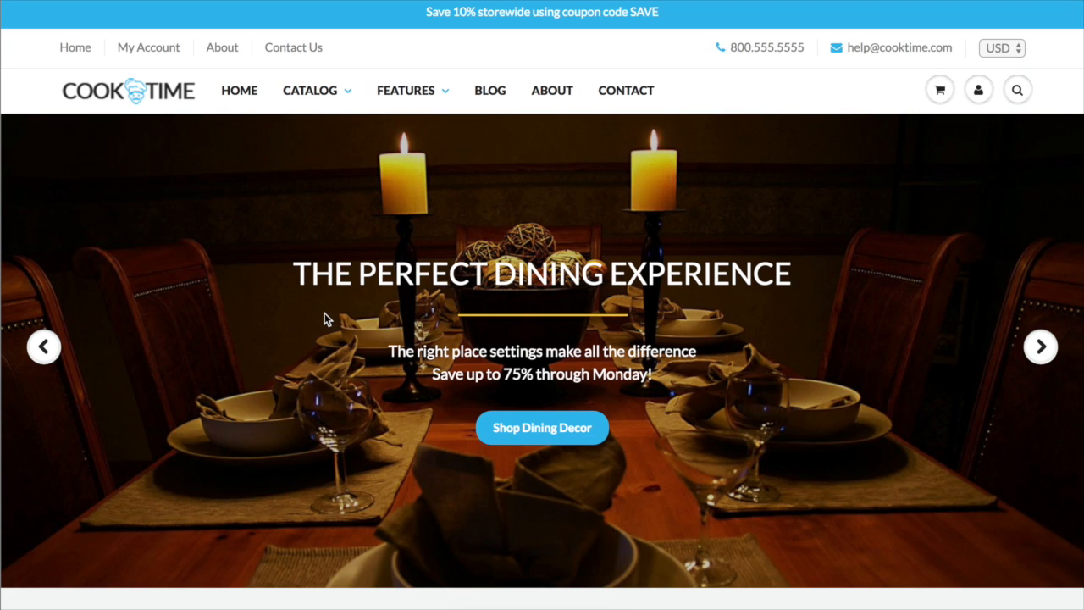
mouse_move(281, 264)
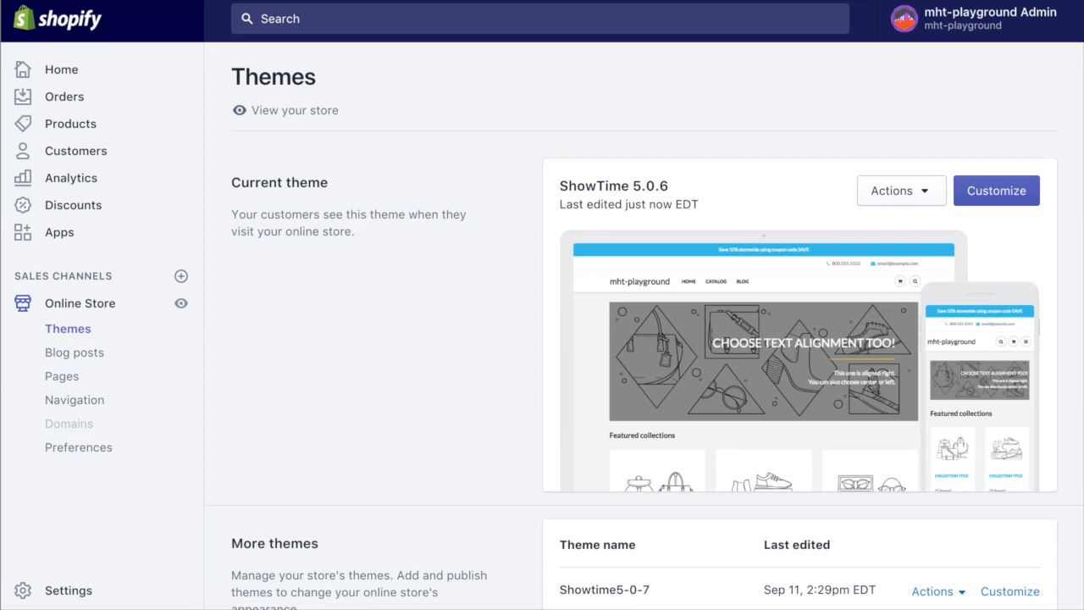
mouse_move(781, 303)
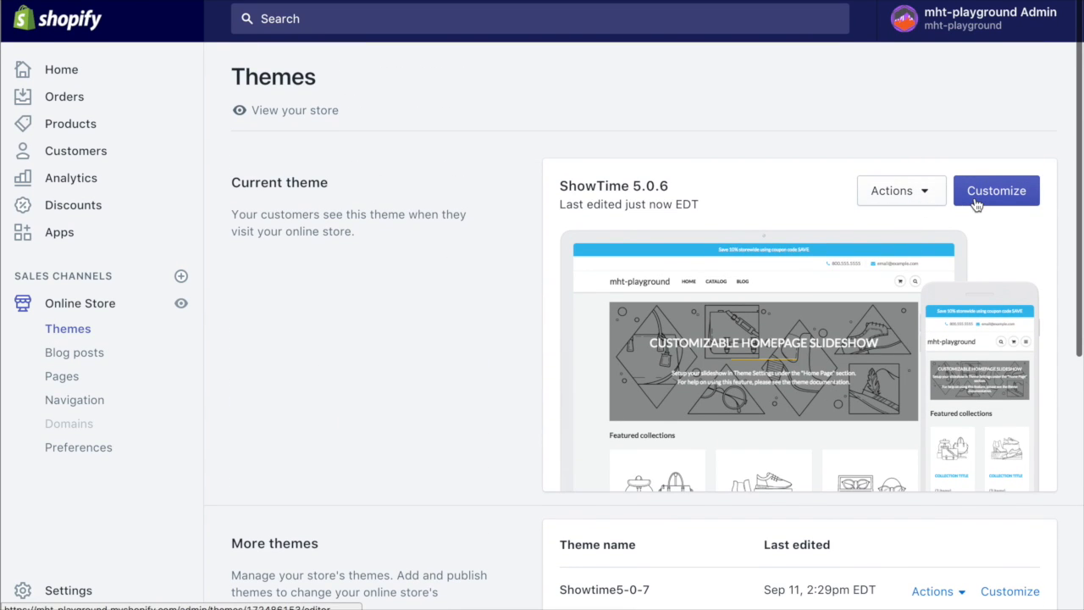
mouse_move(785, 173)
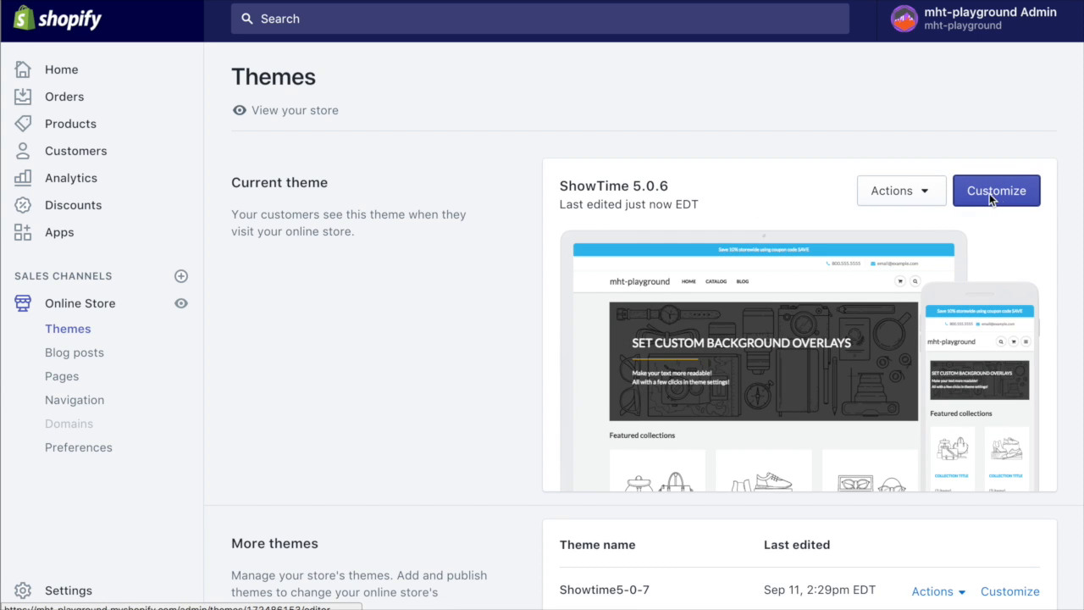
click(995, 189)
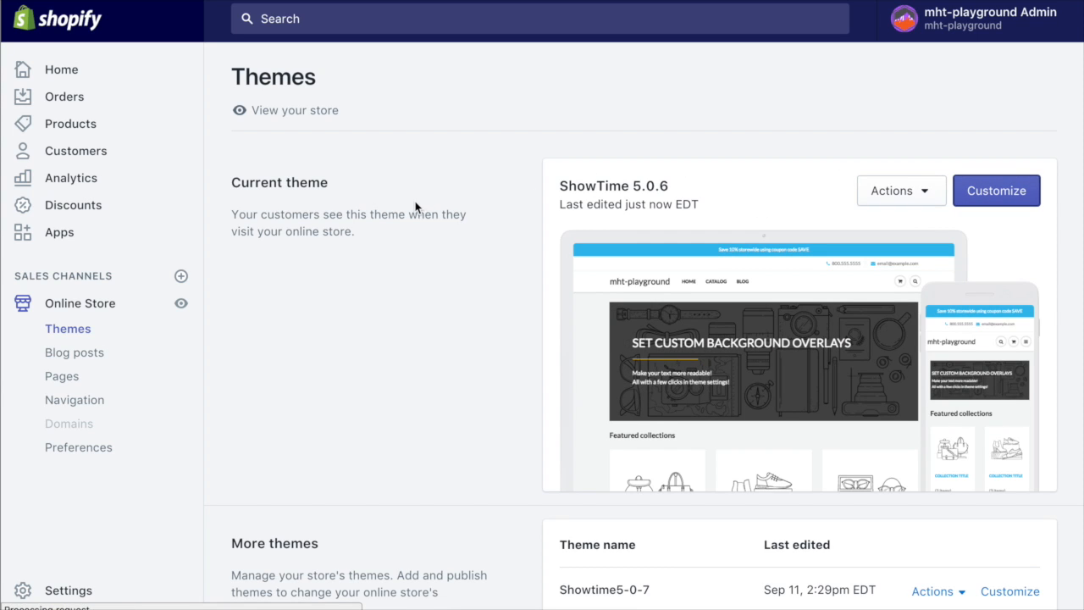
click(996, 190)
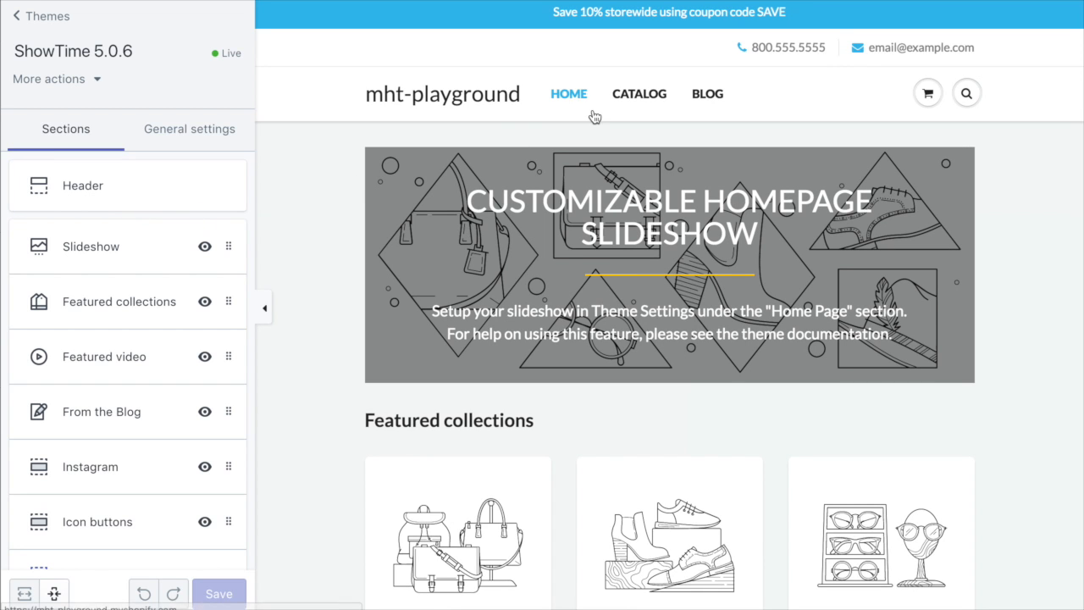
mouse_move(562, 103)
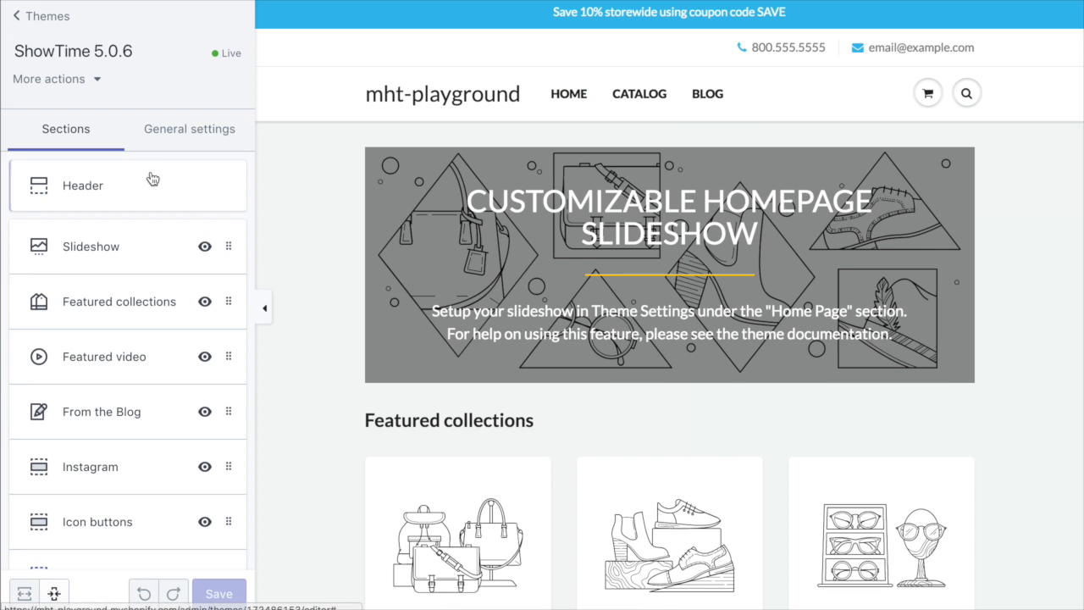
- Switch the Header's main navigation from Simple to Mega menu using Main menu, then save
click(82, 185)
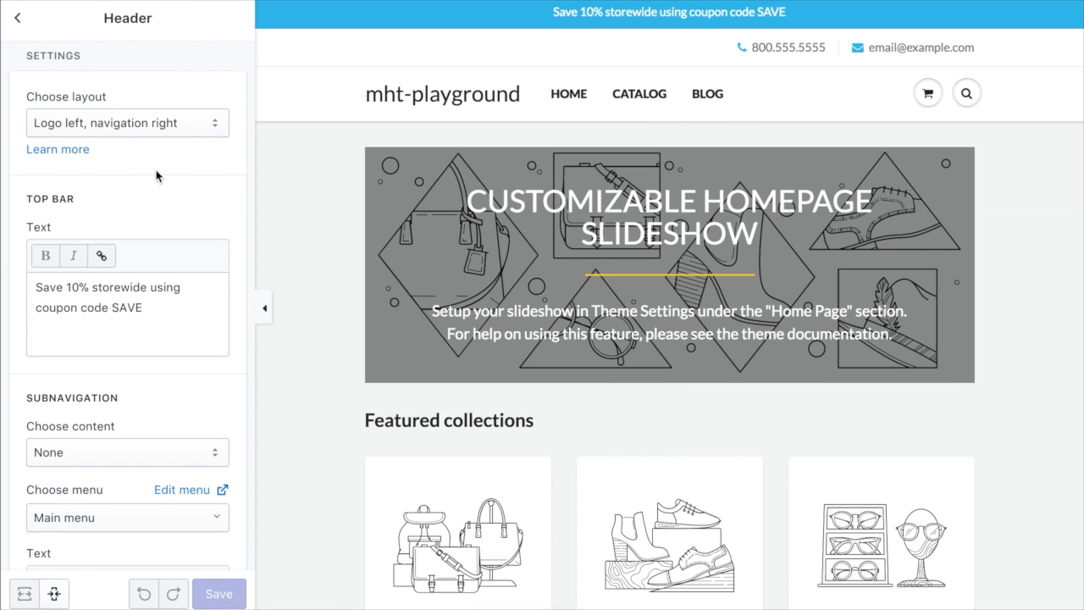
scroll(down, 3)
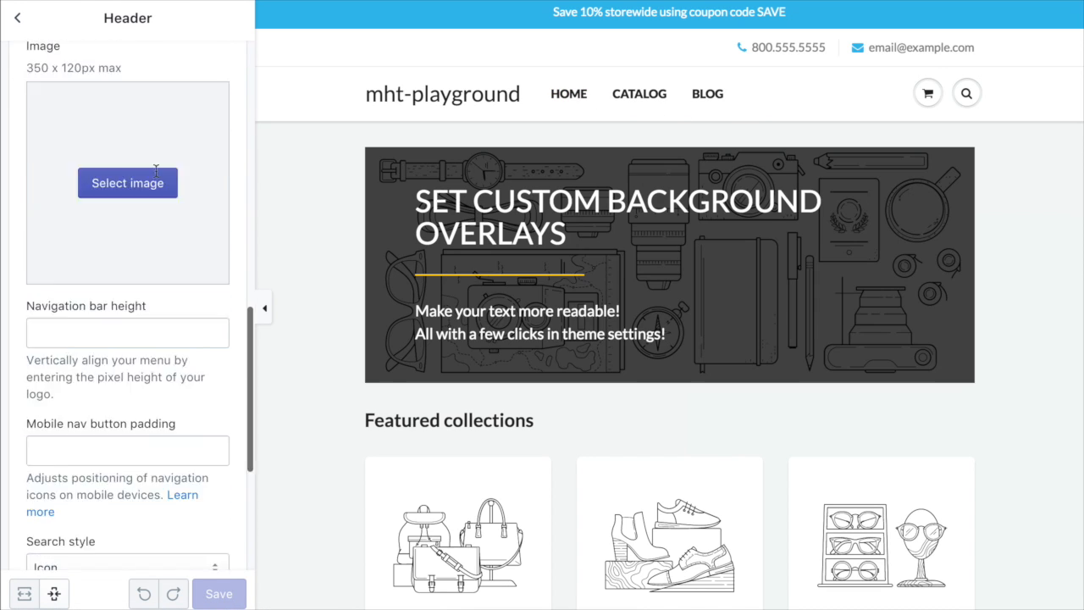
scroll(down, 3)
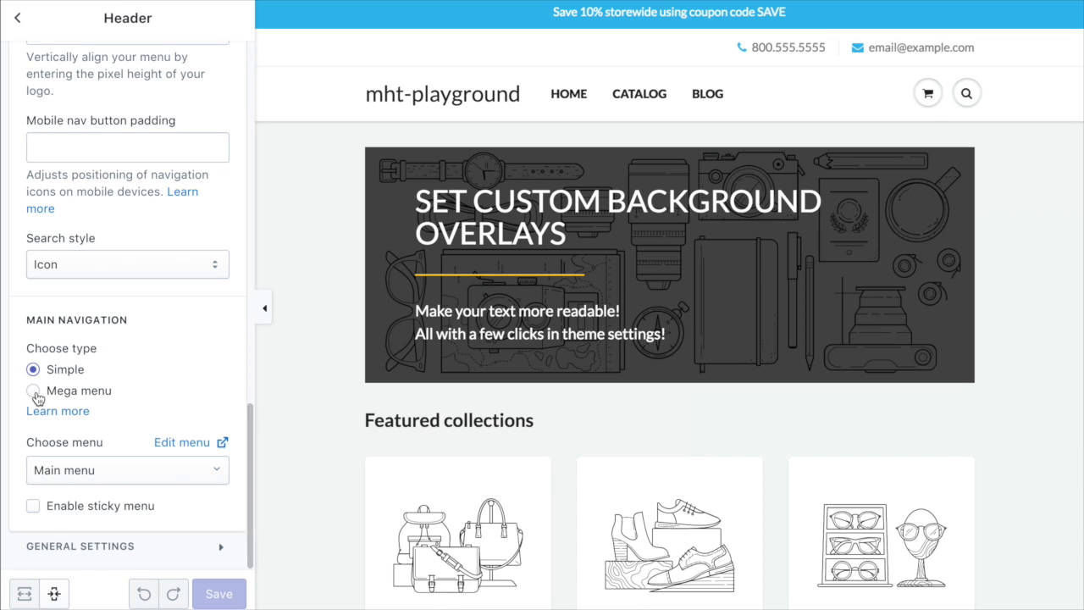
click(33, 390)
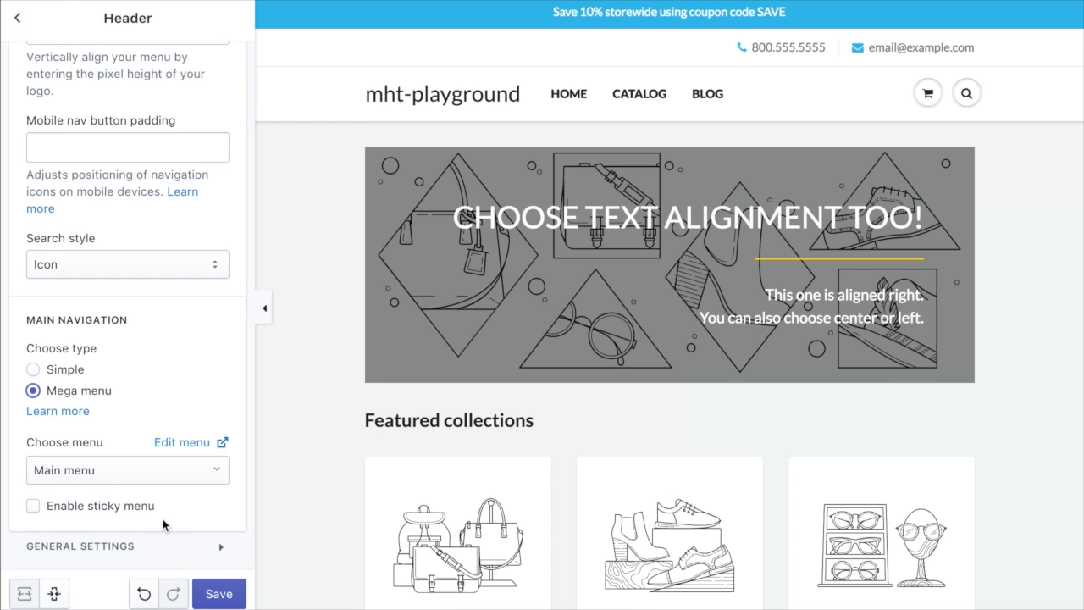
mouse_move(190, 484)
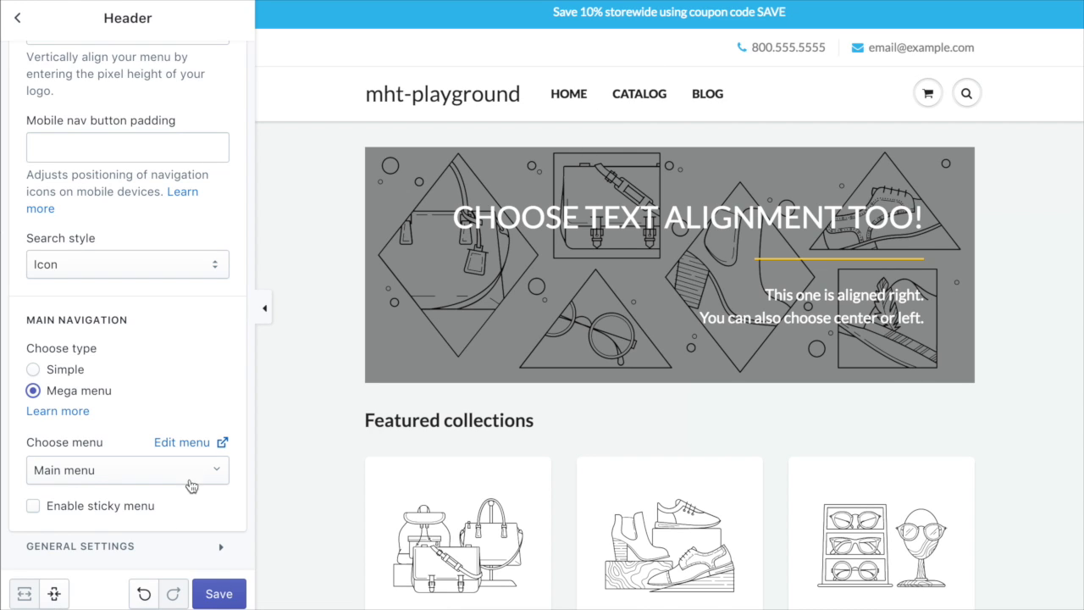
click(218, 592)
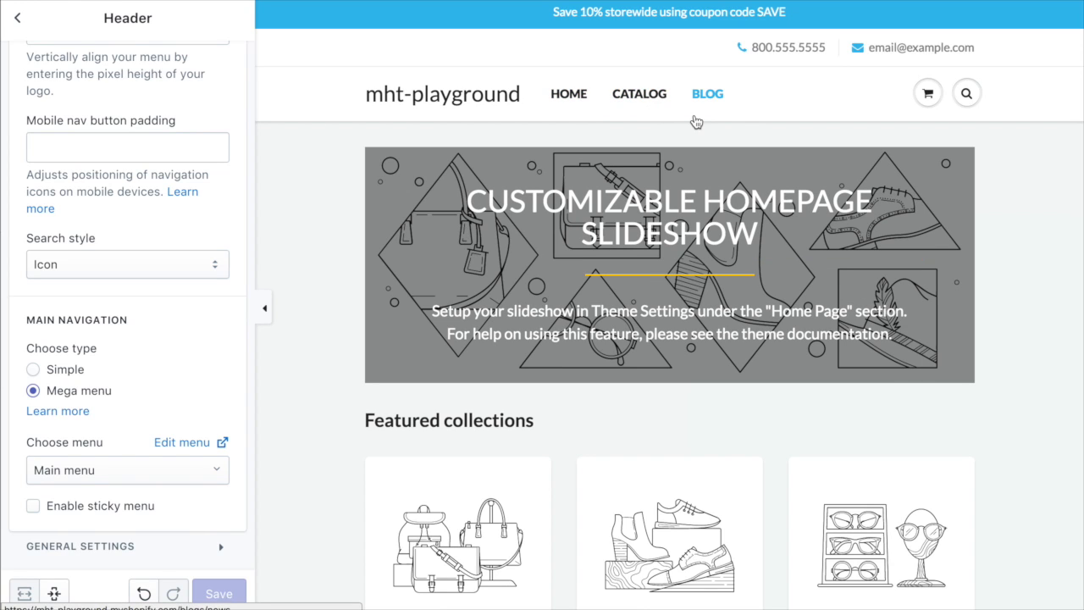
mouse_move(66, 369)
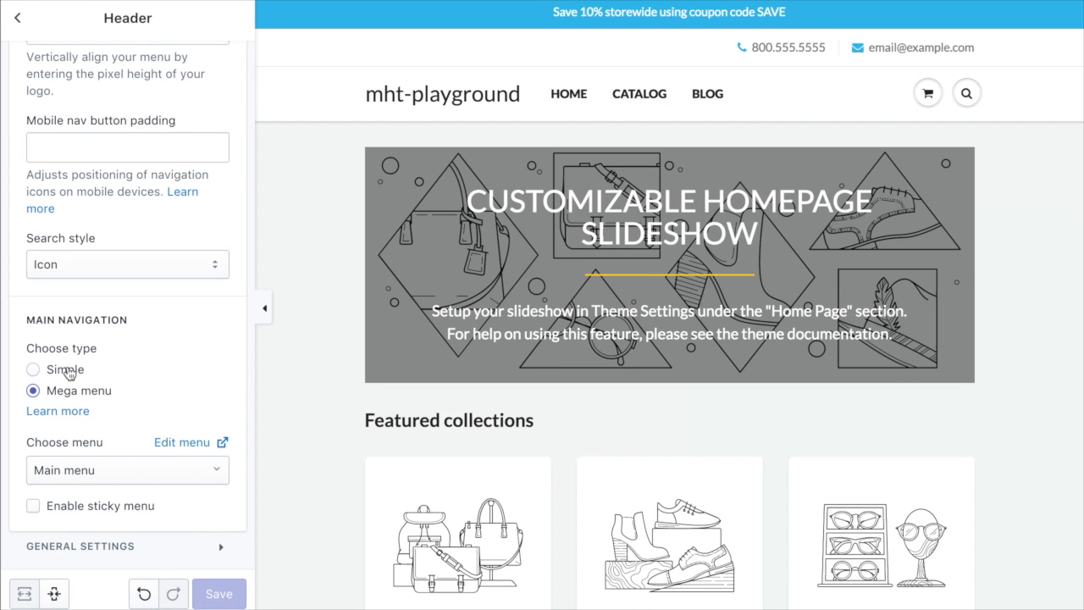
mouse_move(351, 110)
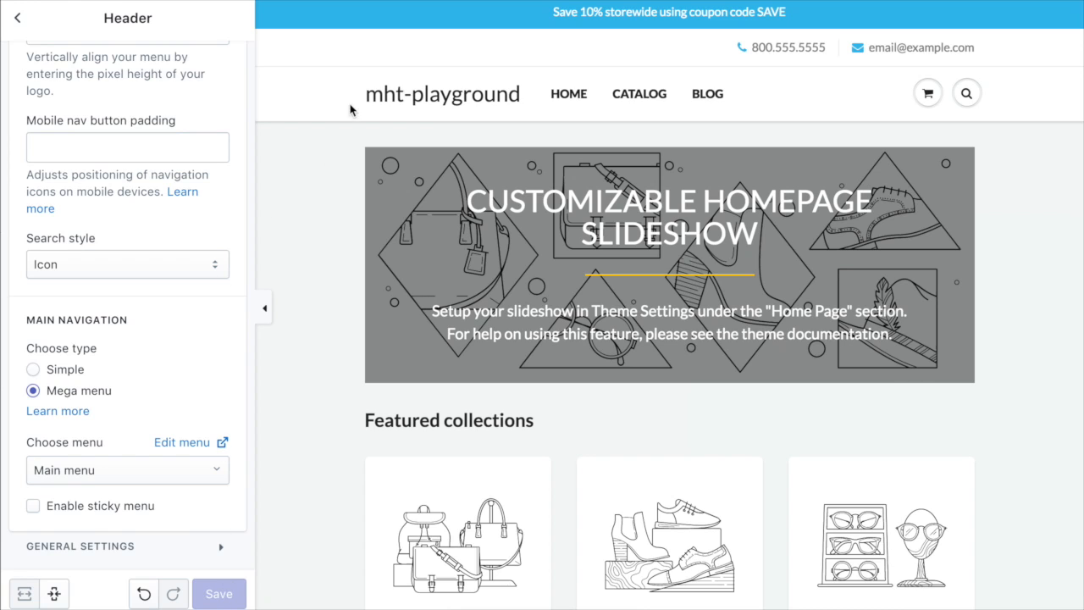
- Open the Main menu for editing and drag the Catalog item to reposition it
click(181, 442)
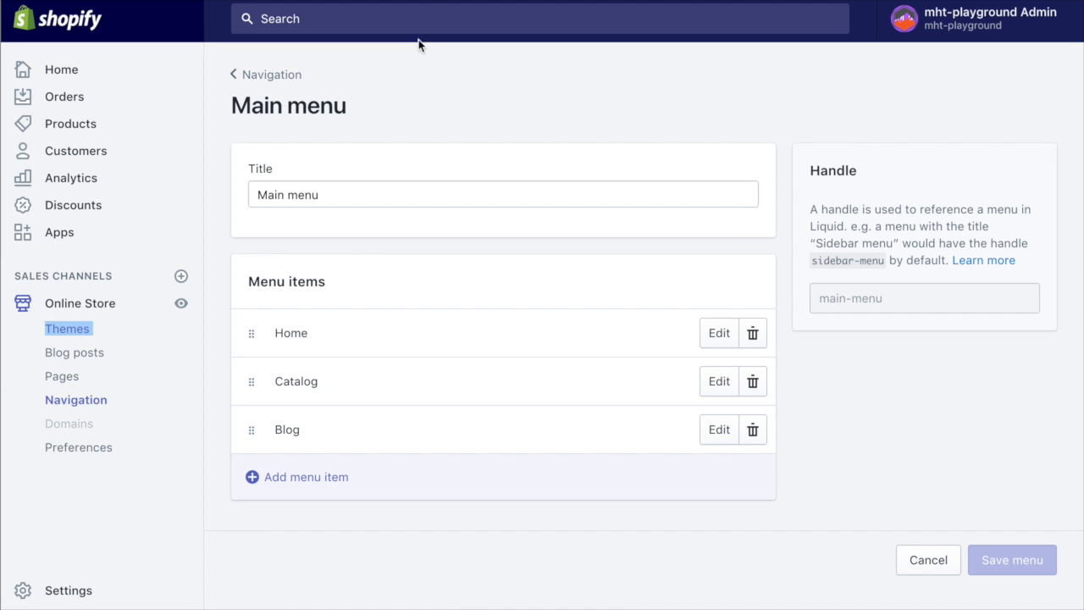
mouse_move(82, 302)
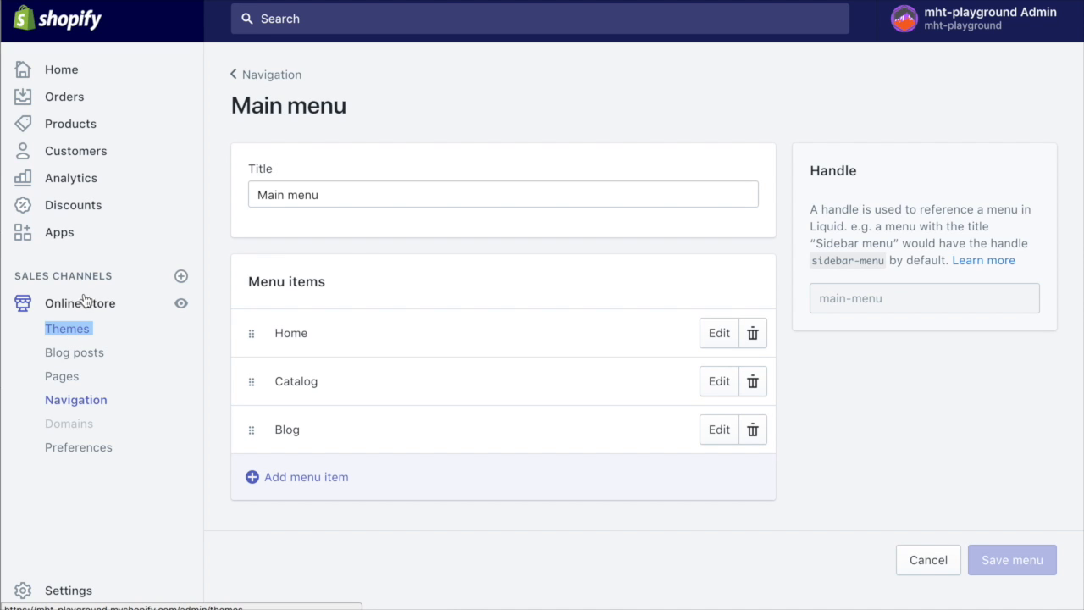
mouse_move(136, 414)
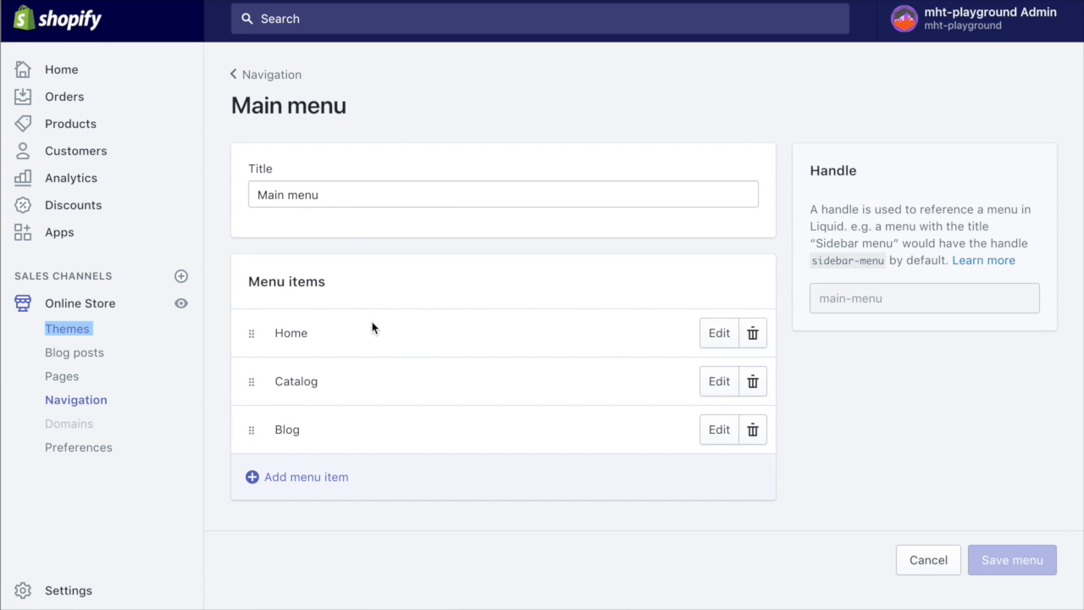
mouse_move(293, 433)
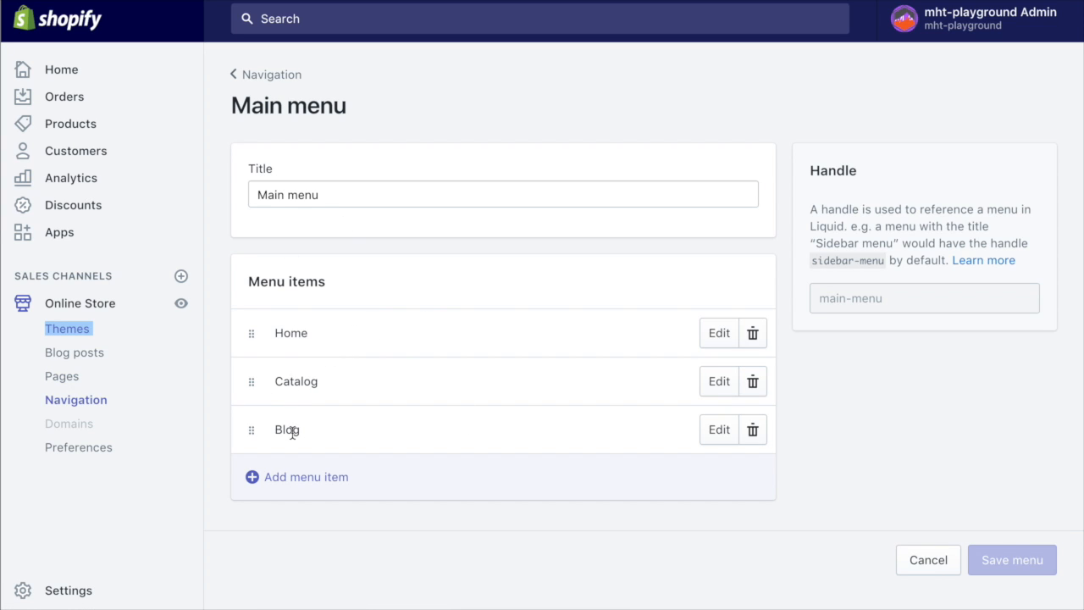
mouse_move(353, 416)
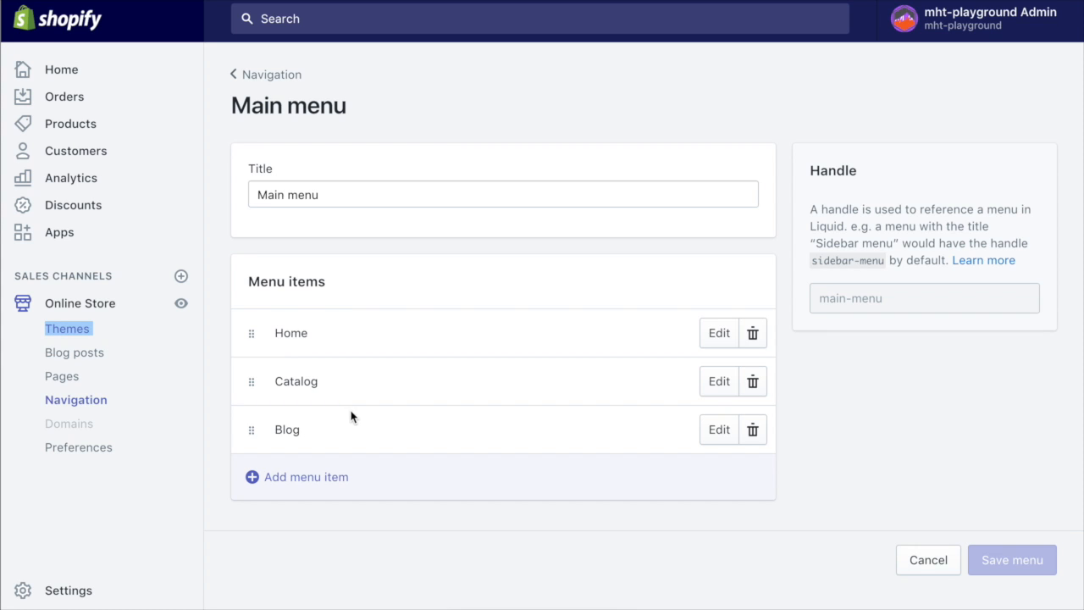
mouse_move(281, 400)
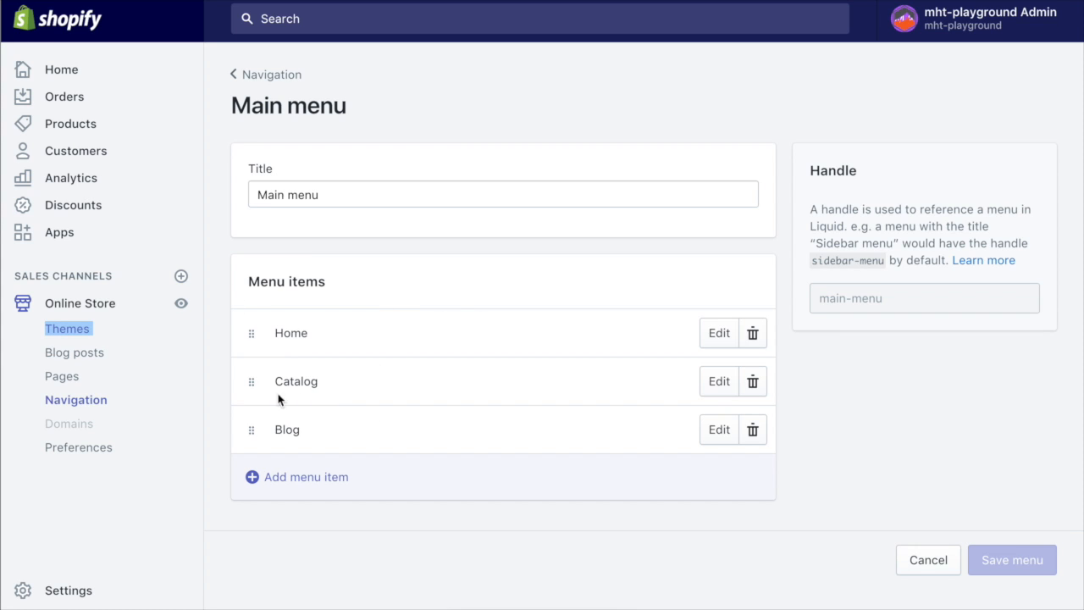
drag(251, 380, 251, 317)
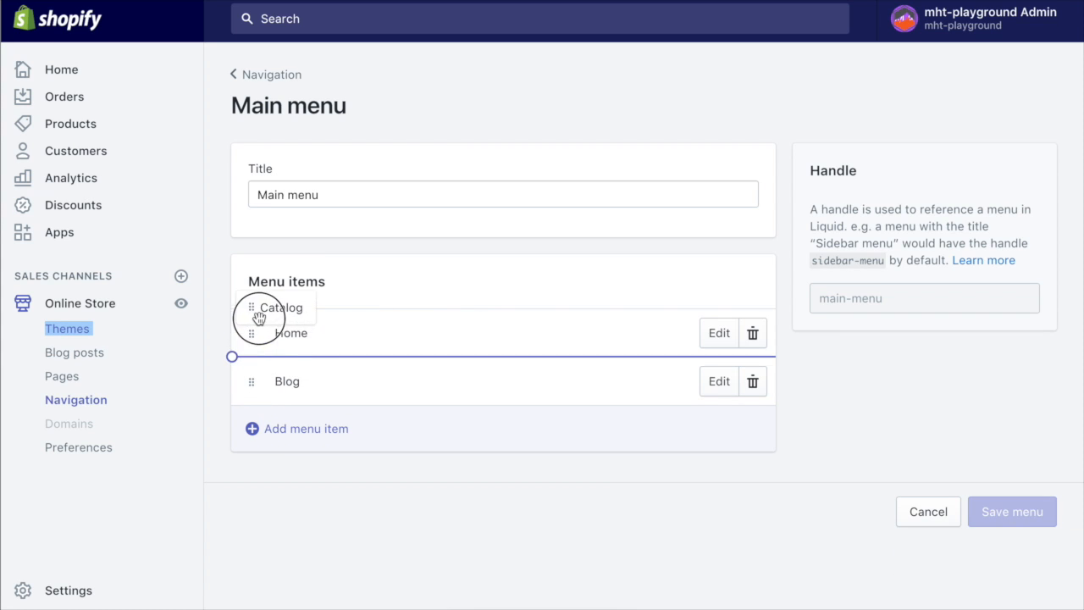
drag(258, 307, 250, 333)
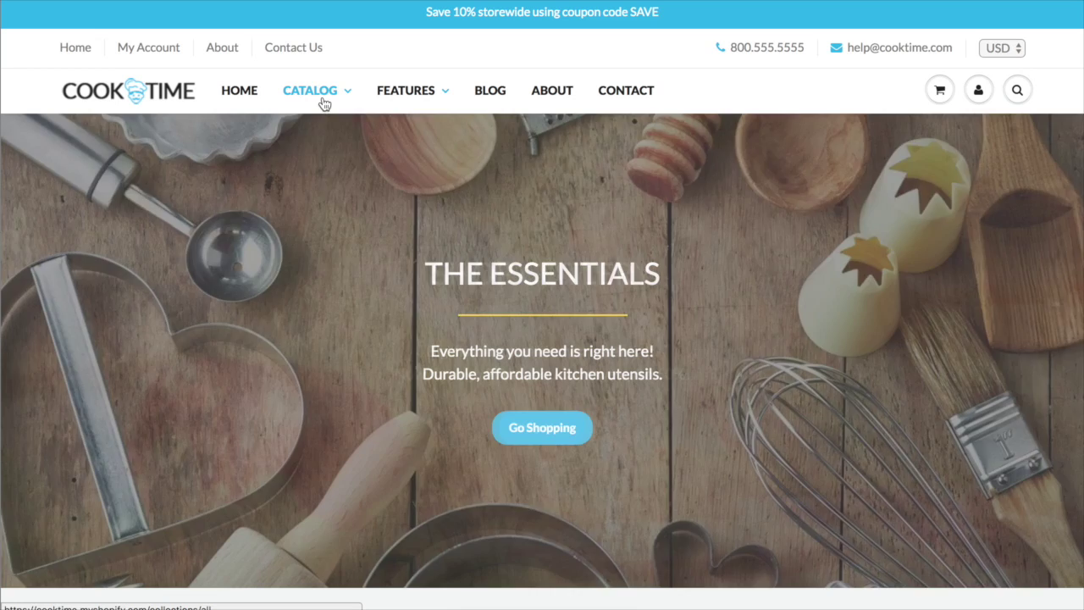
click(311, 90)
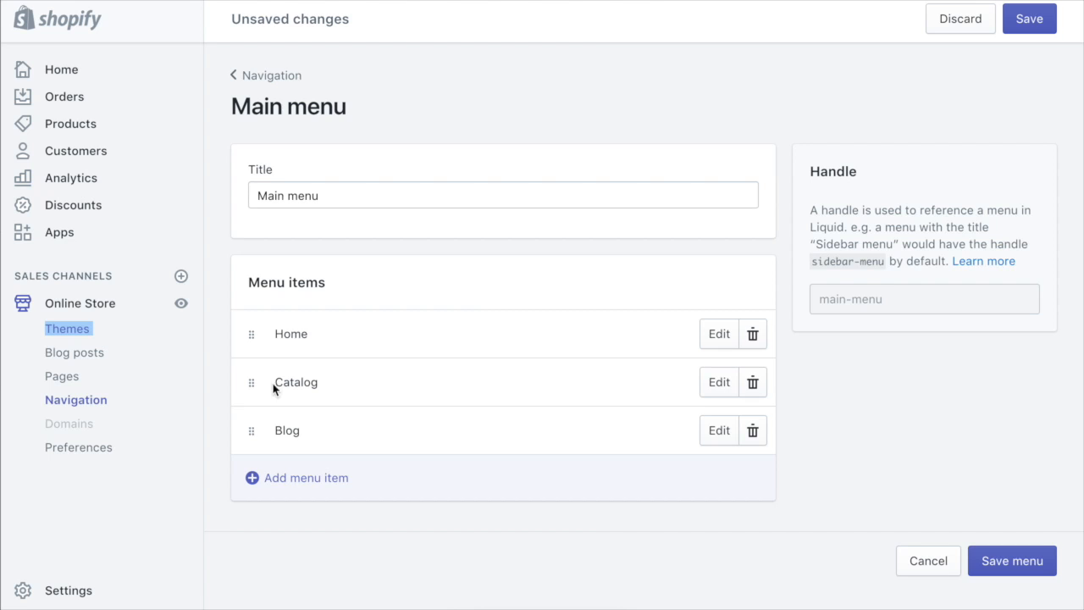
mouse_move(307, 386)
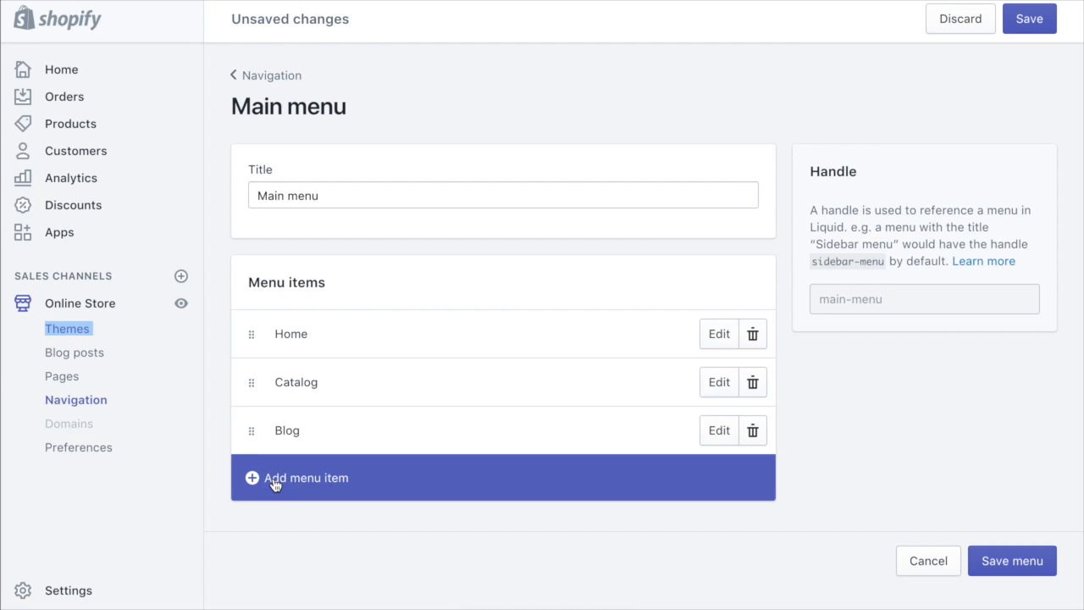
- Add a top-level menu item named 'Column 1' linking to '#'
click(306, 477)
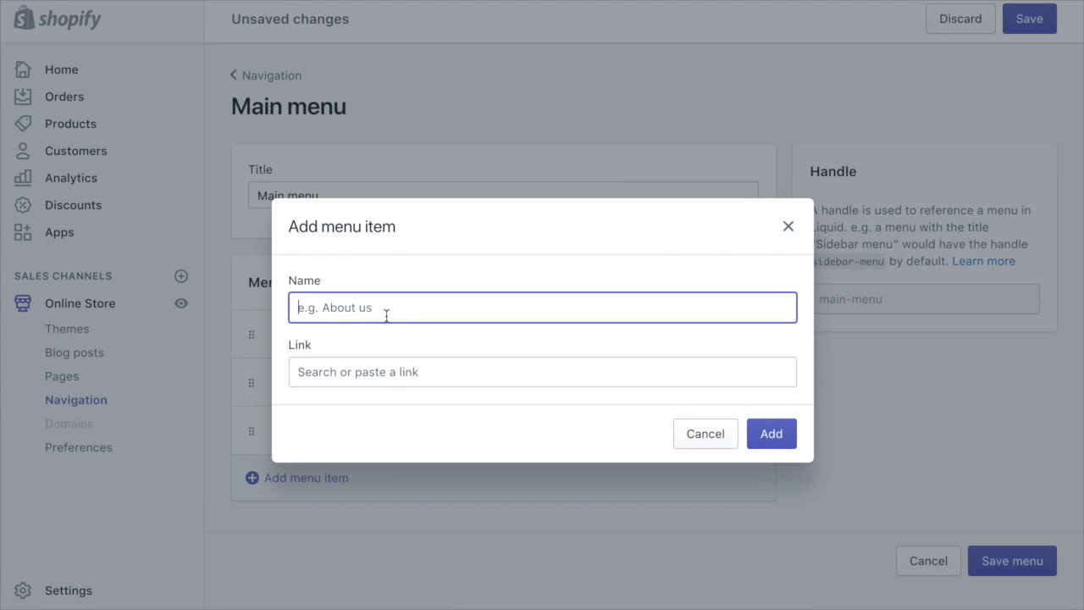
mouse_move(451, 346)
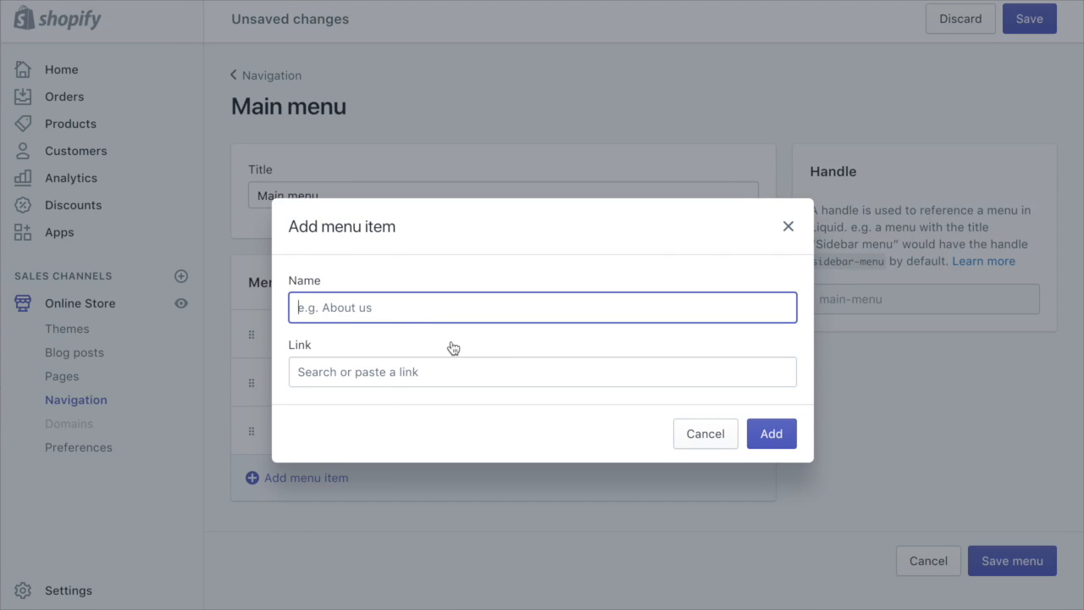
text(Column 1)
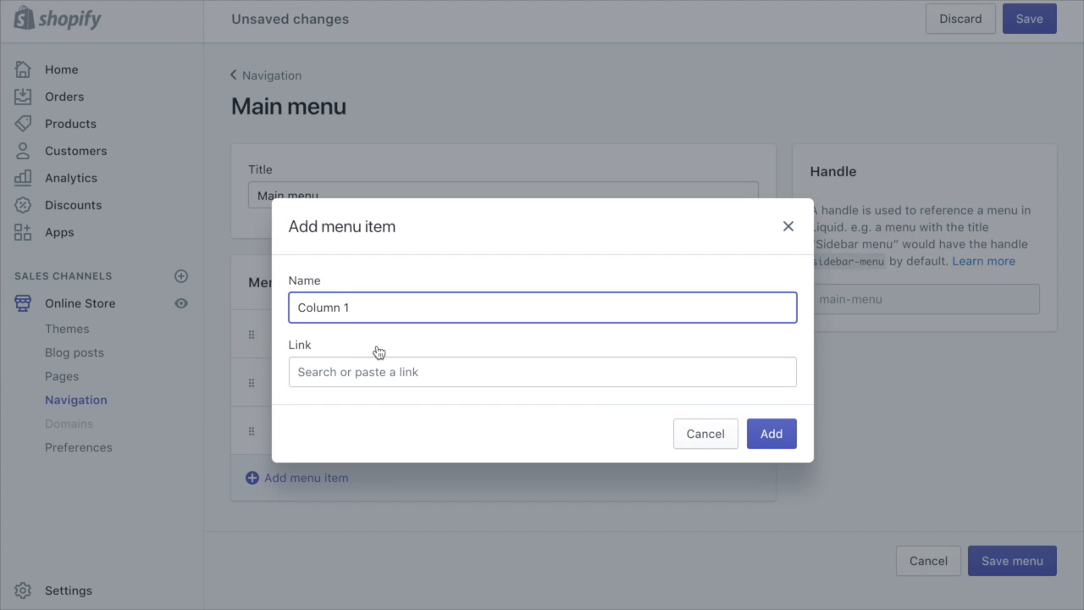
click(541, 372)
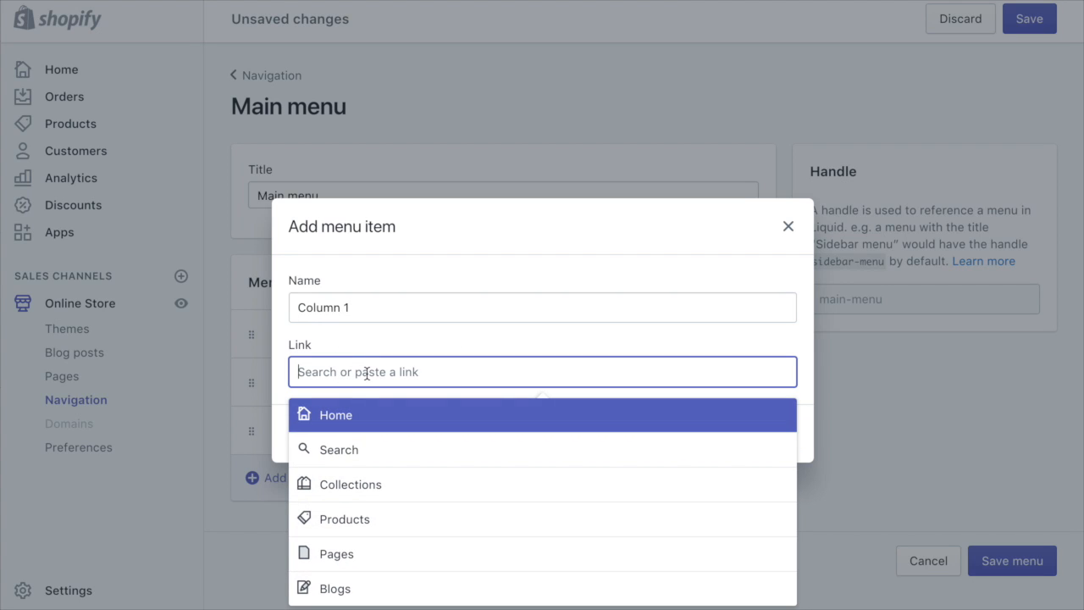
mouse_move(348, 525)
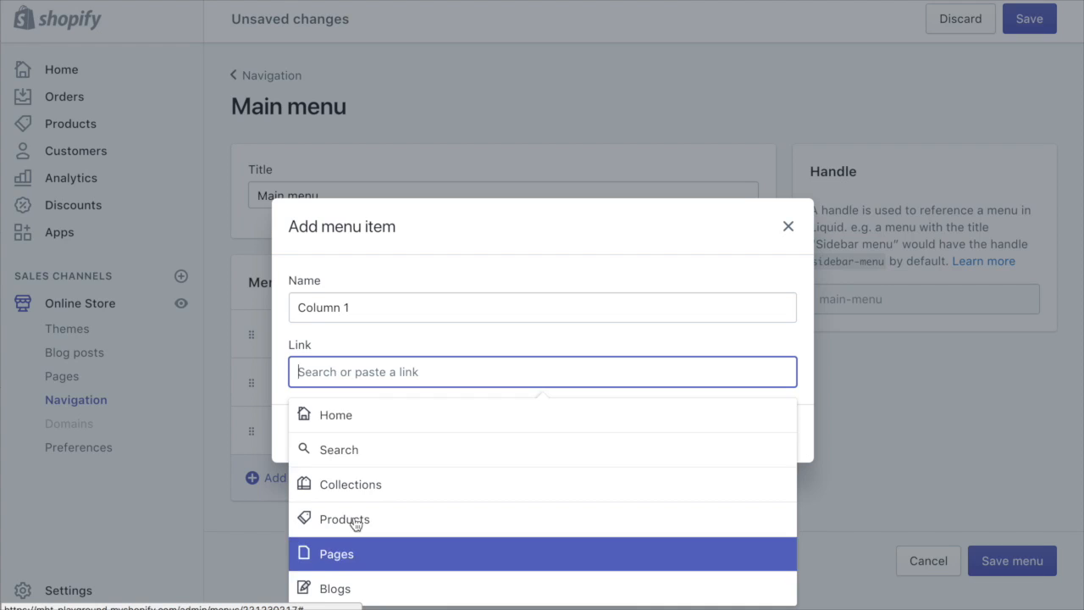
mouse_move(356, 450)
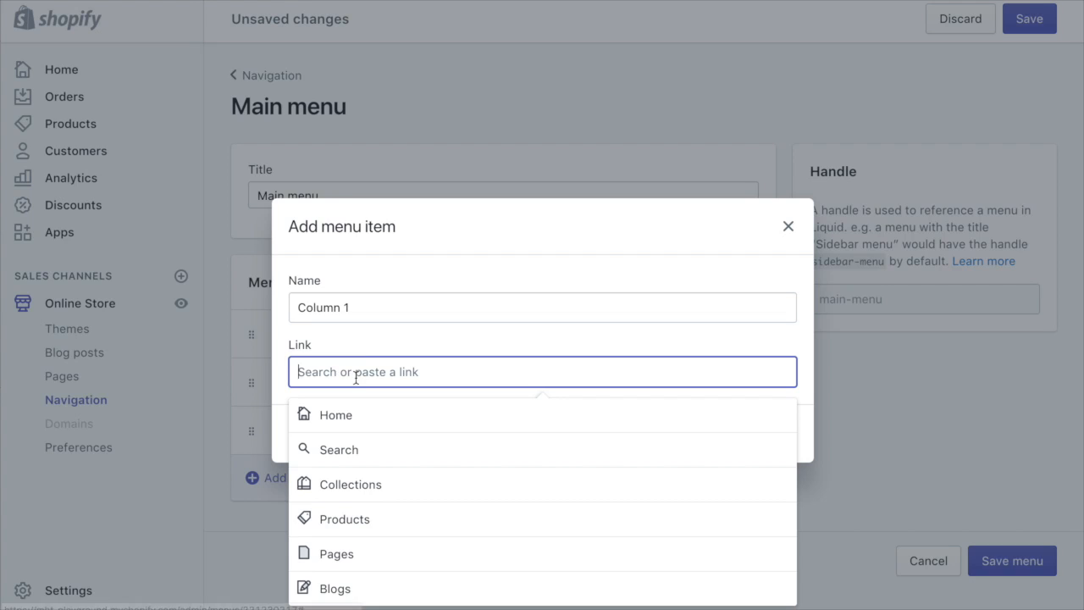
mouse_move(359, 375)
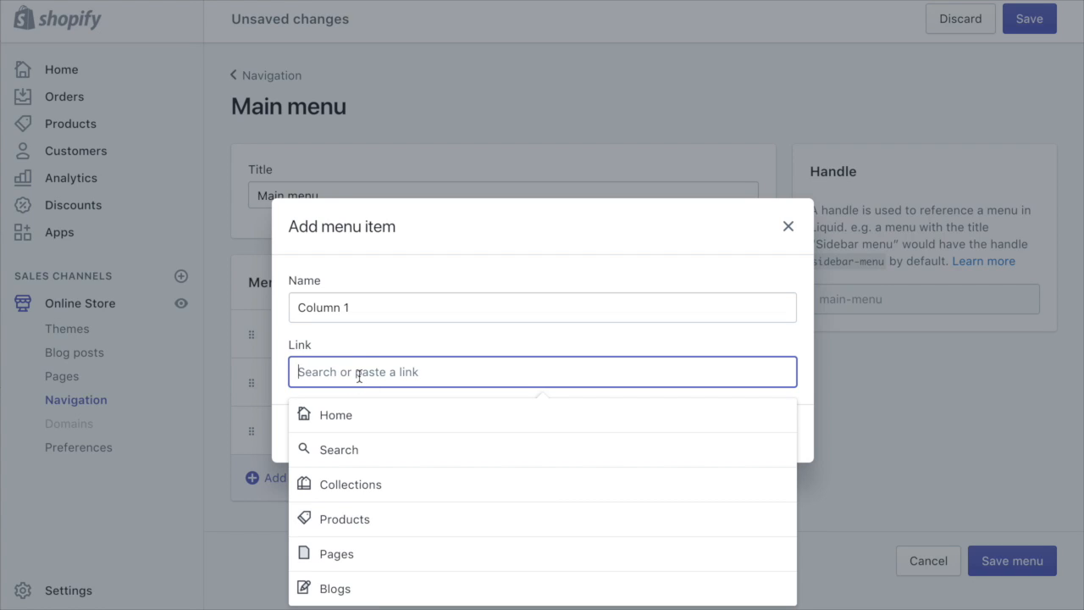
text(#)
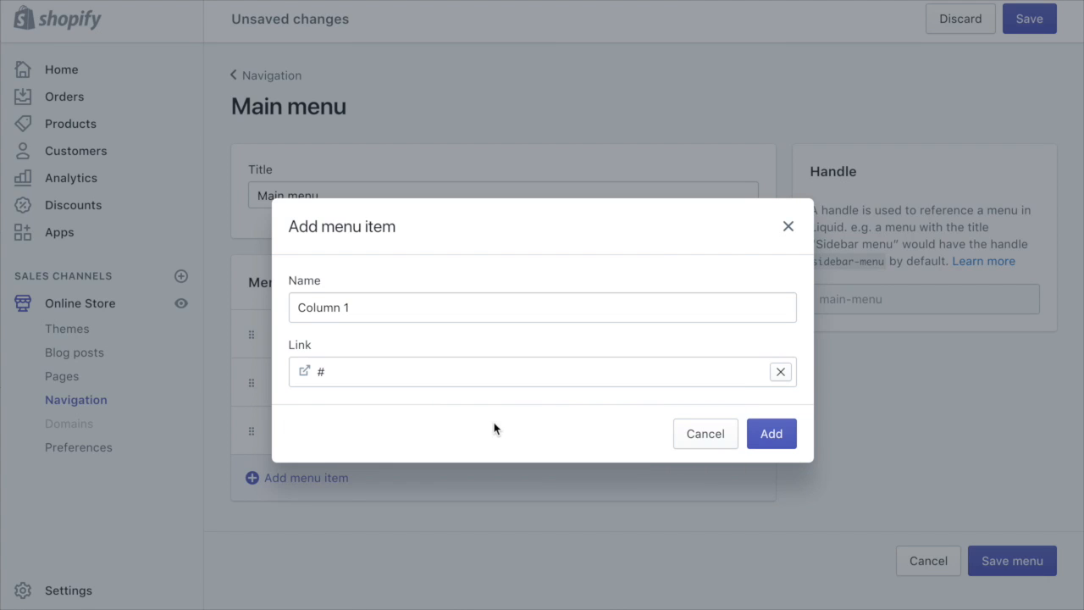
click(771, 432)
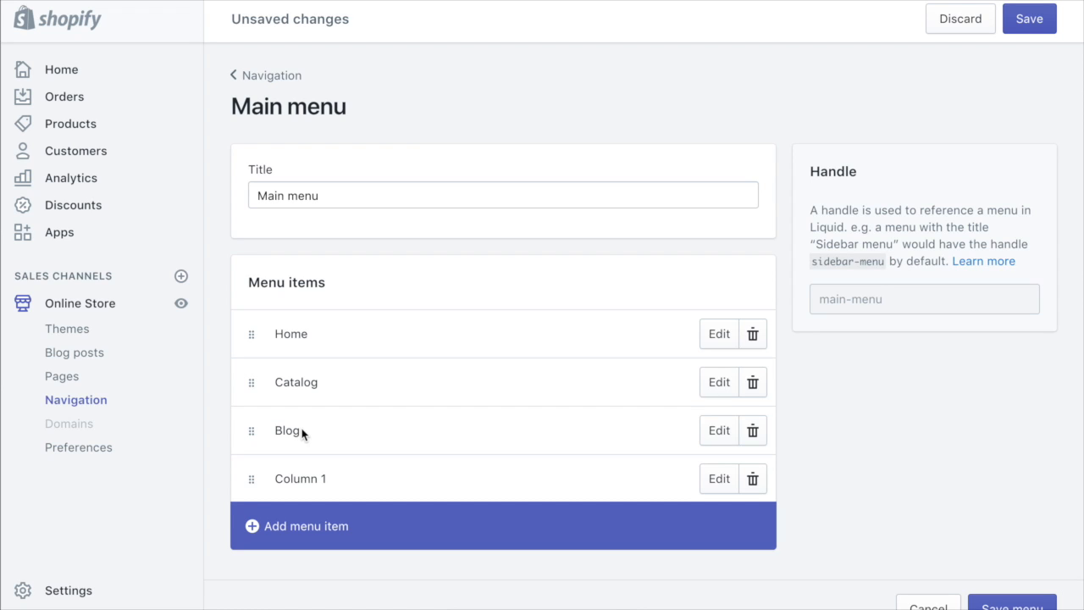
mouse_move(340, 445)
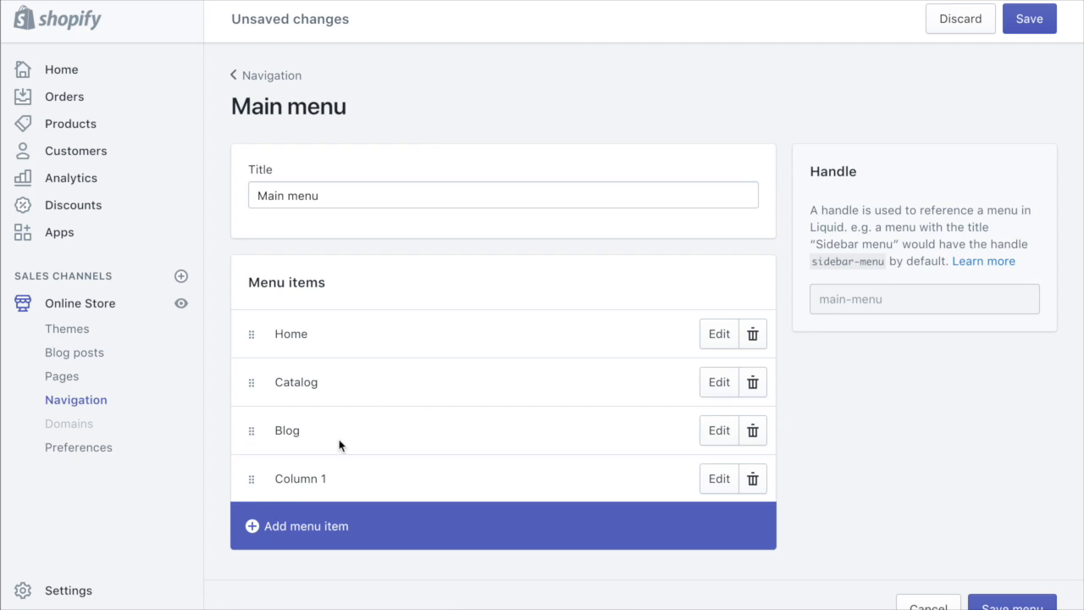
mouse_move(259, 479)
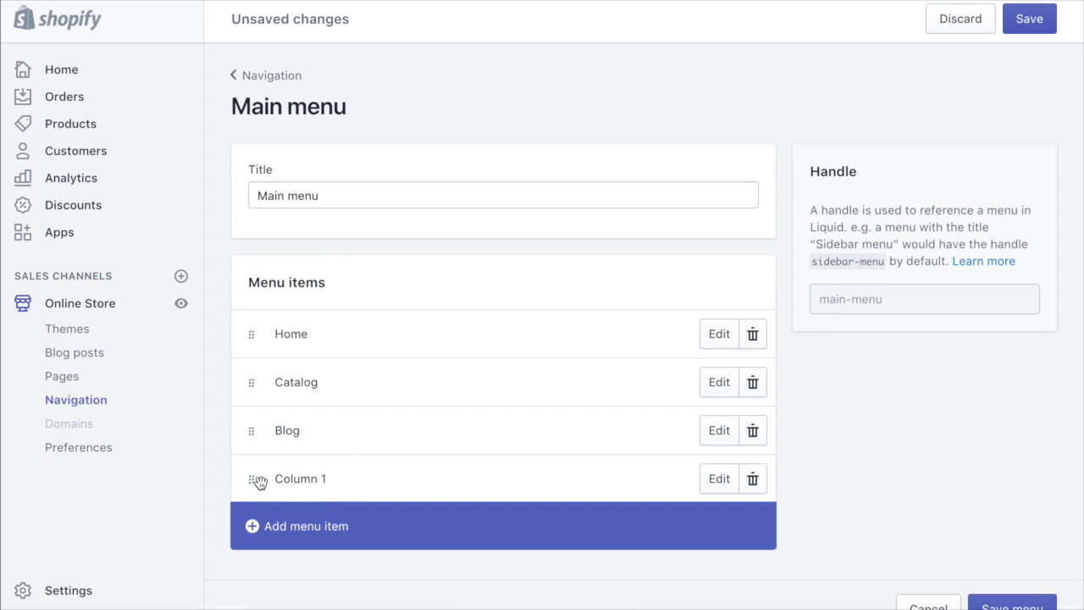
mouse_move(288, 397)
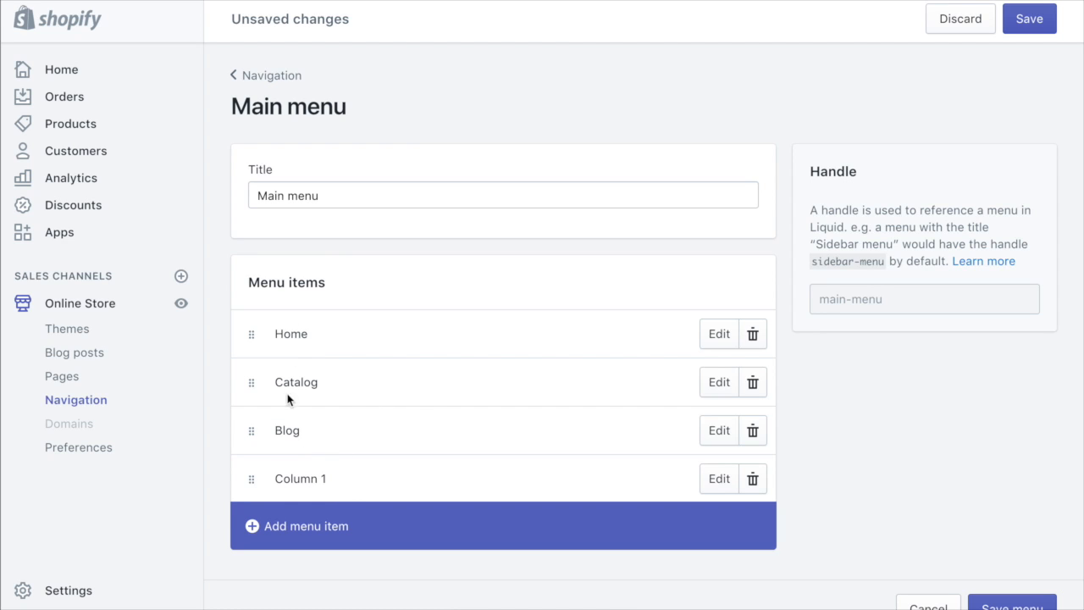
mouse_move(305, 478)
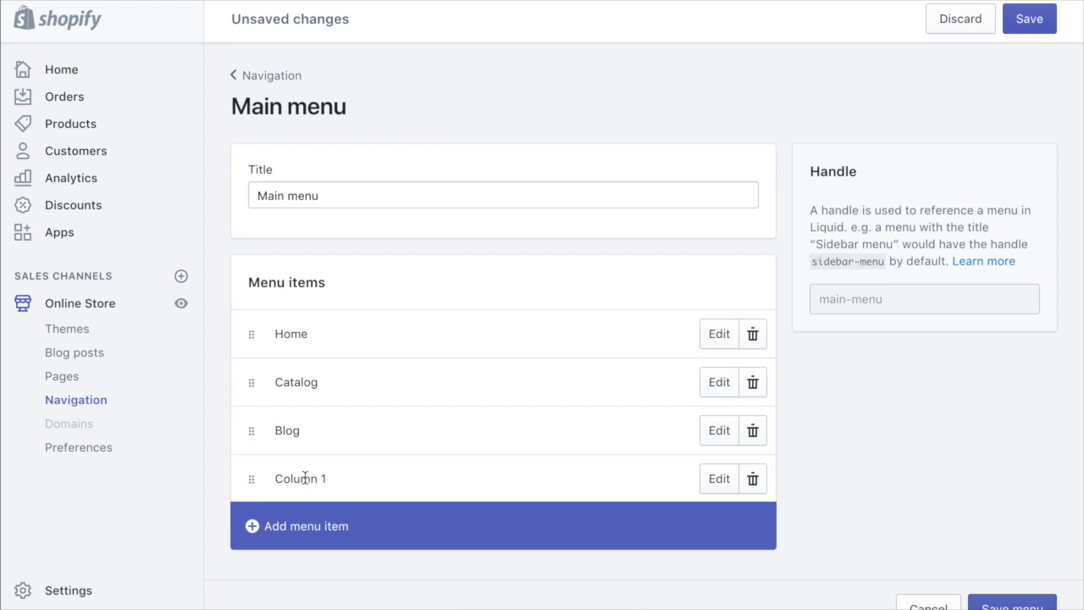
mouse_move(356, 487)
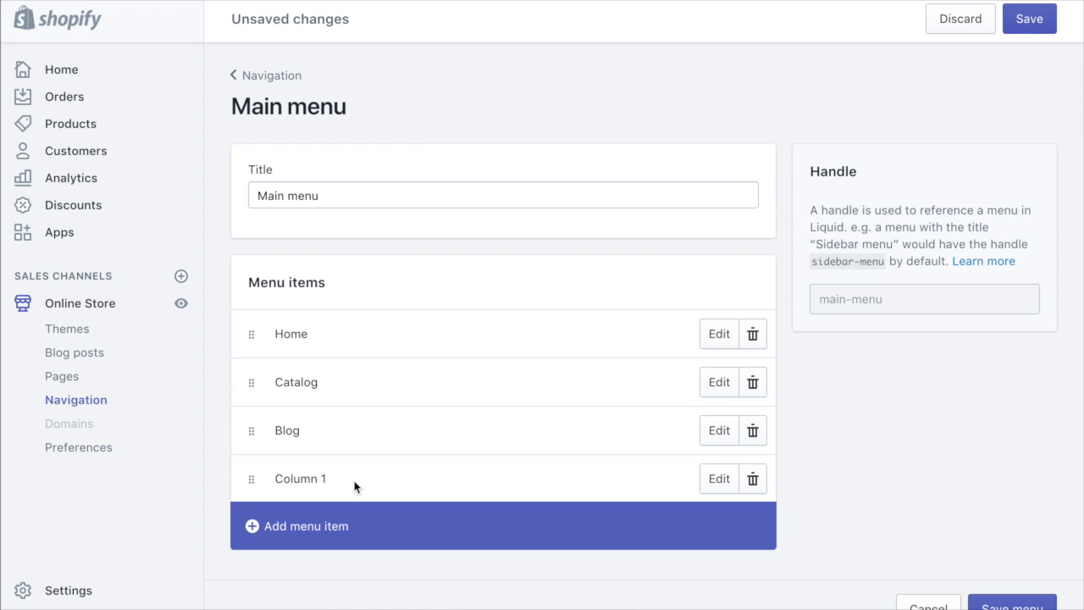
mouse_move(271, 479)
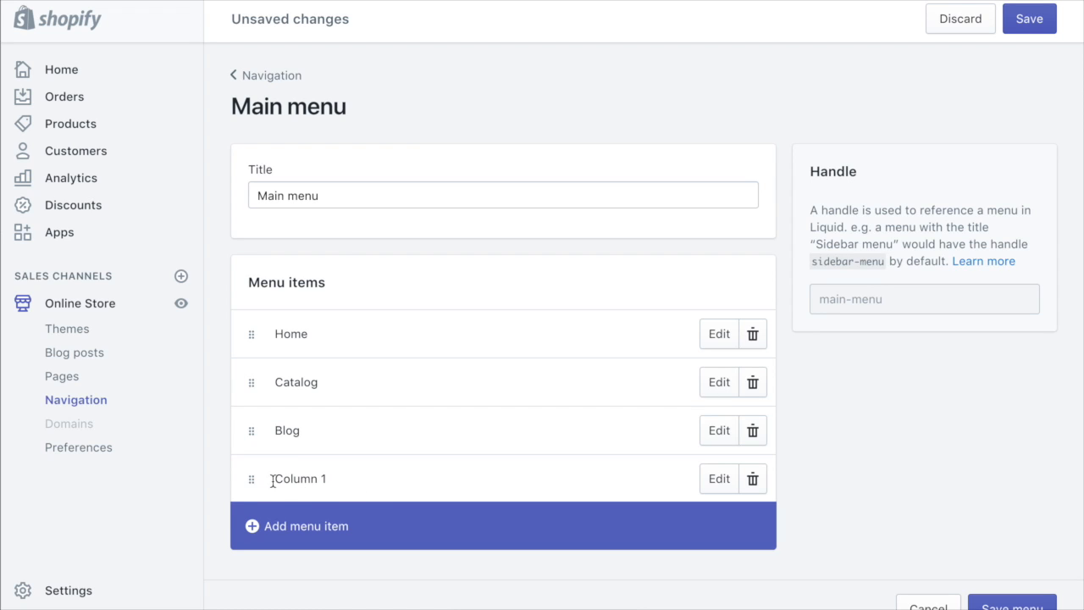
- Drag Column 1 beneath Catalog and indent it as a child item
drag(251, 478, 262, 461)
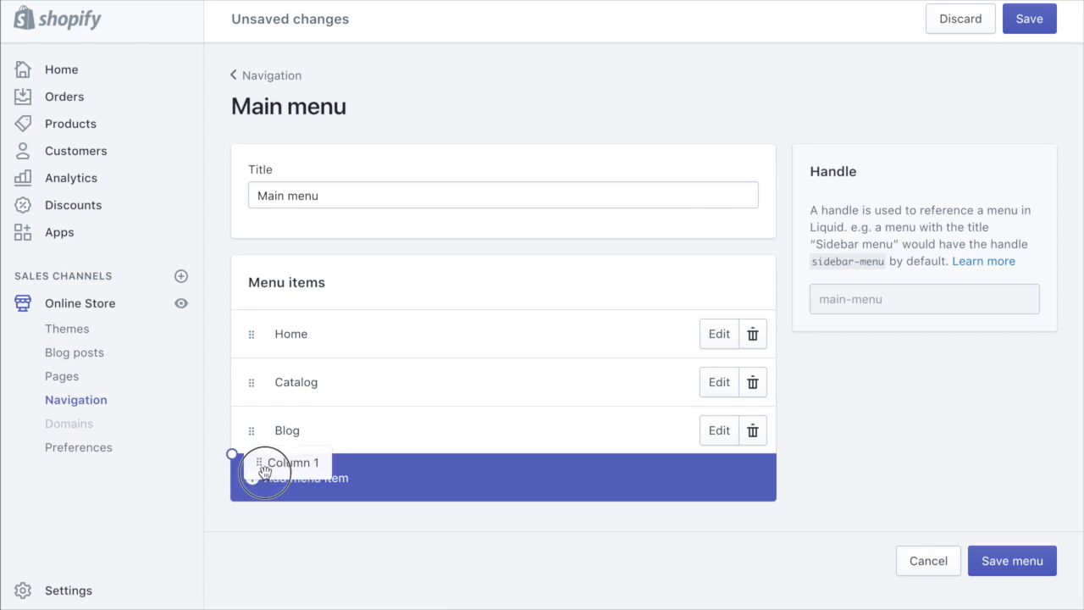
drag(262, 472, 294, 405)
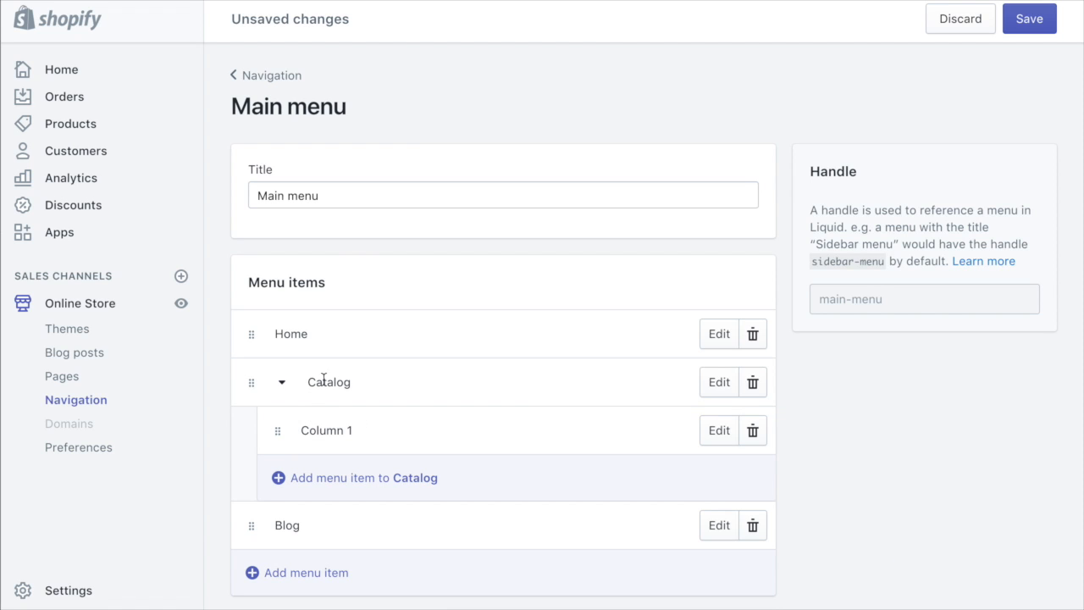
mouse_move(403, 479)
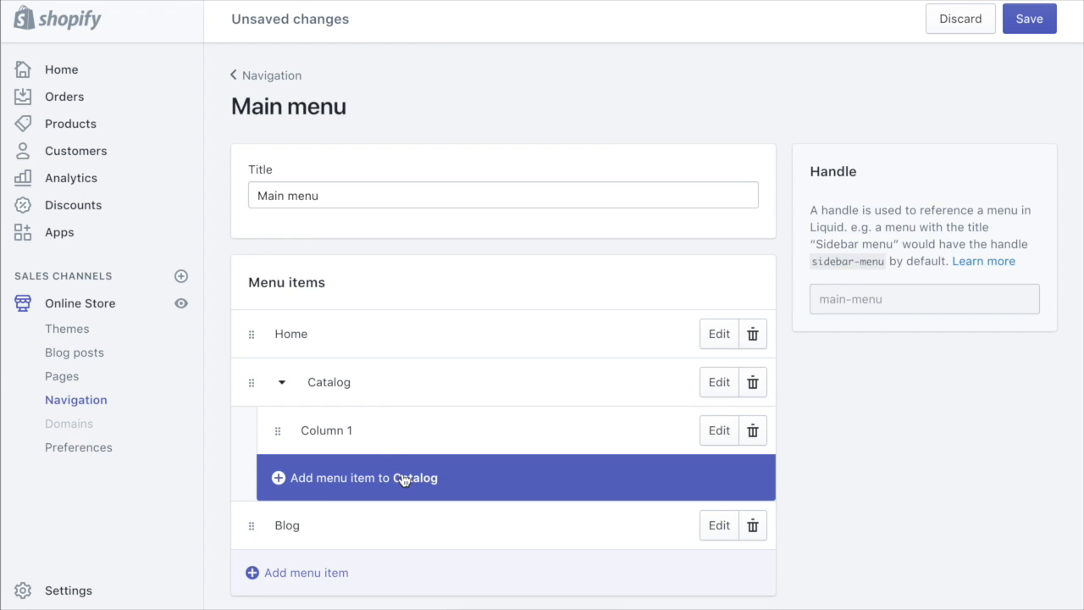
- Add Column 2 under Catalog, linking to '#'
click(365, 477)
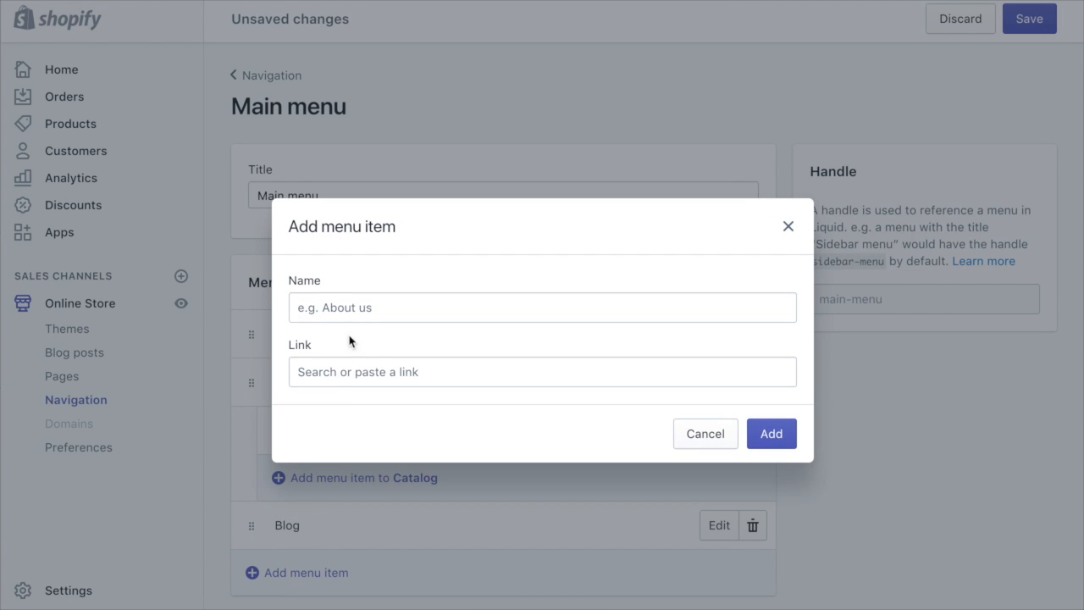
text(Column 2)
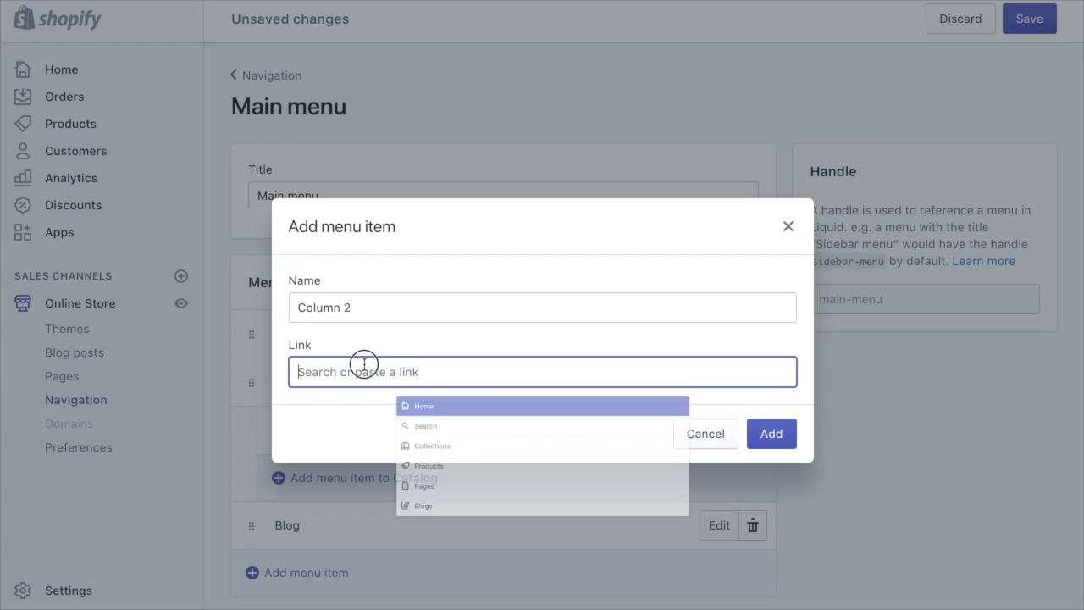
text(#)
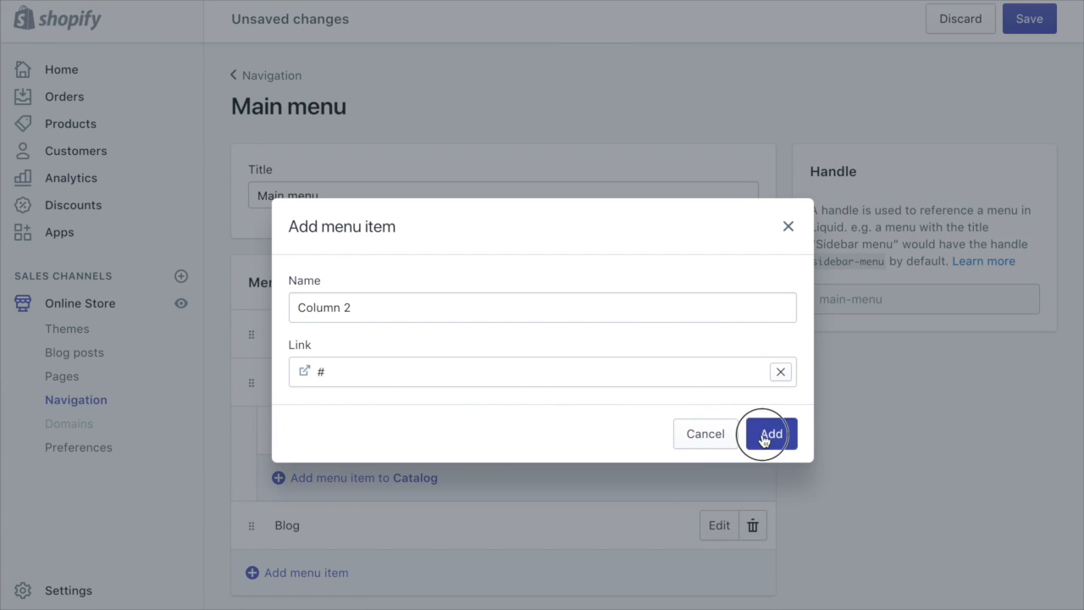
click(771, 433)
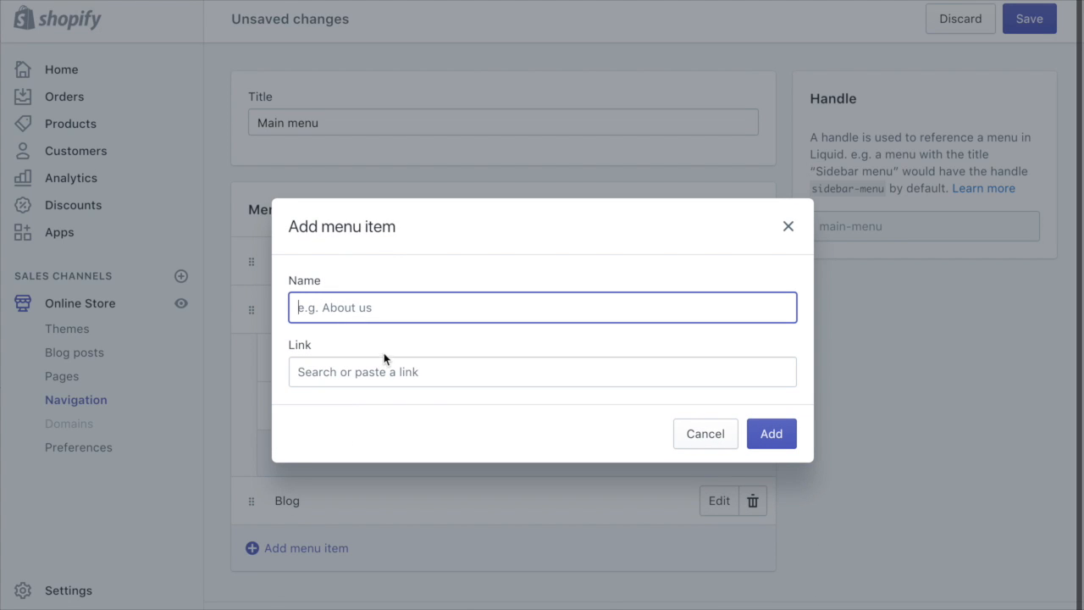
- Add Column 3 and Column 4 under Catalog, choosing their link destinations
text(Col)
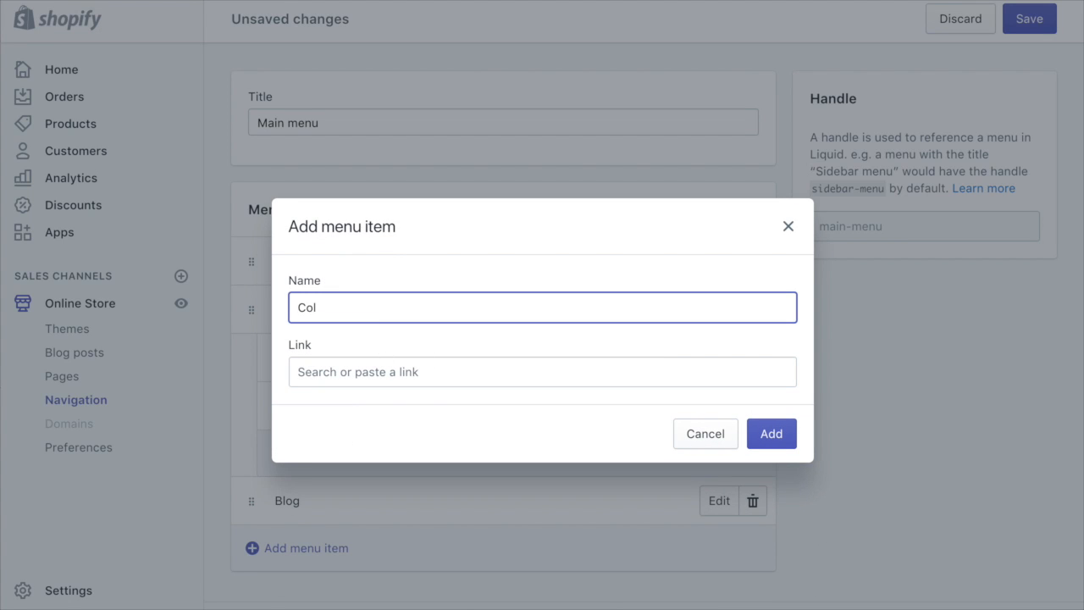
text(umn)
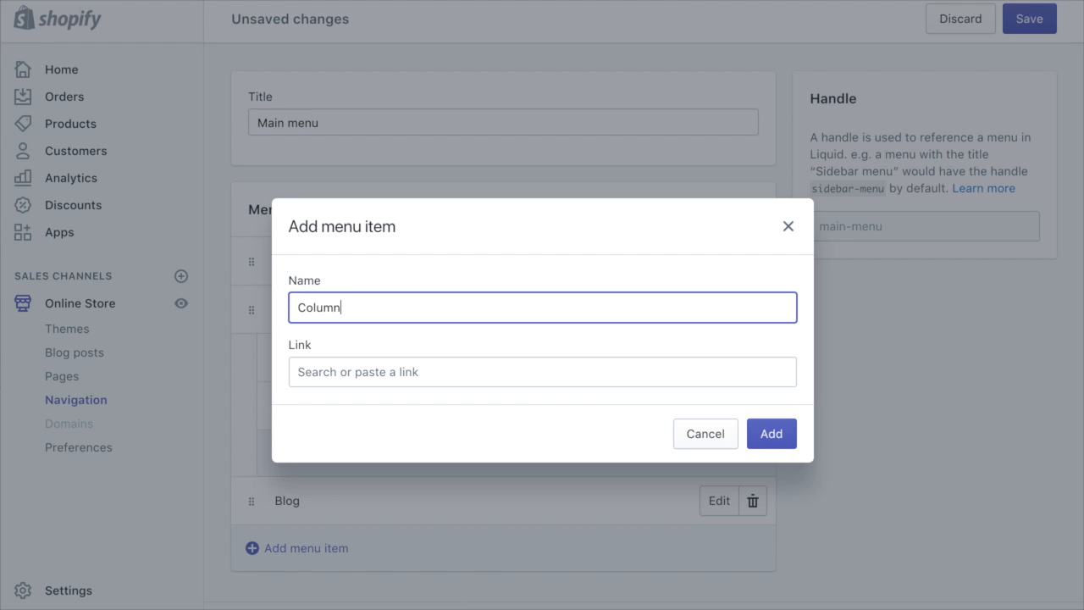
click(543, 372)
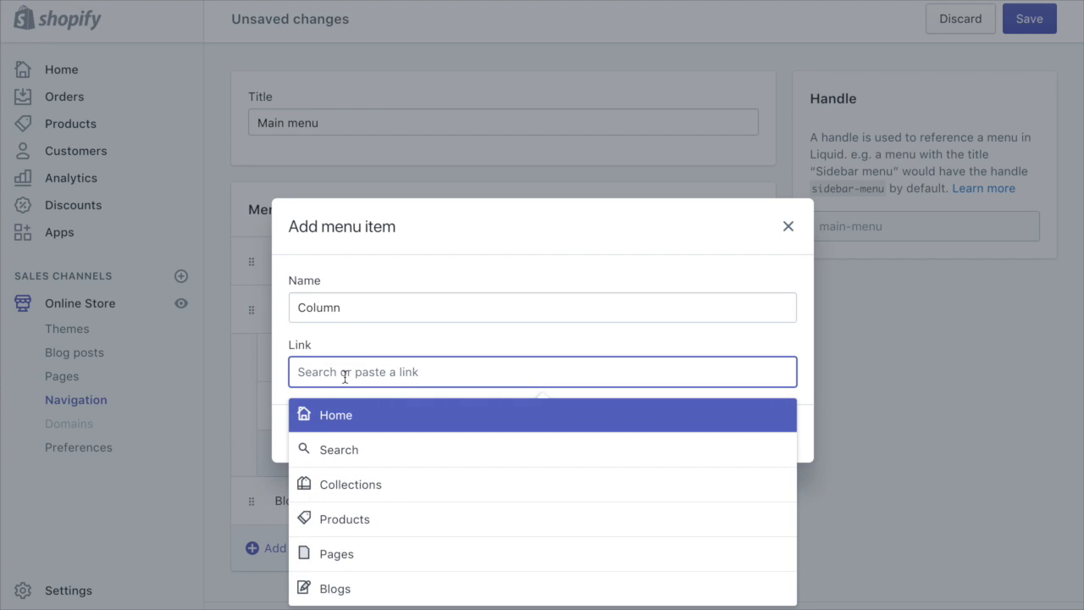
mouse_move(368, 588)
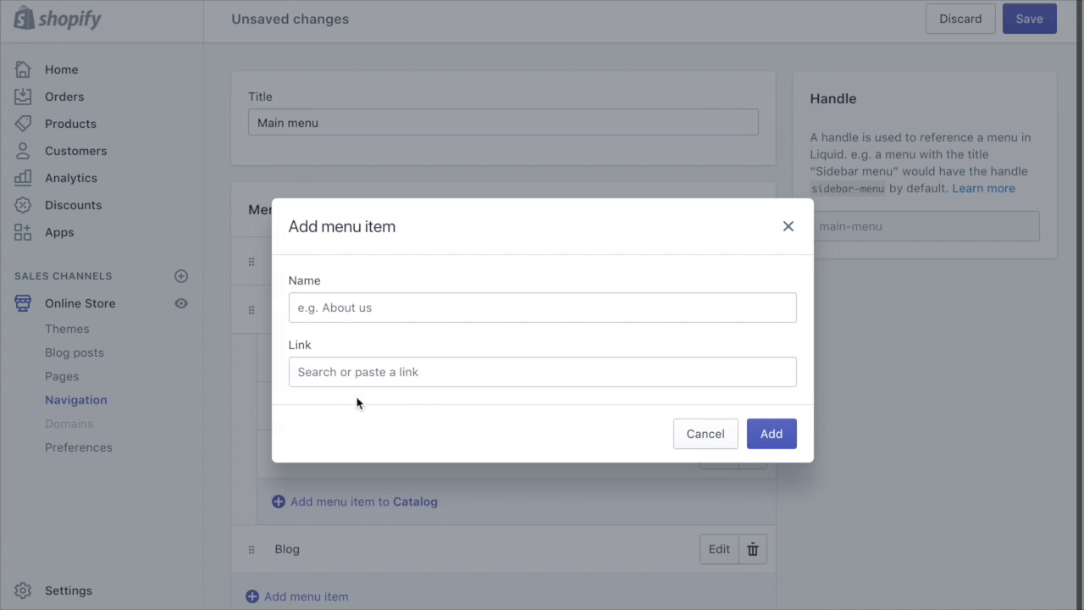
text(Column)
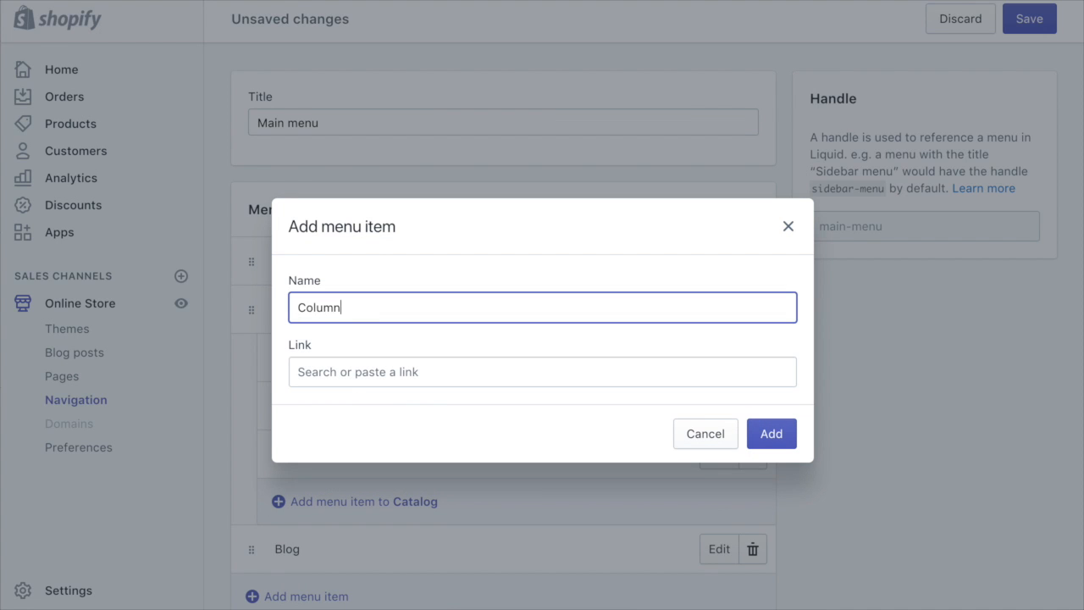
click(542, 372)
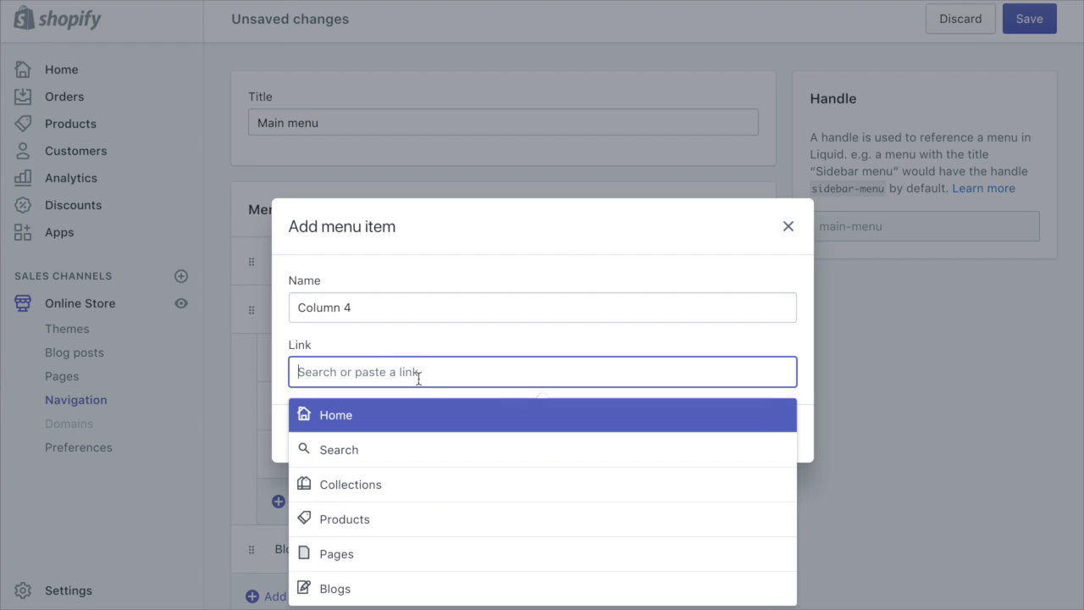
click(332, 414)
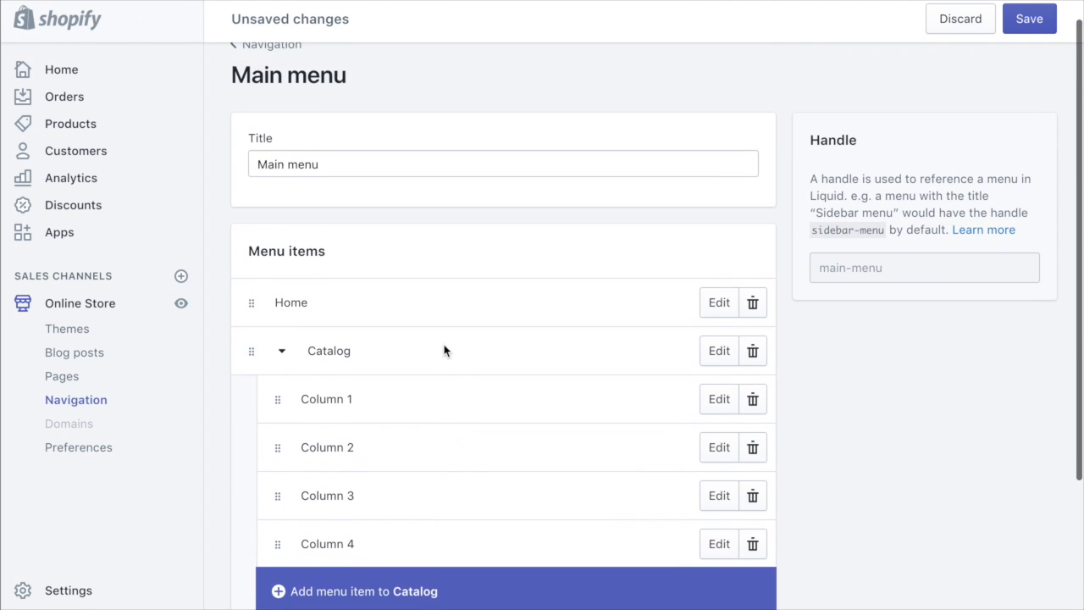
- Save the Main menu and open the live storefront from the Online Store eye icon
scroll(down, 3)
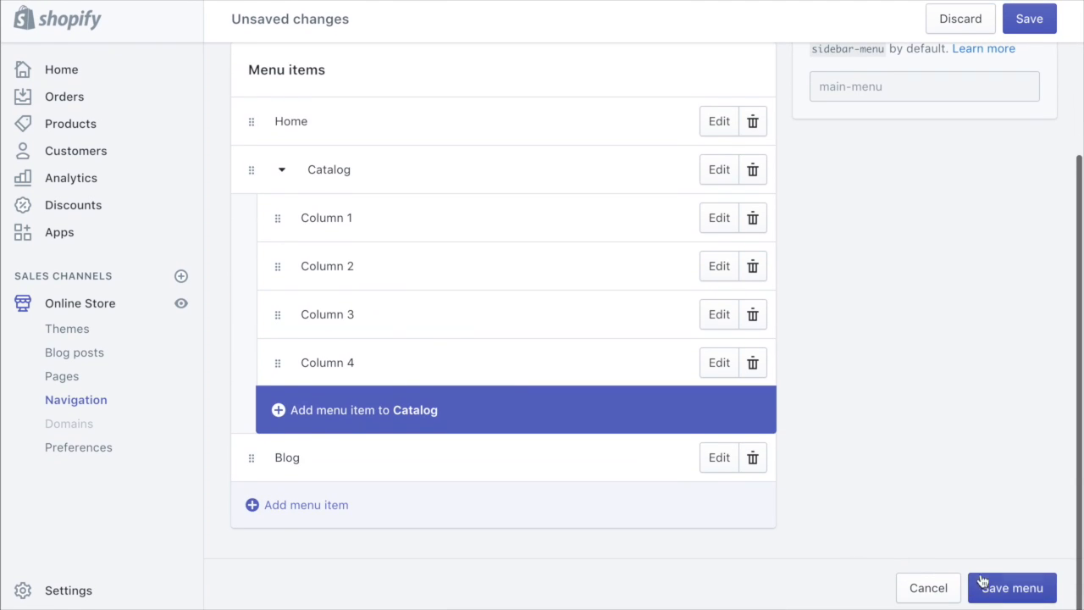
click(1007, 586)
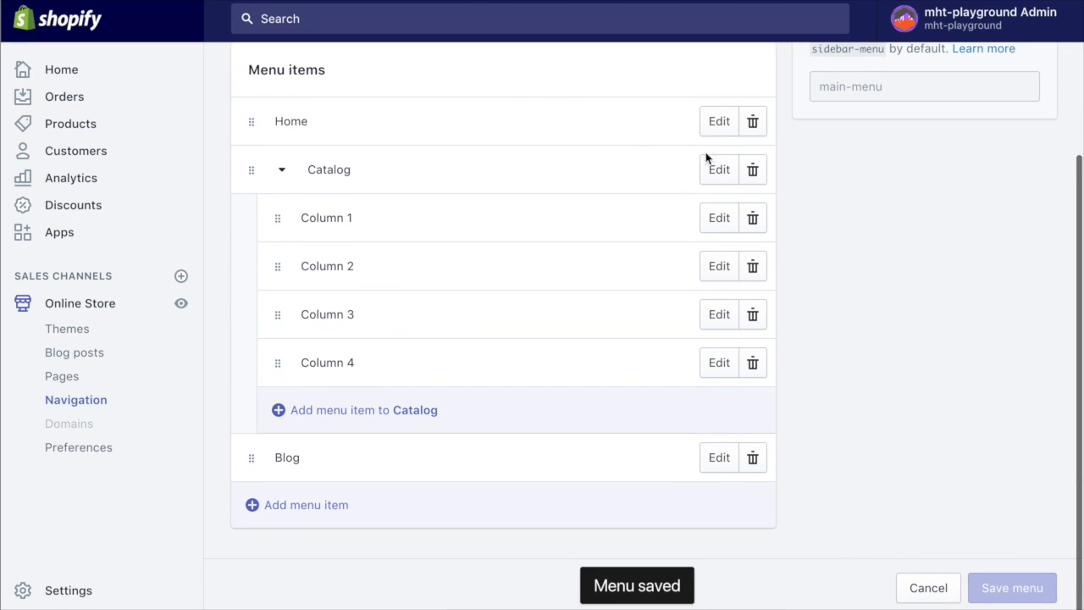
right_click(180, 304)
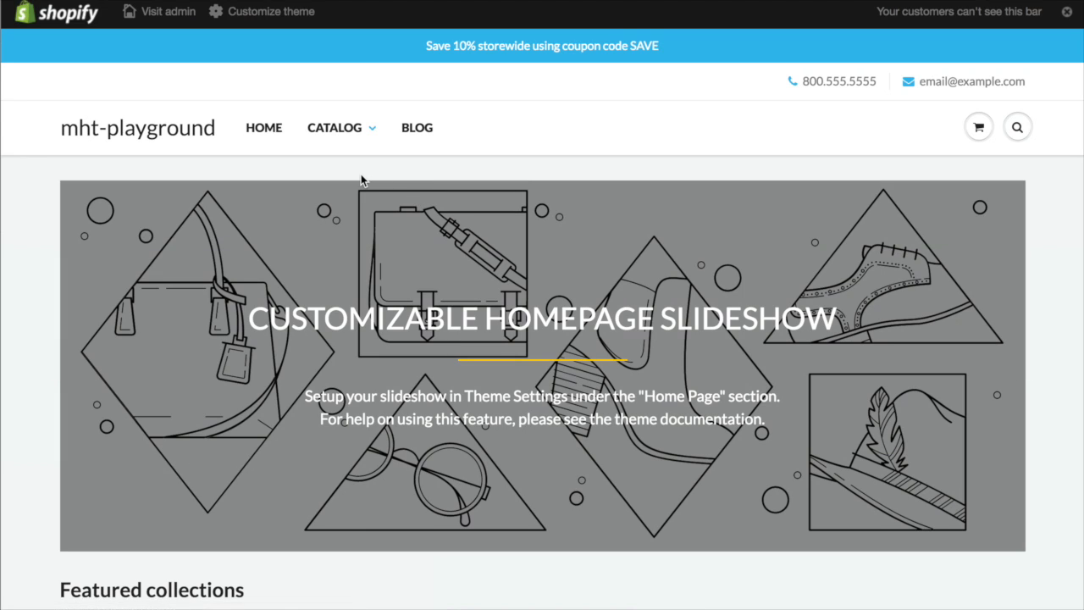
- Open the storefront Catalog dropdown to confirm Column 1 through Column 4 appear
click(335, 127)
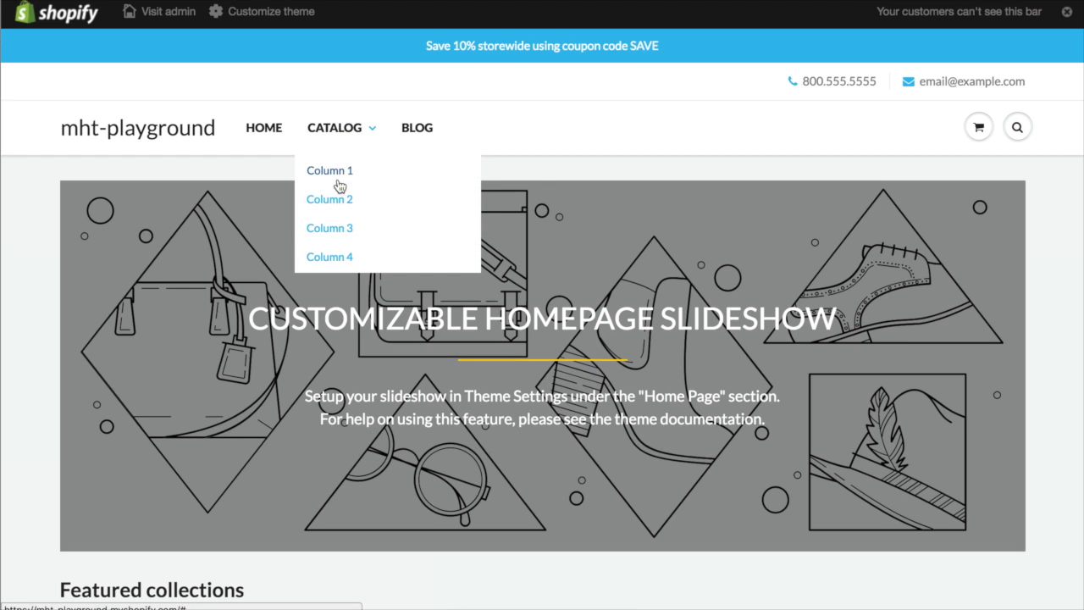
mouse_move(341, 177)
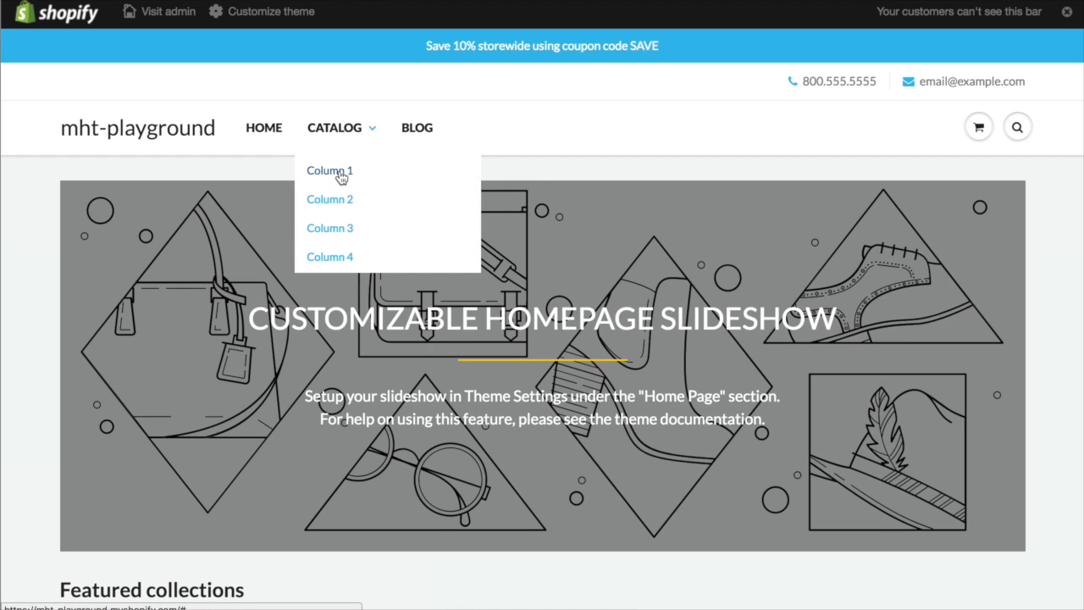
mouse_move(333, 264)
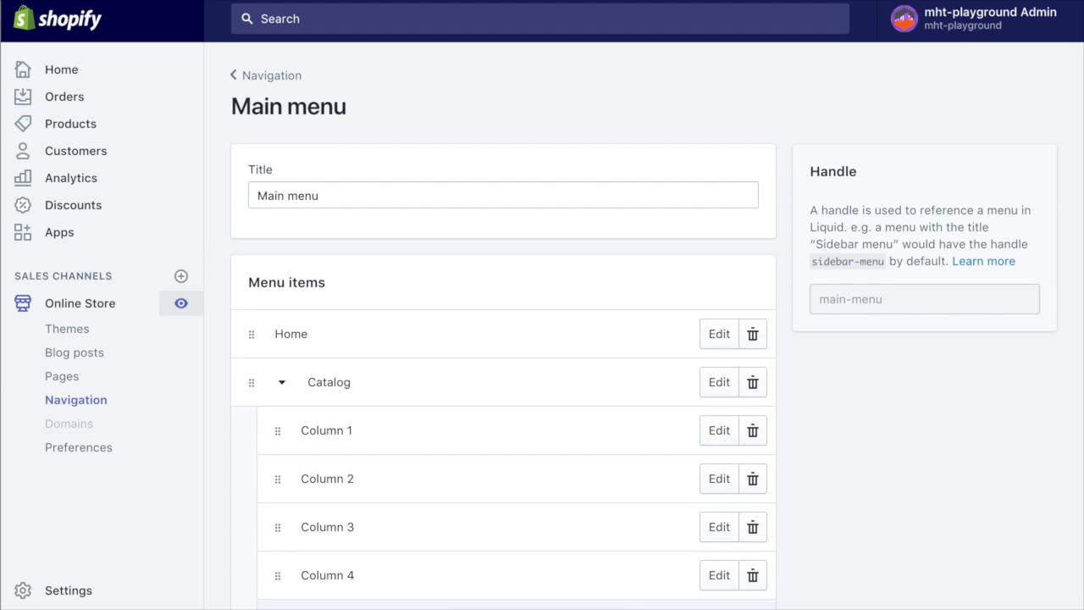
- Add 'Sub 1' linked to All Products and nest it under Column 1
scroll(down, 3)
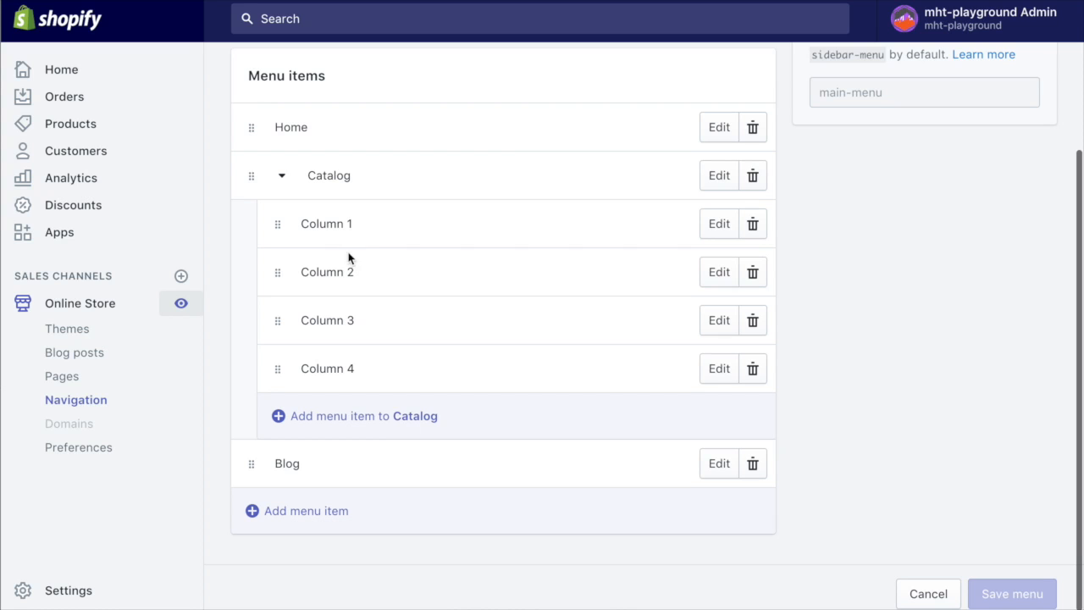
mouse_move(356, 422)
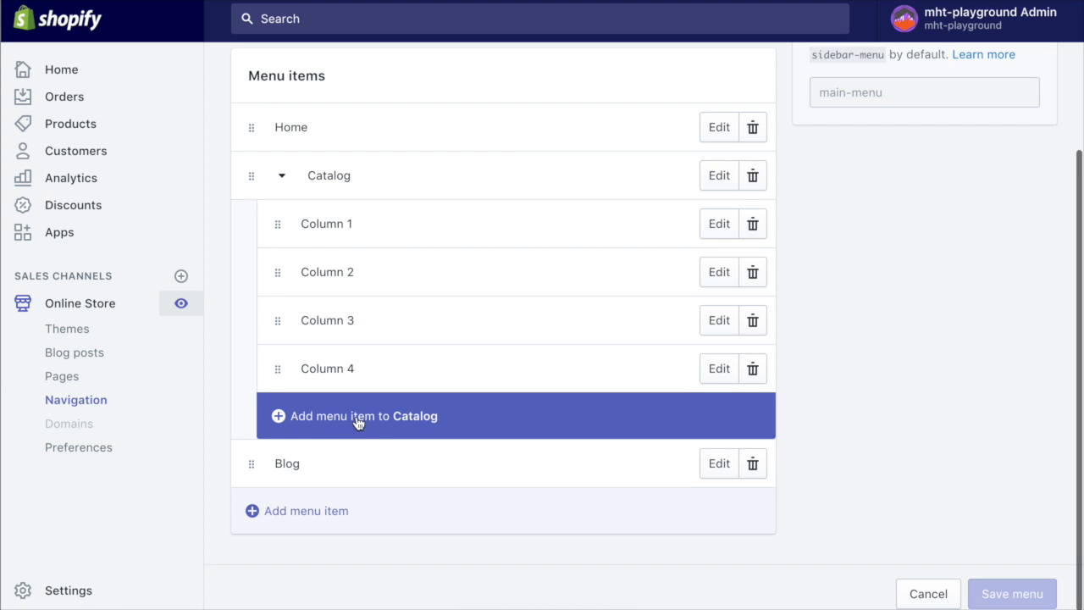
click(357, 416)
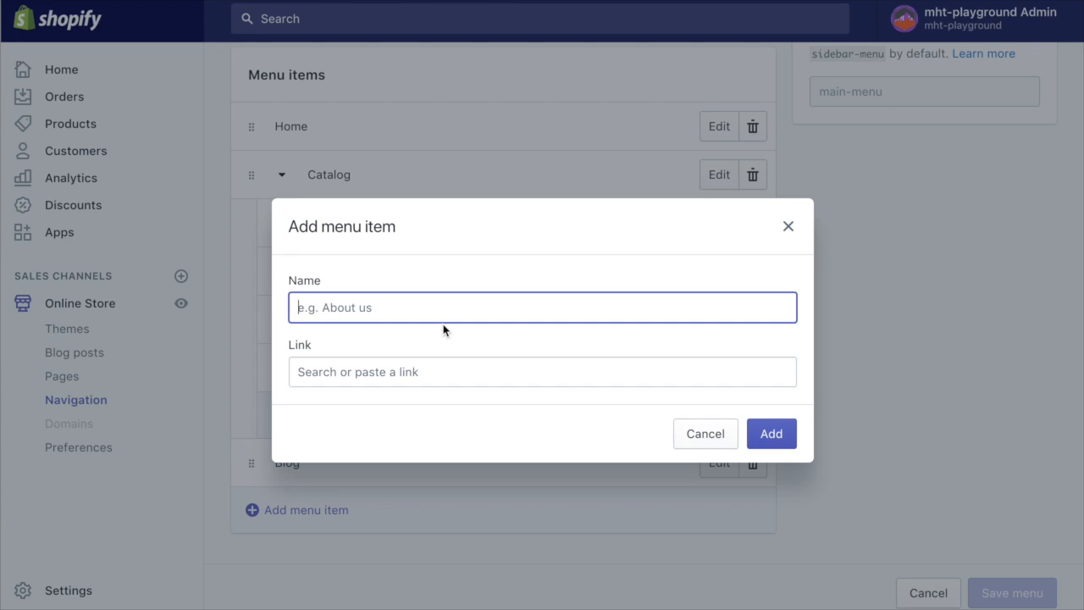
text(Sub)
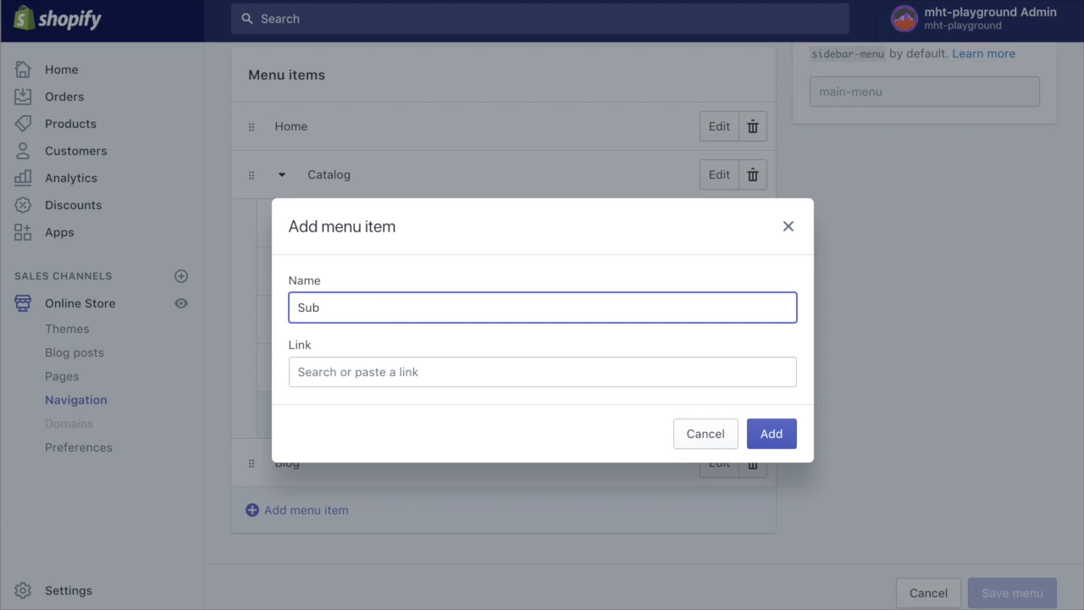
text(1)
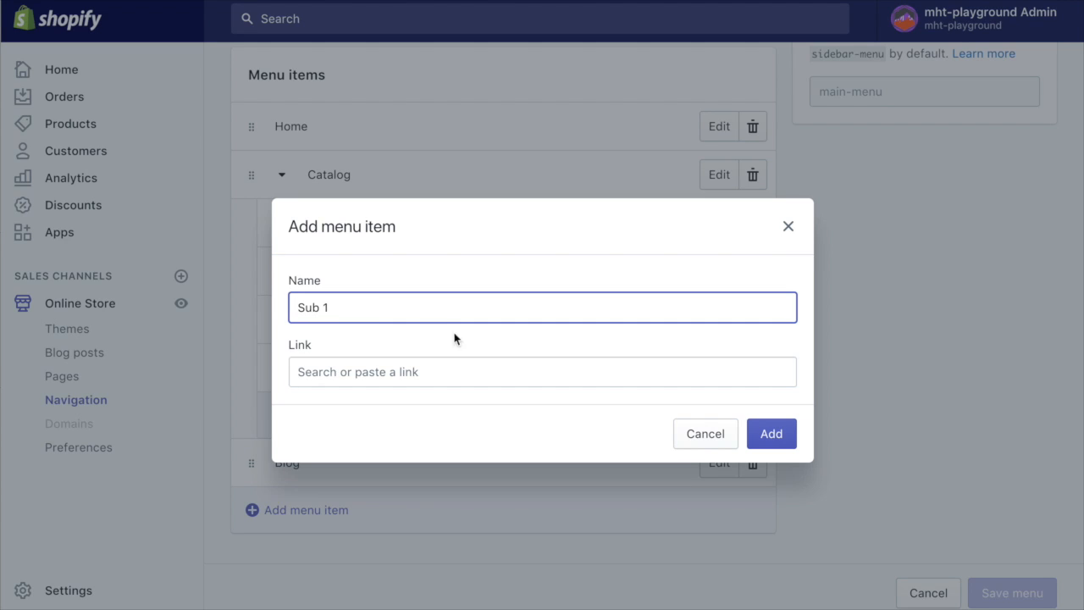
click(541, 372)
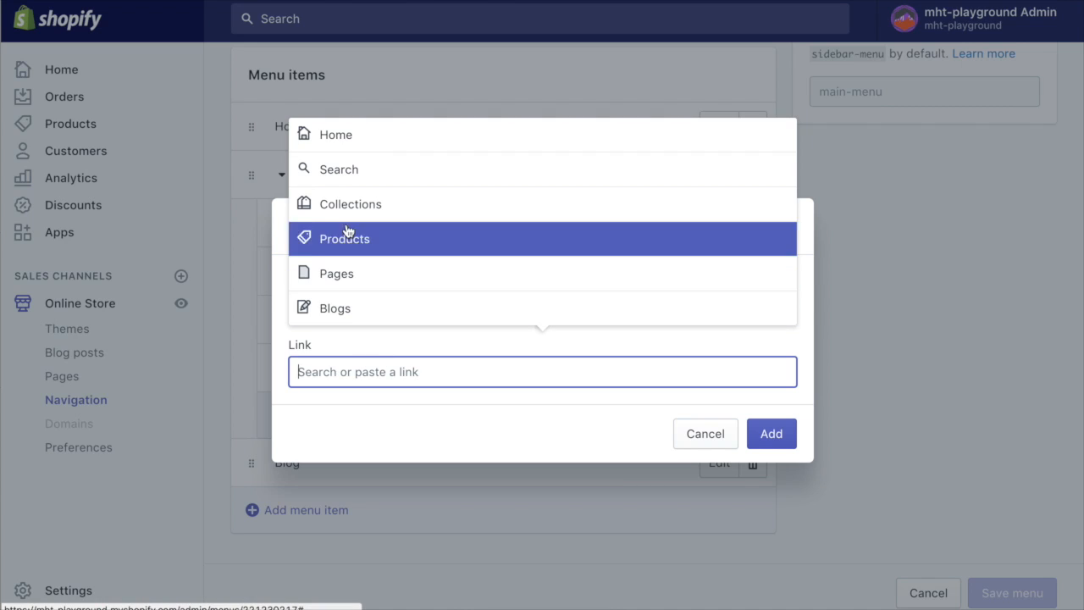
click(343, 238)
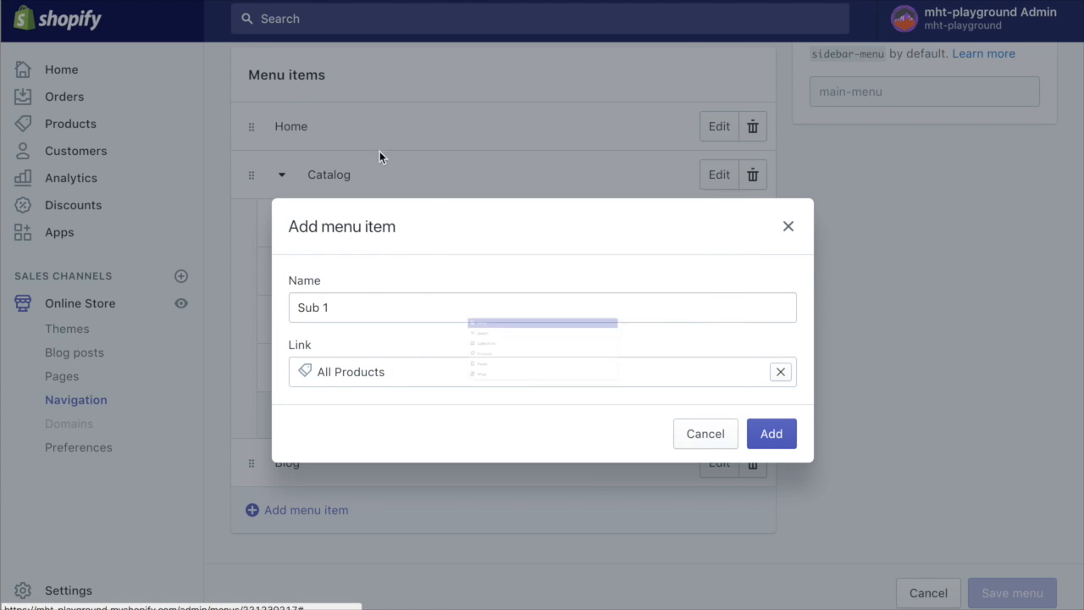
click(770, 433)
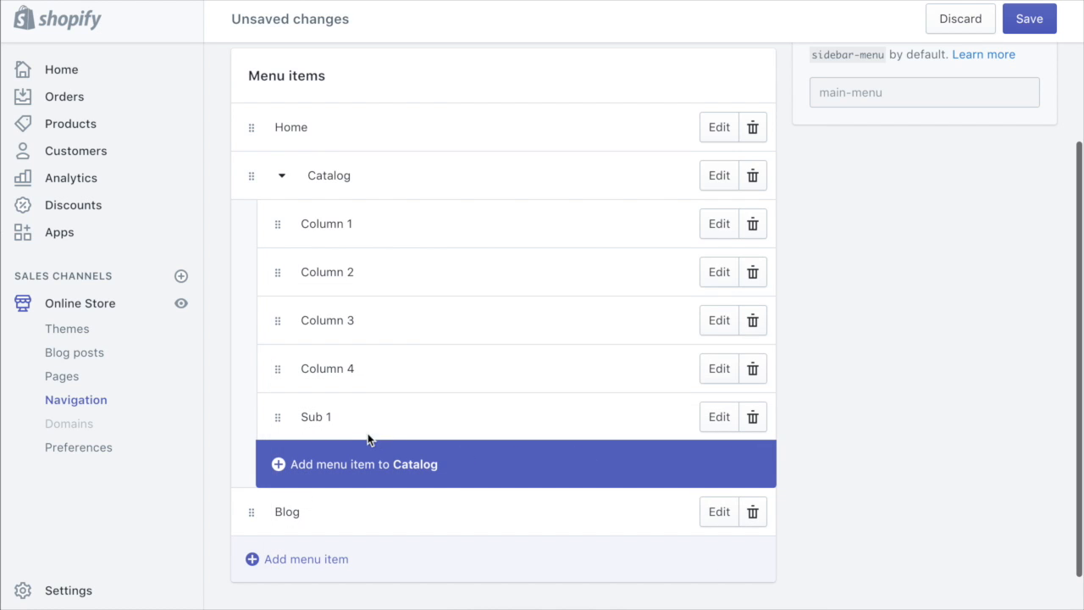
drag(277, 416, 314, 271)
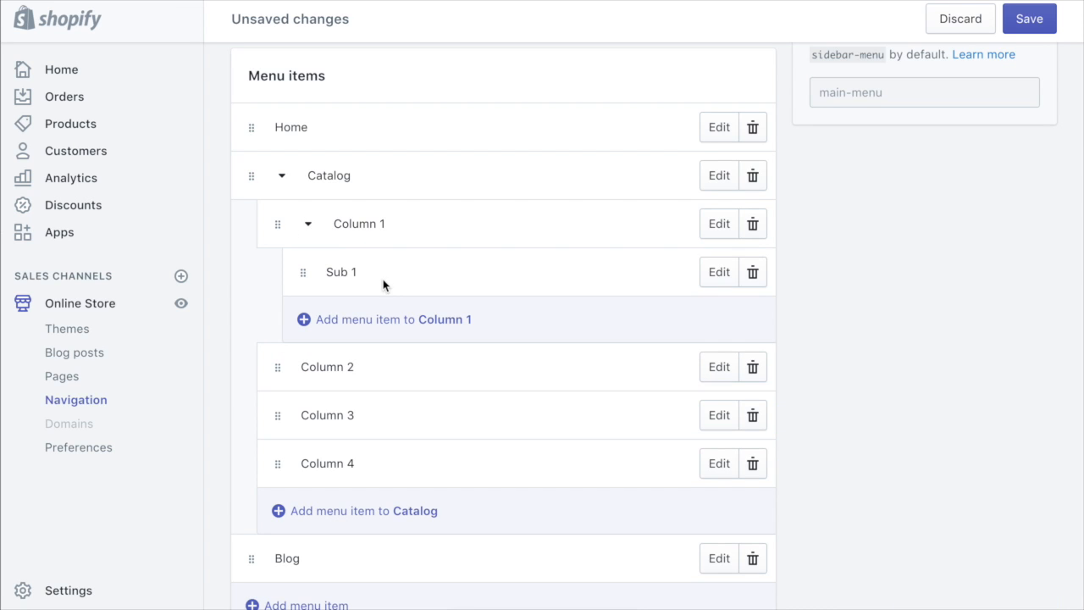
mouse_move(508, 356)
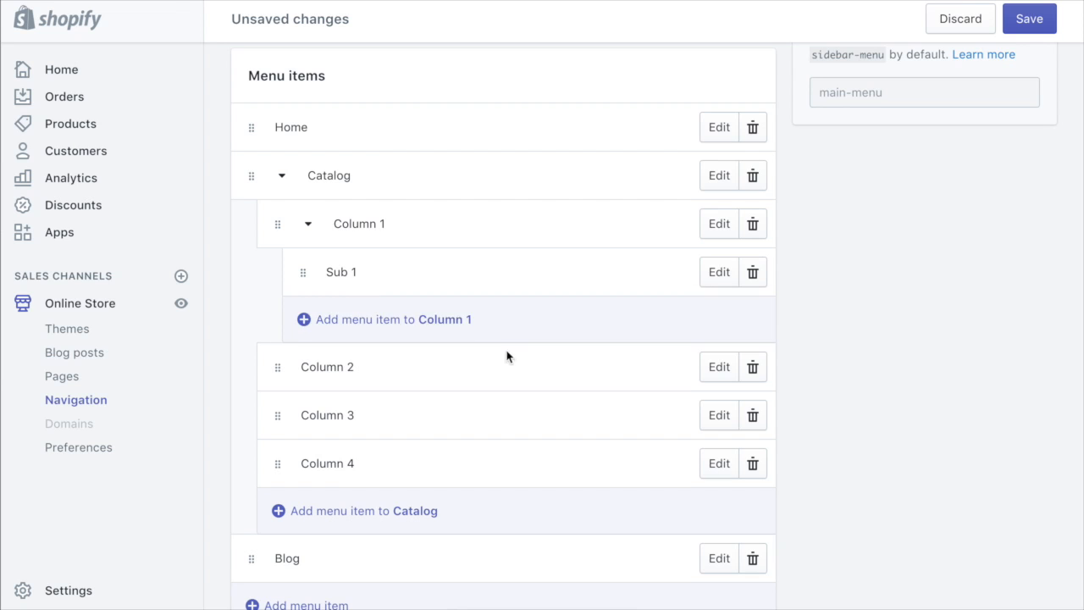
- Add 'Sub 2' under Column 1, linked to All Products
click(394, 319)
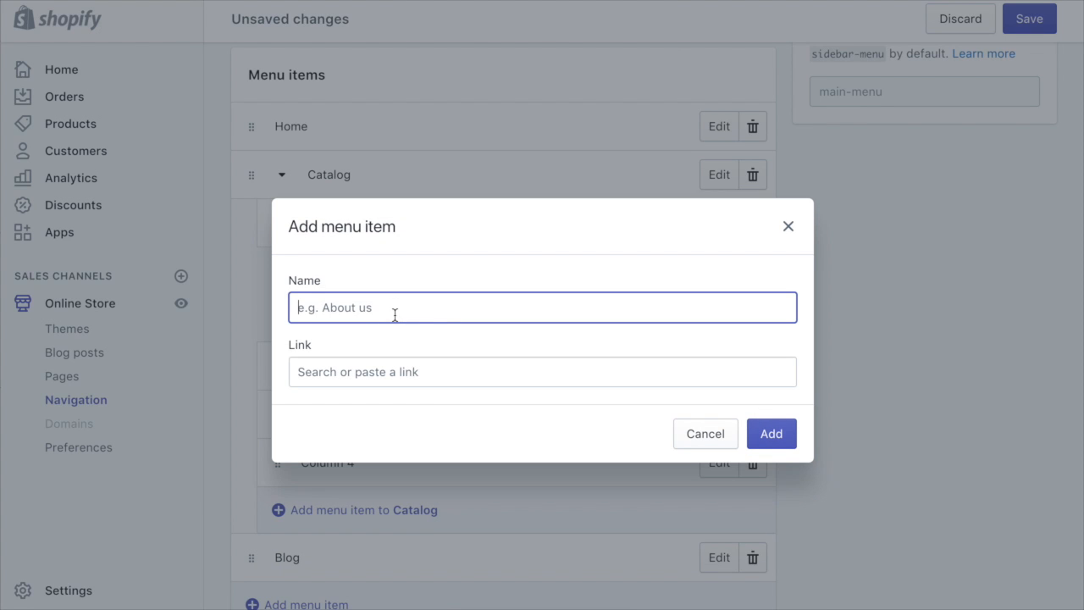
click(542, 371)
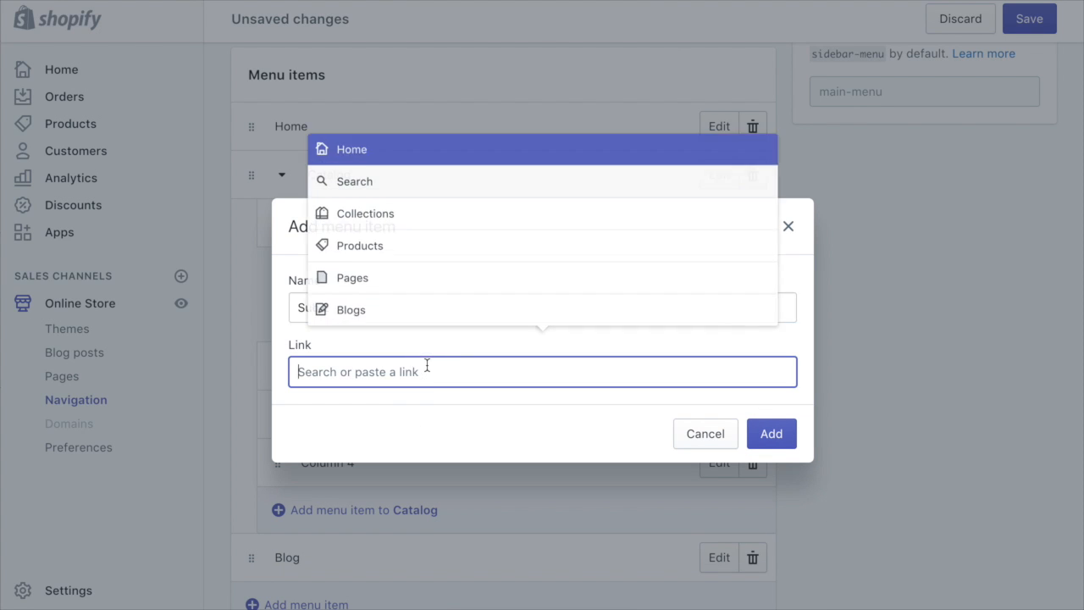
click(360, 245)
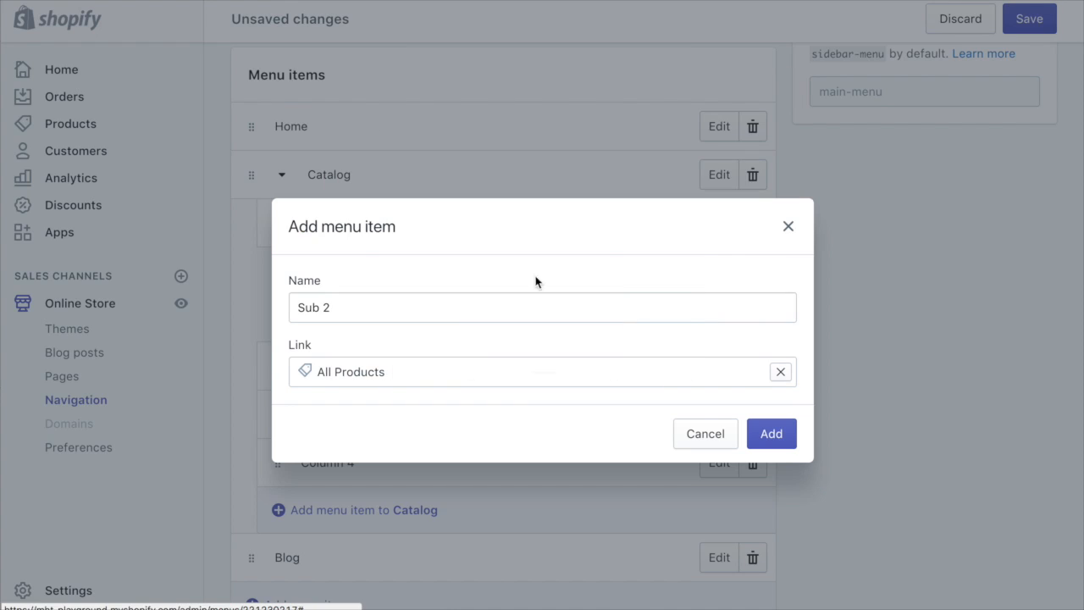
click(771, 434)
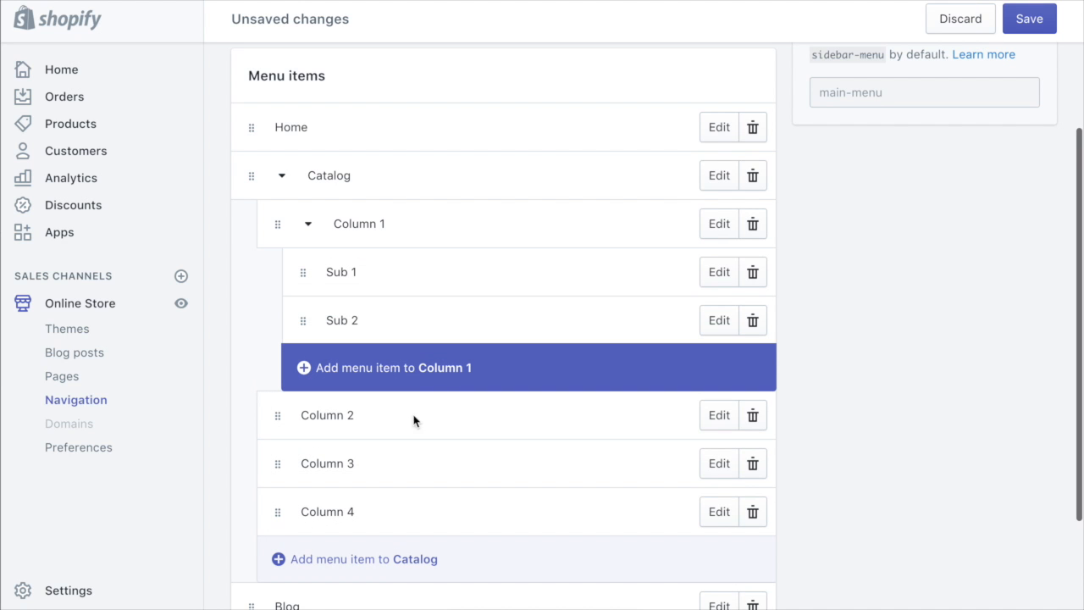
- Add a menu item named 'Sub Col 1' for Column 2 and choose its link
scroll(down, 3)
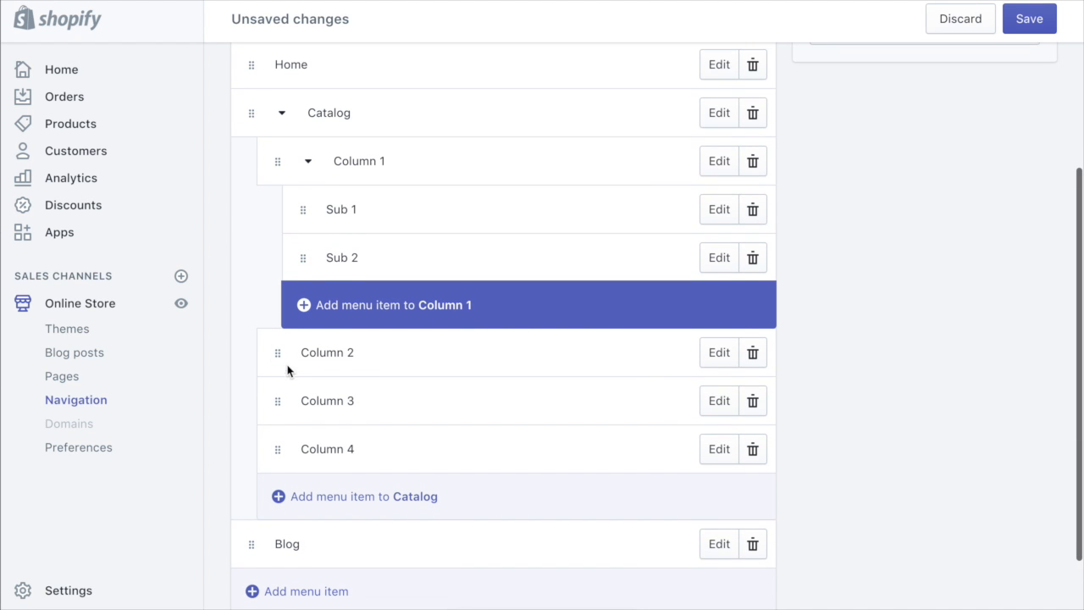
mouse_move(277, 352)
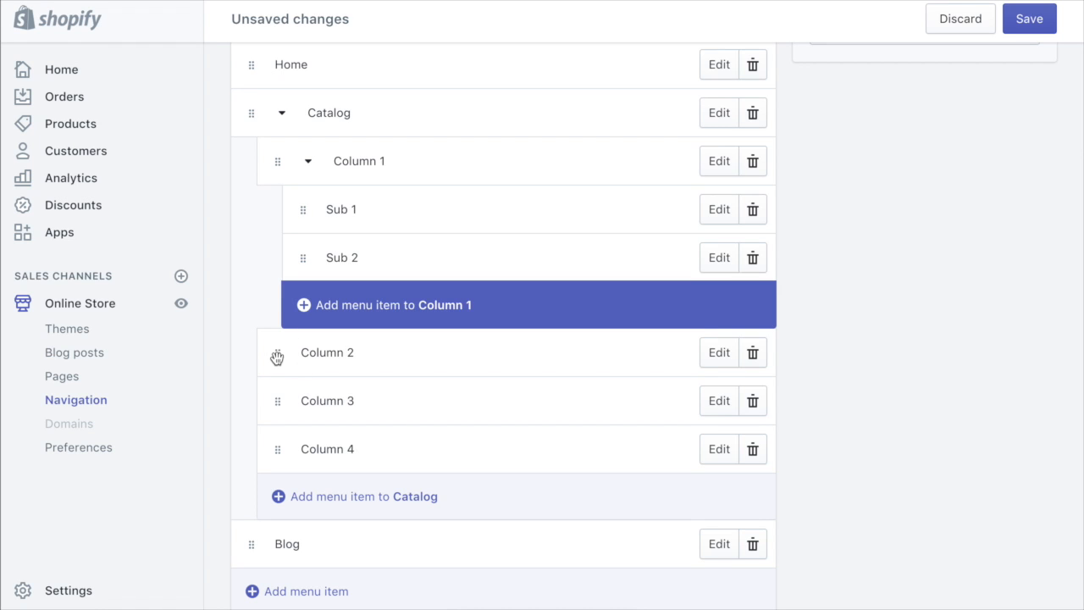
mouse_move(699, 361)
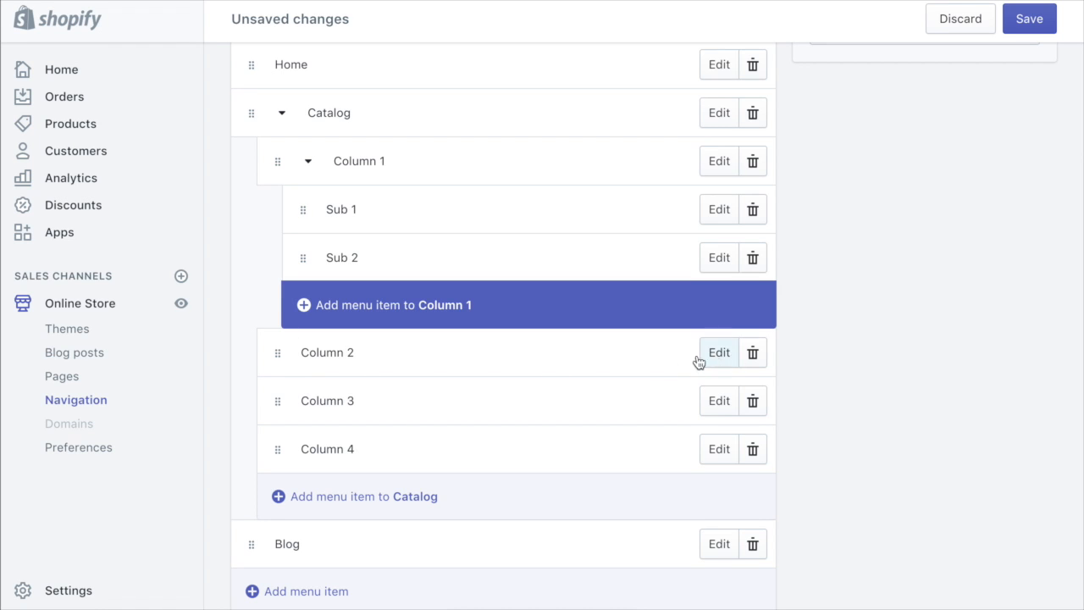
mouse_move(447, 394)
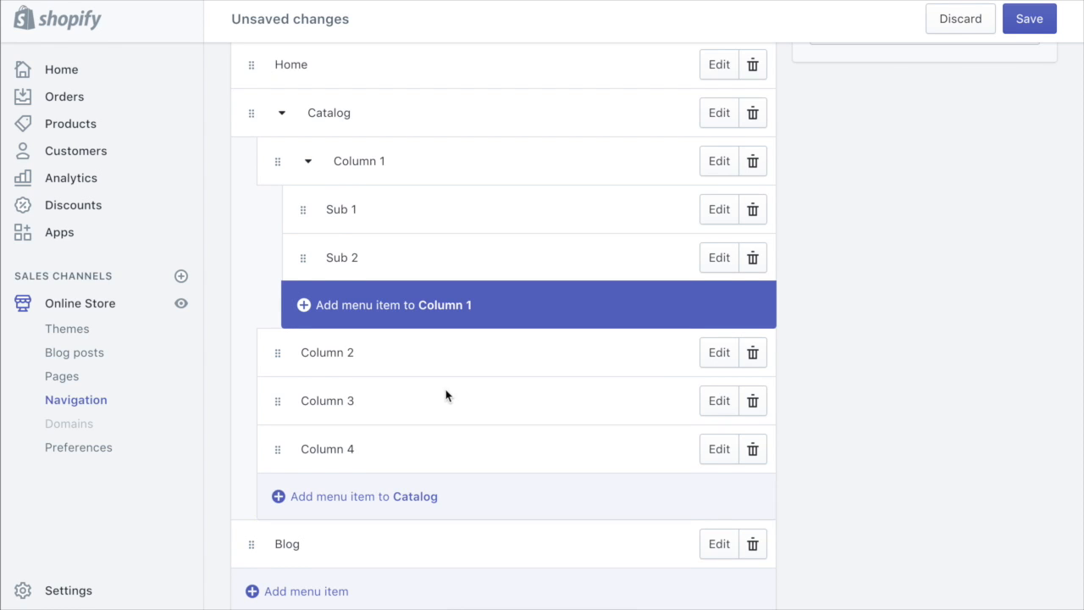
scroll(down, 3)
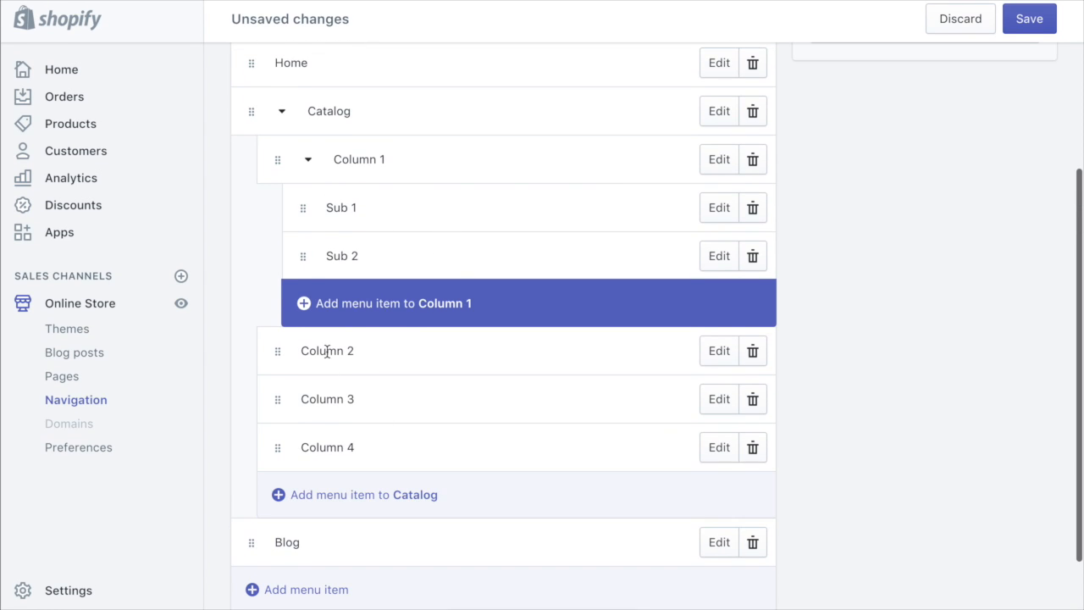
click(385, 303)
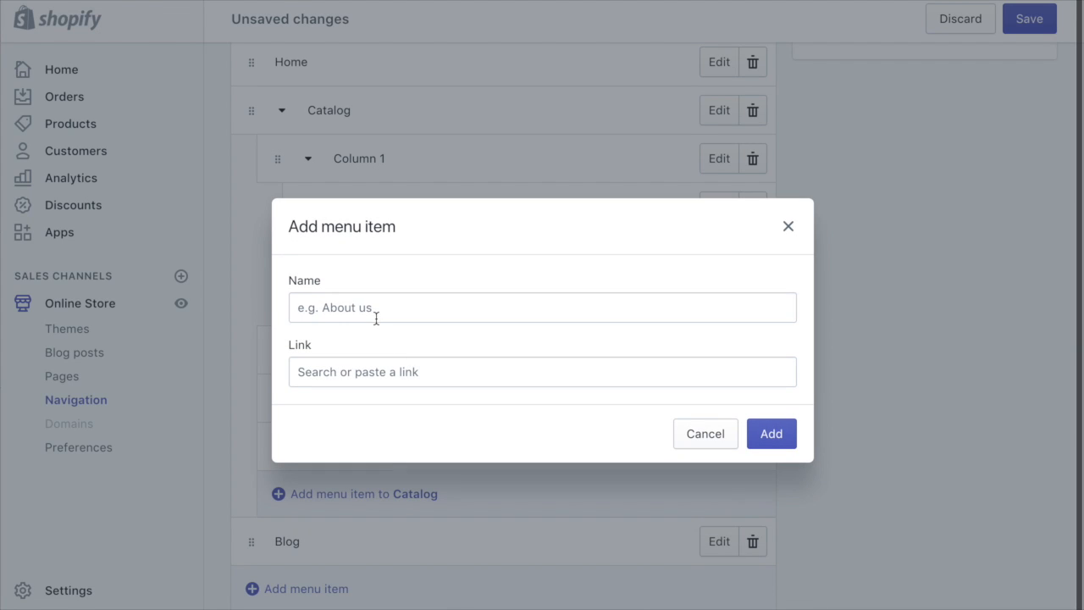
text(Sub Col 1)
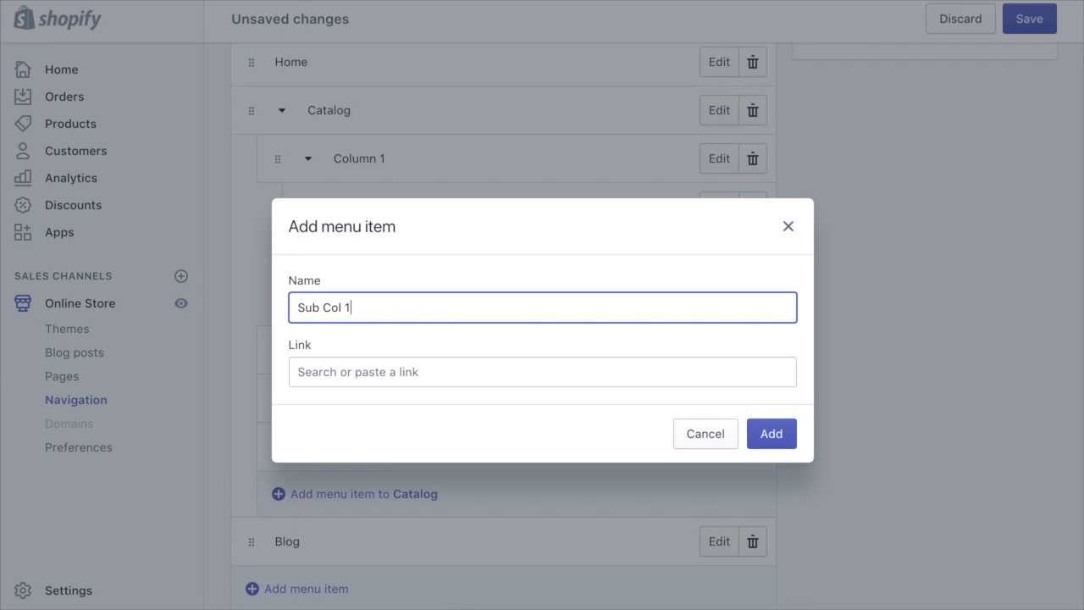
click(771, 433)
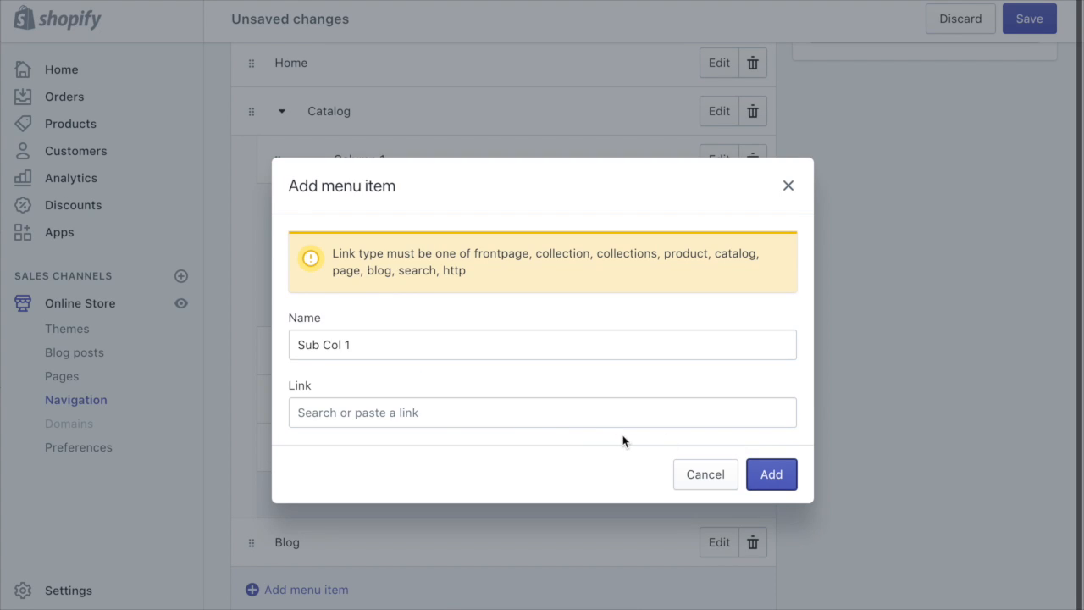
click(541, 412)
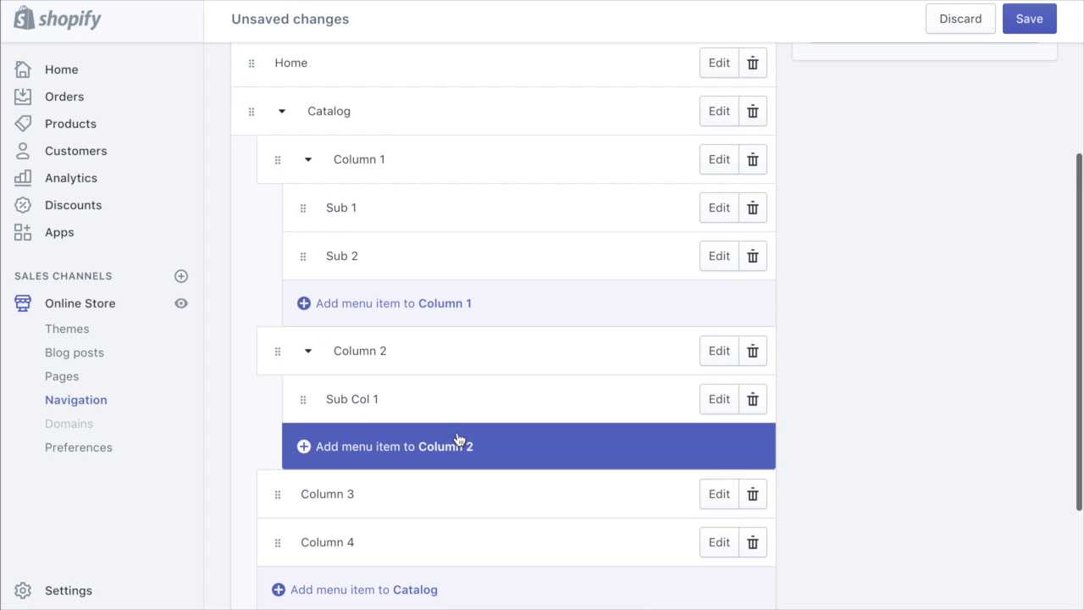
- Add a 'Sub Col 2' sub-item under Column 2, linked to All Products
click(382, 446)
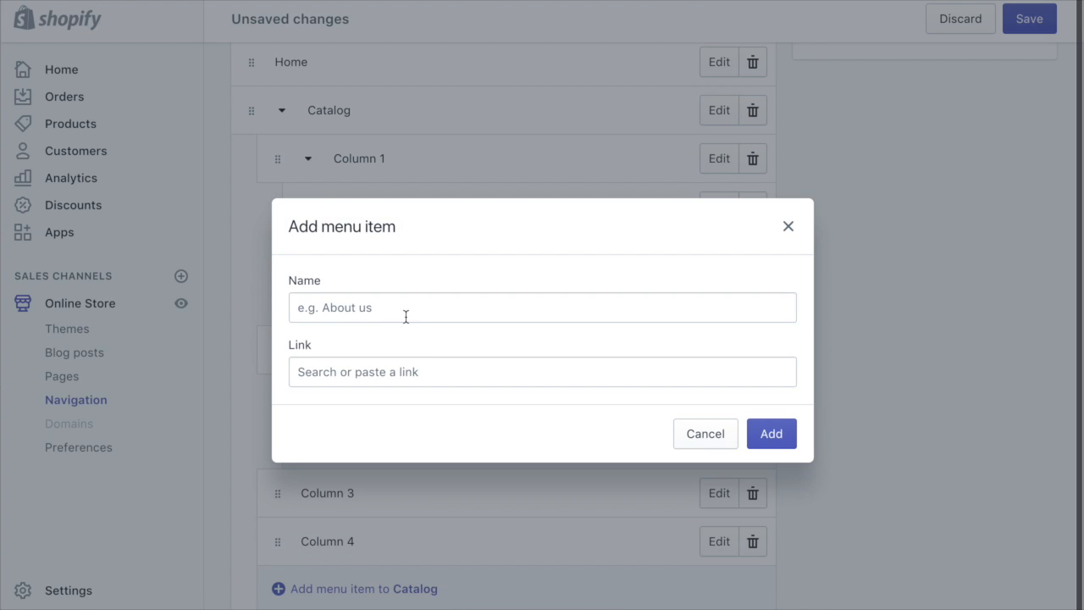
text(Sub Col)
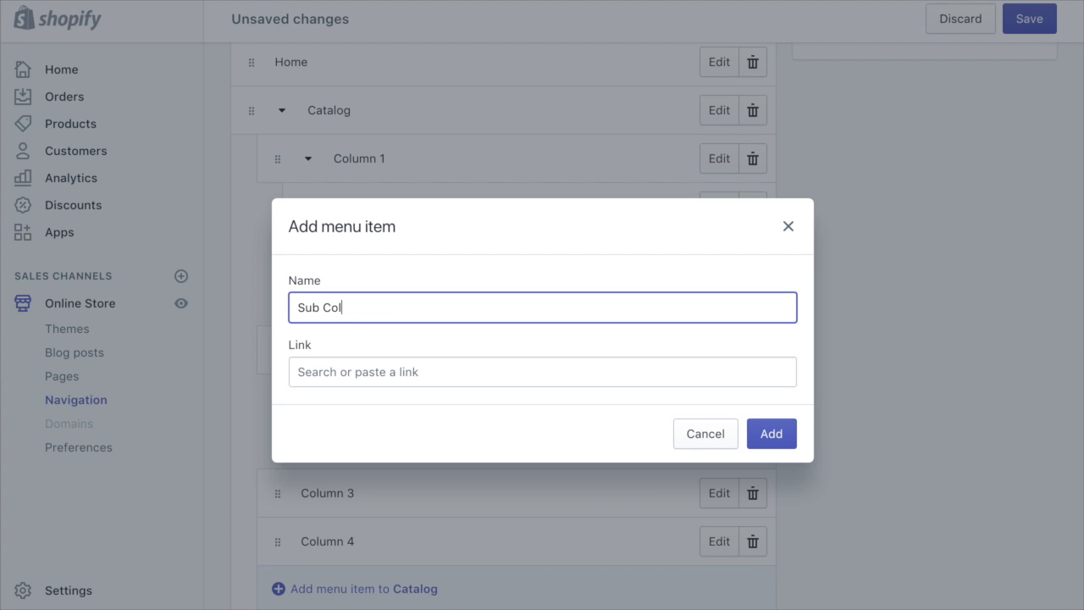
click(542, 372)
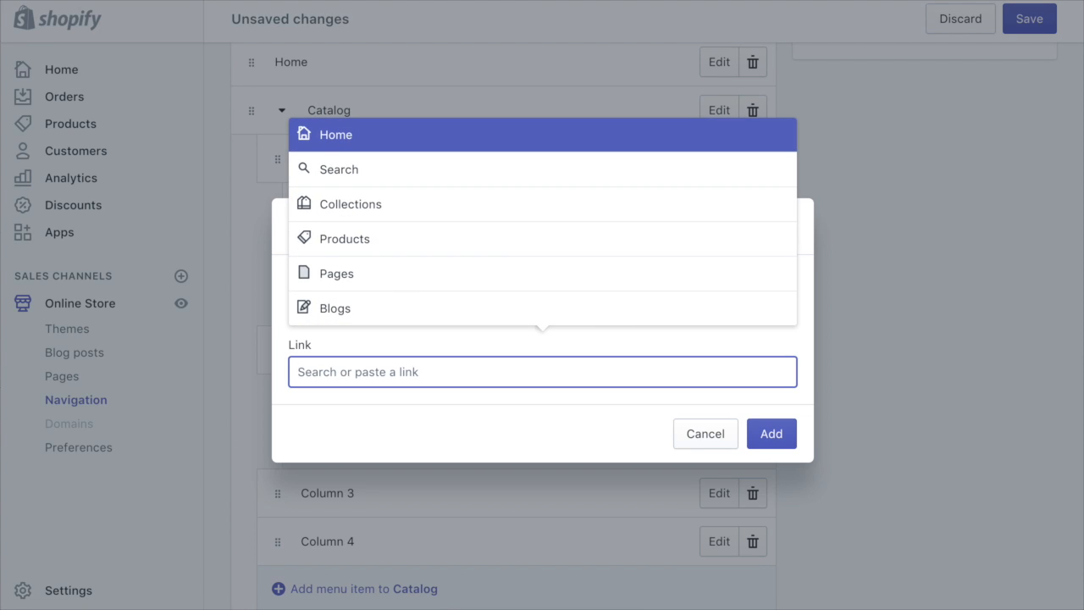
click(342, 238)
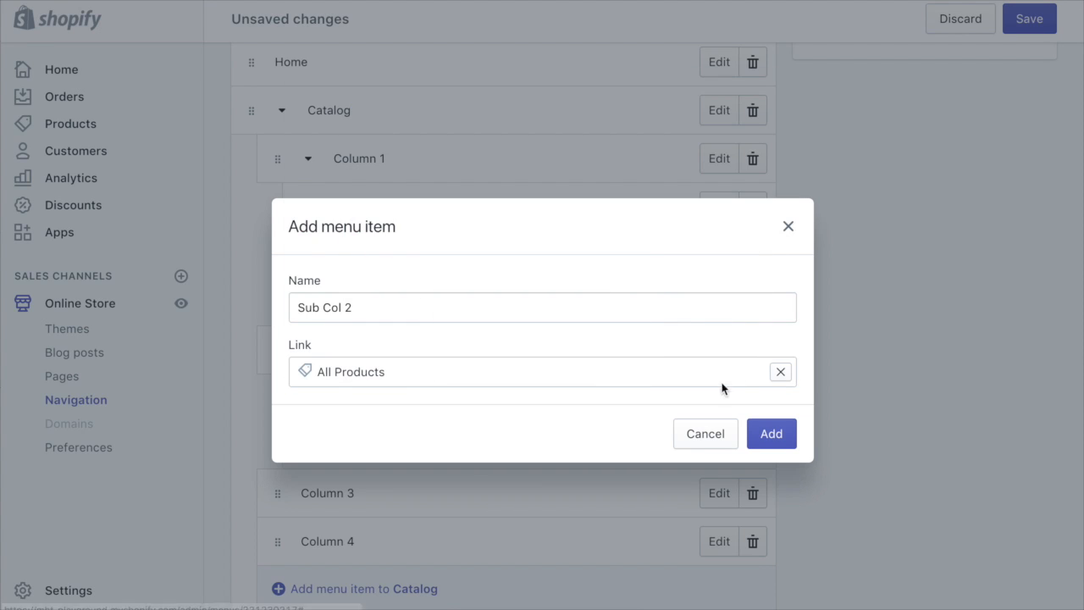
click(772, 434)
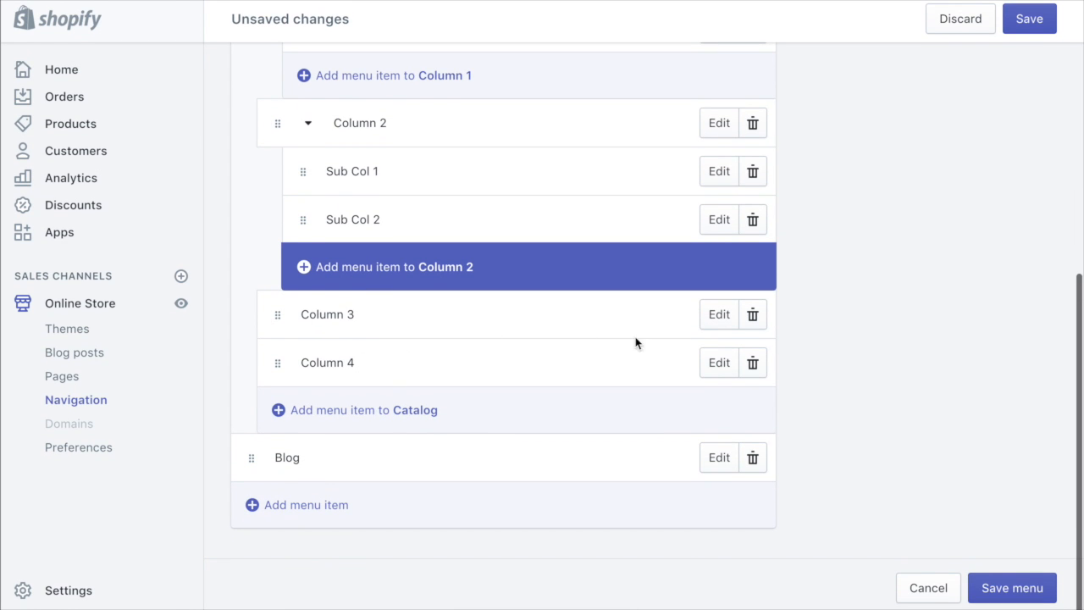
- Add 'Sub Col 3' linked to About Us under Column 3, then begin 'Sub Col 4' with a link
click(385, 265)
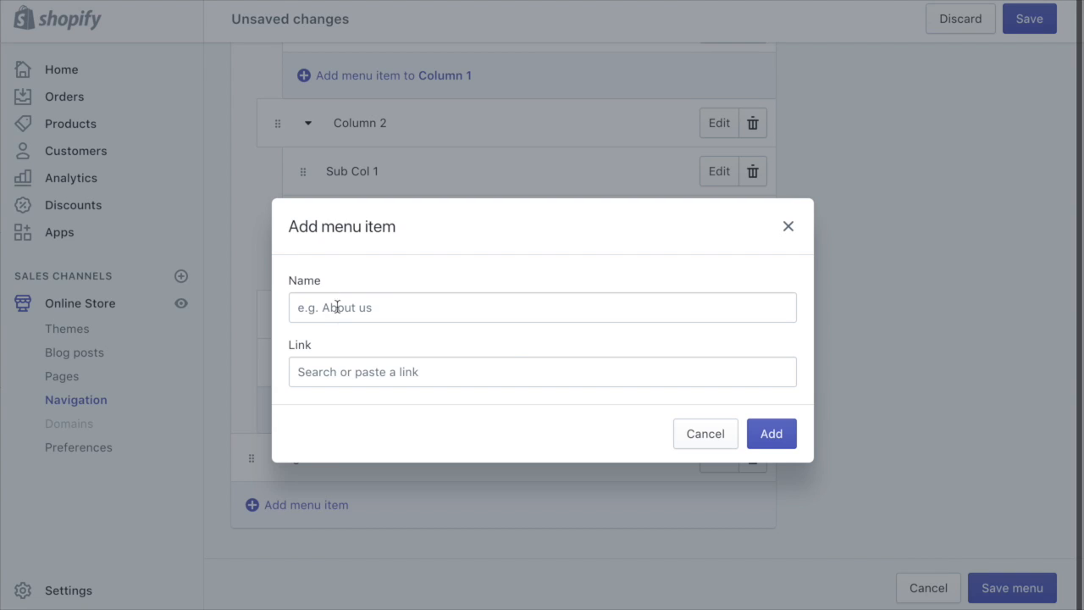
text(Sub C)
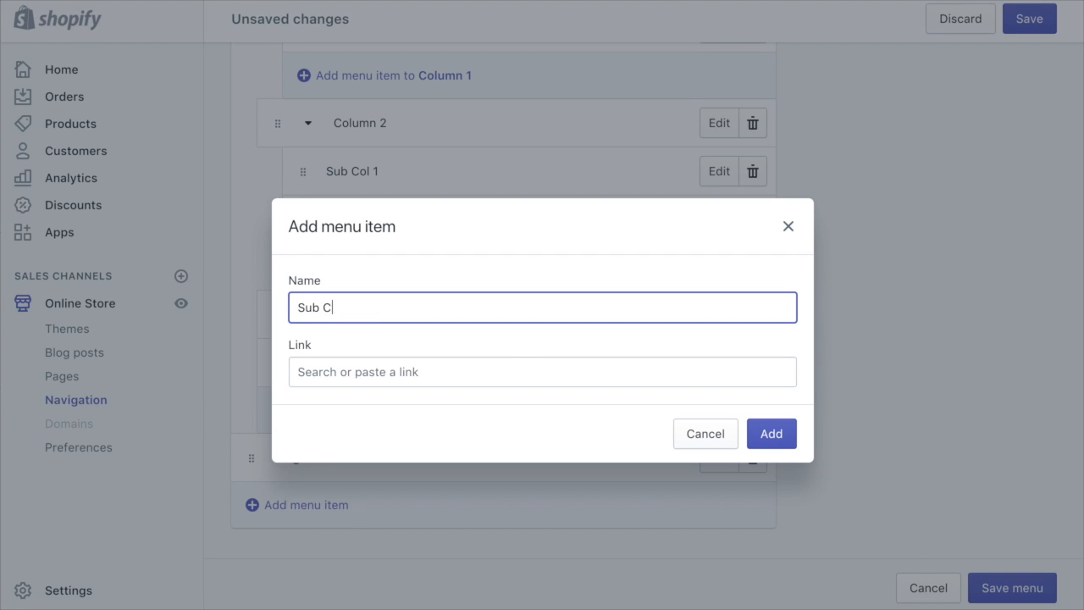
click(542, 372)
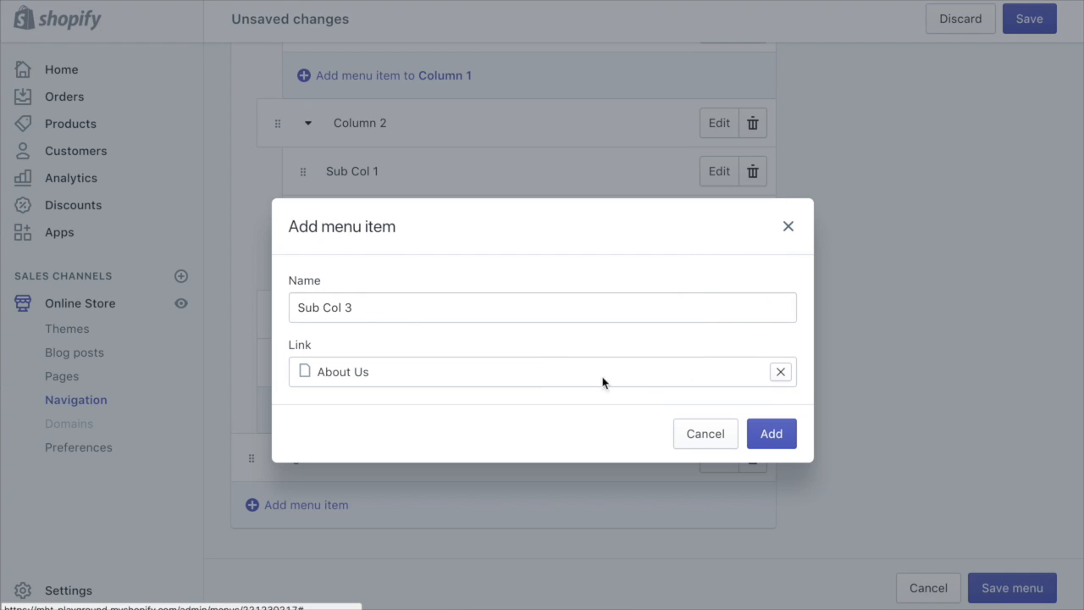
click(770, 433)
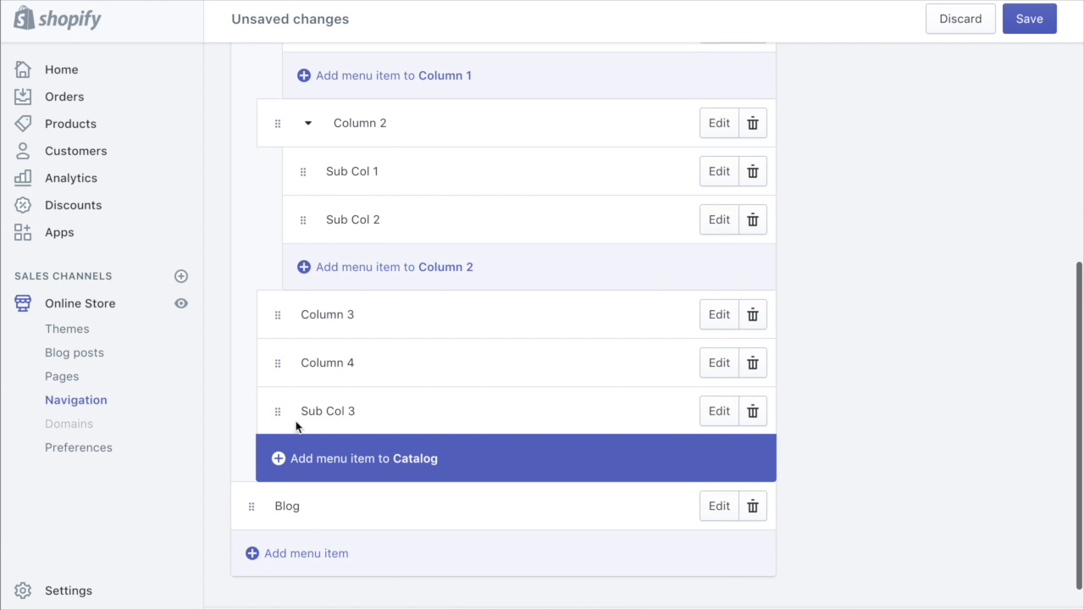
drag(276, 410, 343, 341)
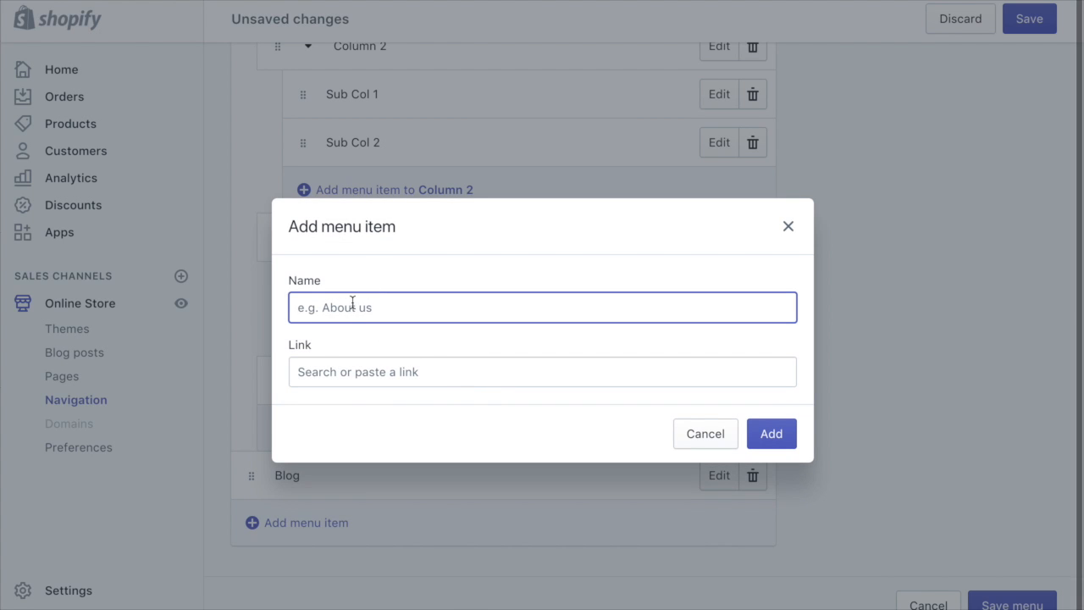
text(Sub Col 4)
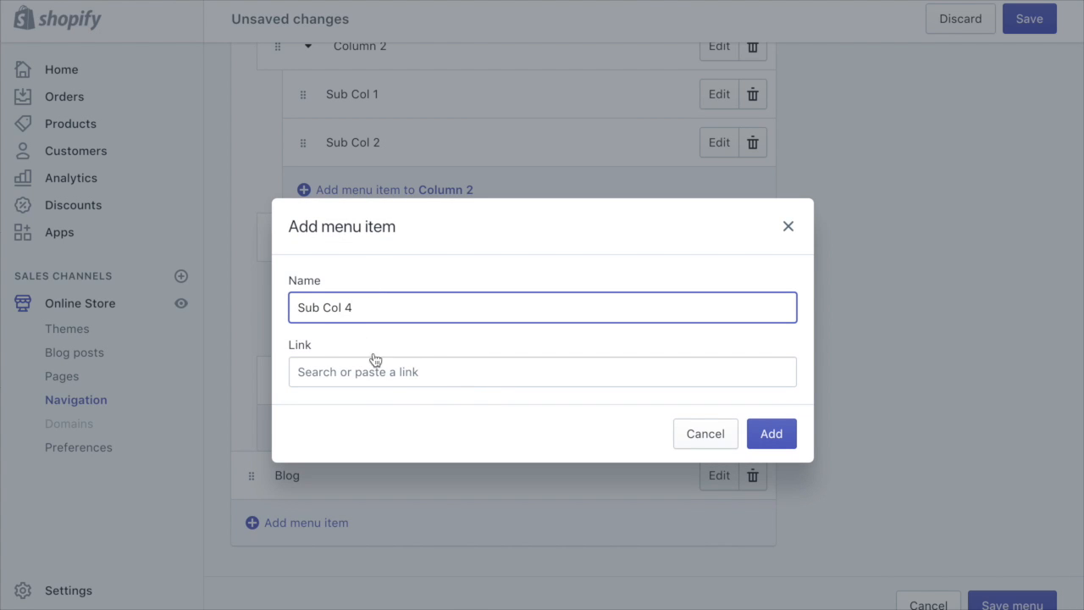
click(542, 372)
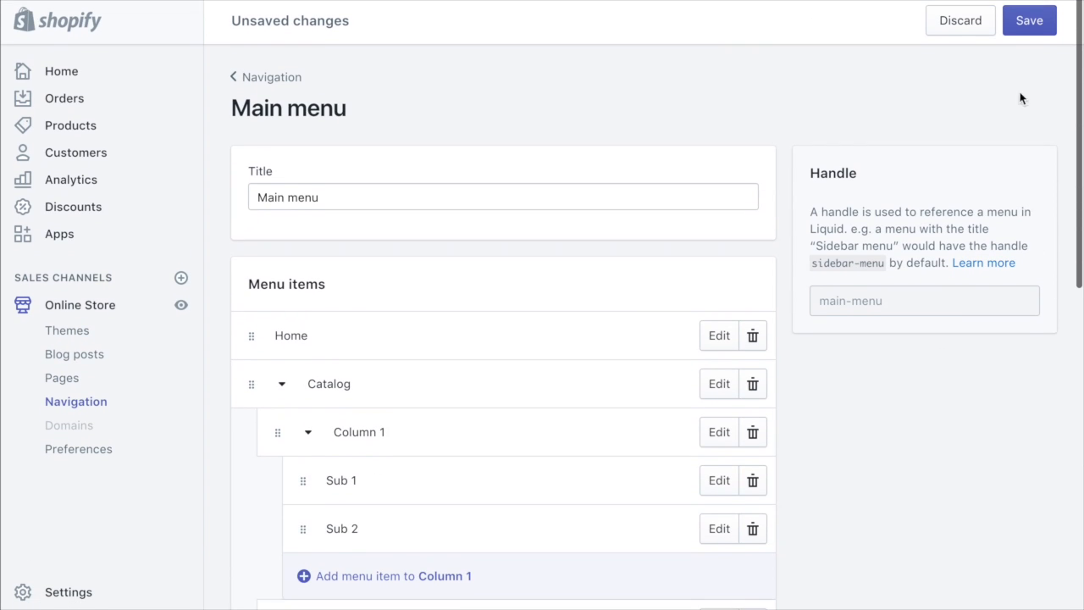
- Save the Main menu and view the storefront's Catalog dropdown as a four-column mega menu
click(1036, 20)
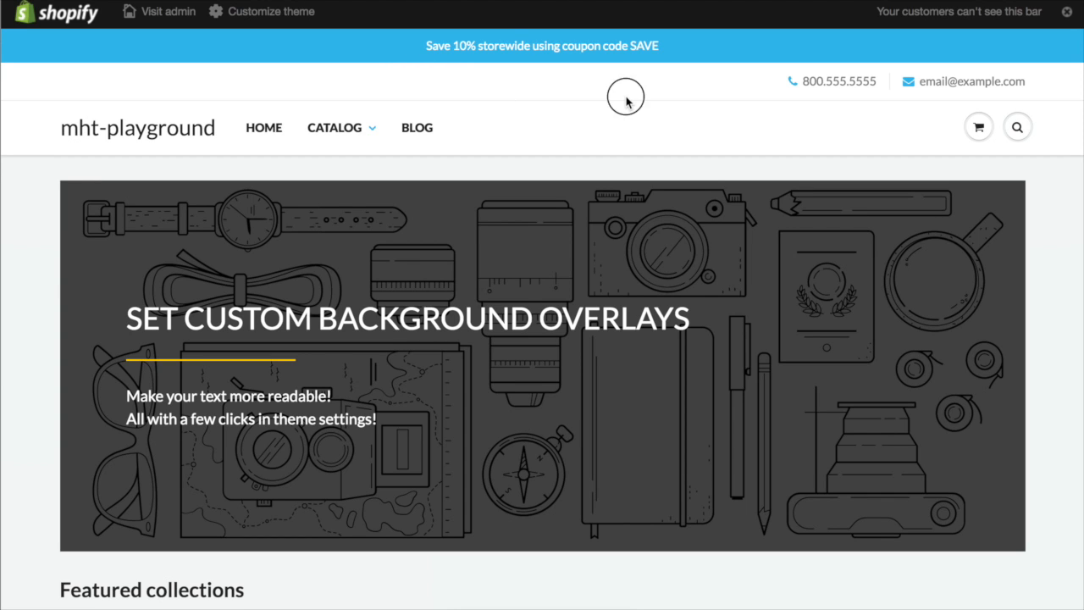
scroll(down, 3)
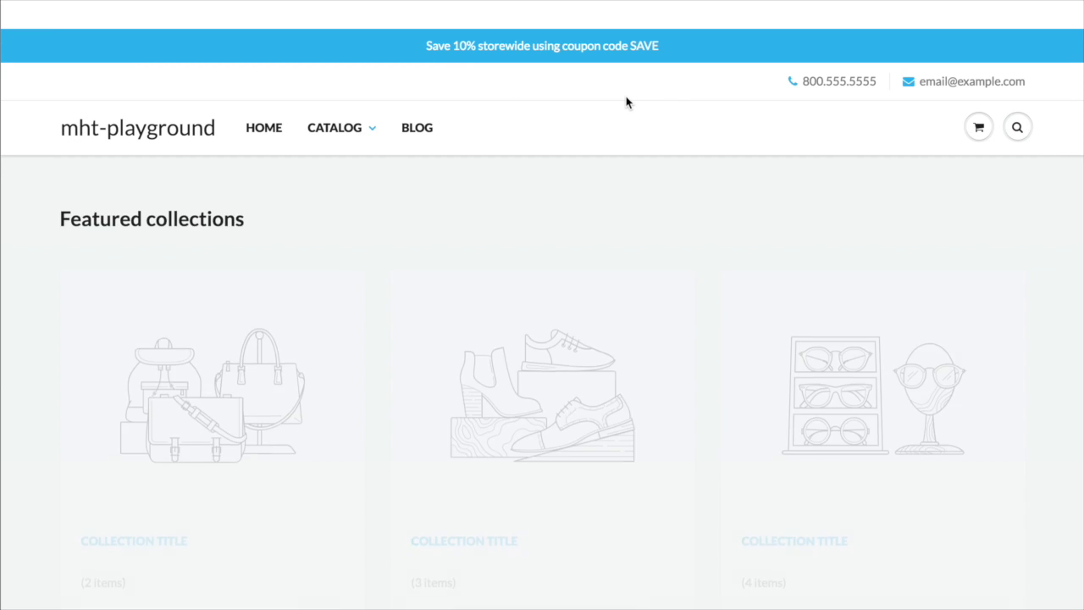
click(334, 127)
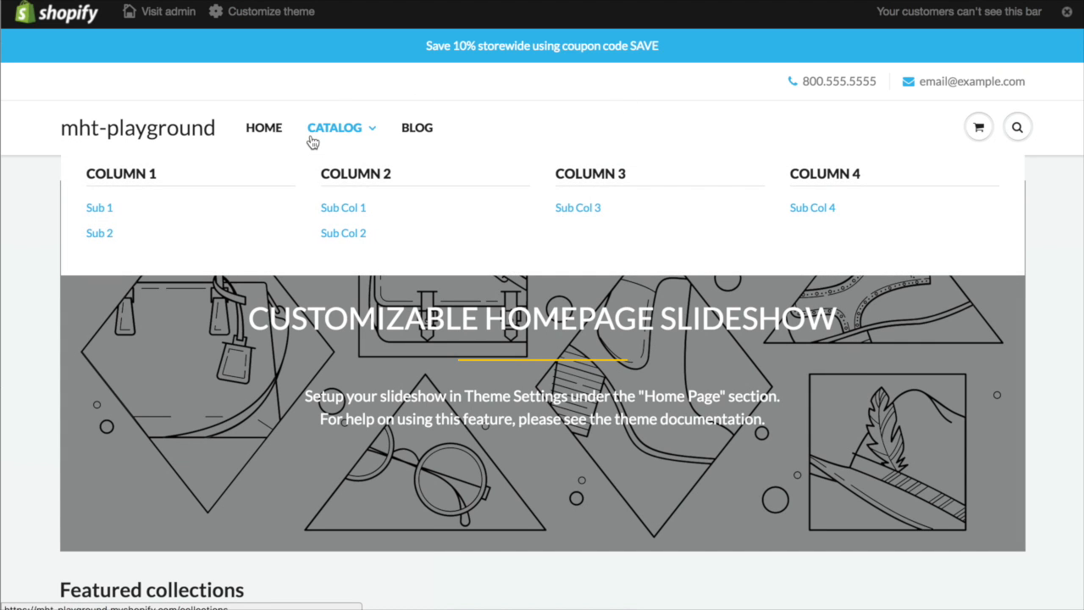
mouse_move(383, 182)
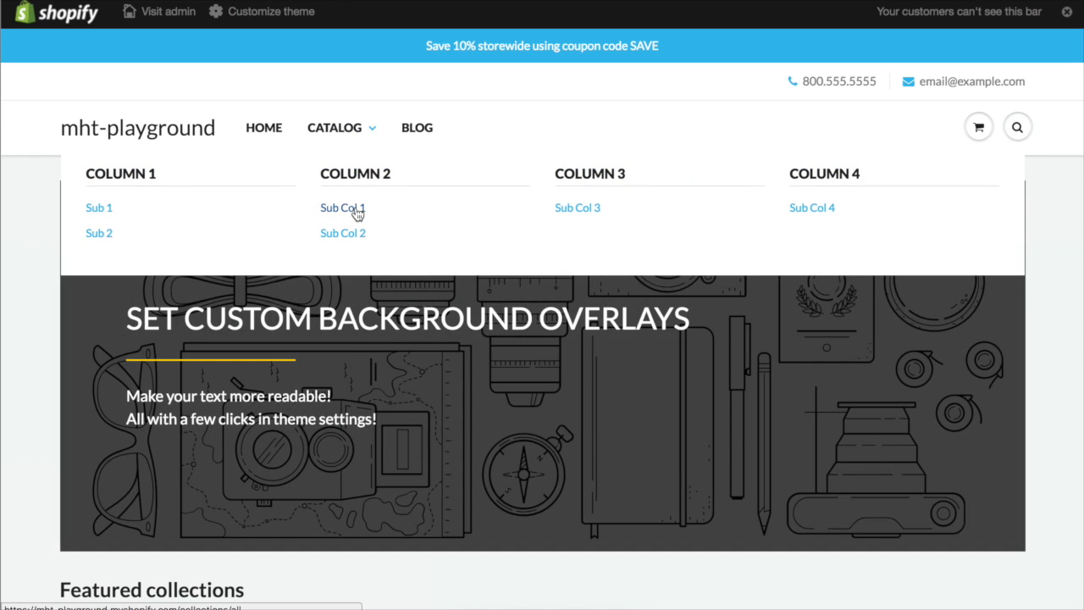
mouse_move(113, 218)
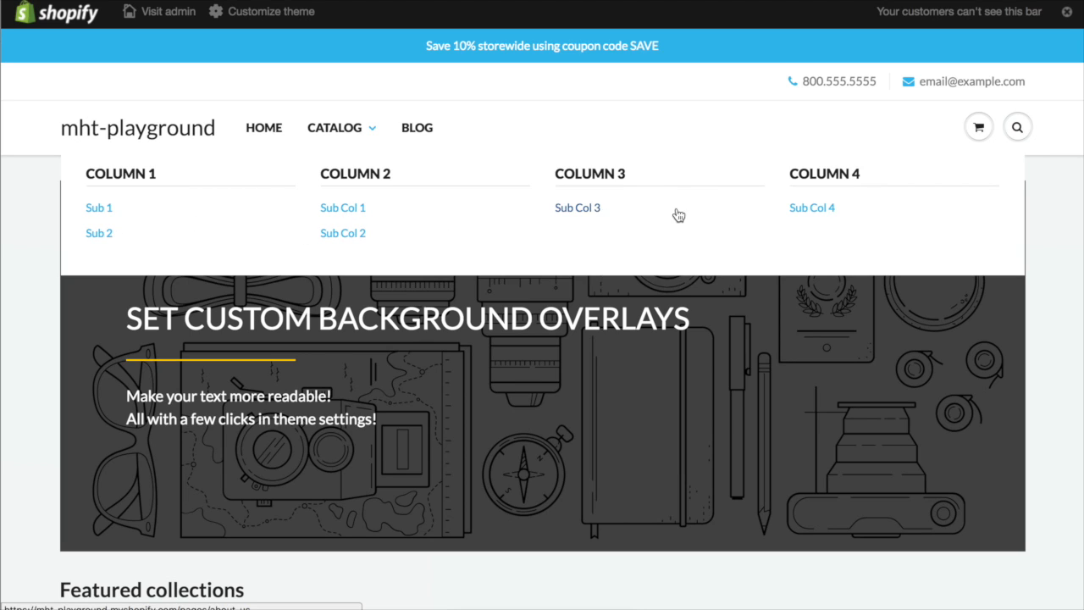
mouse_move(886, 234)
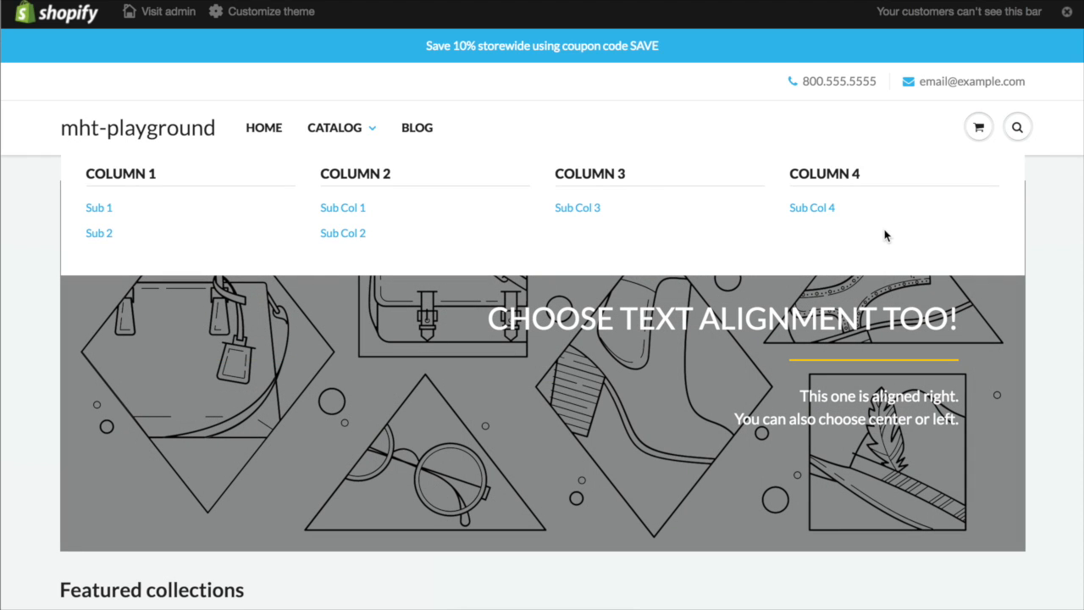
mouse_move(832, 252)
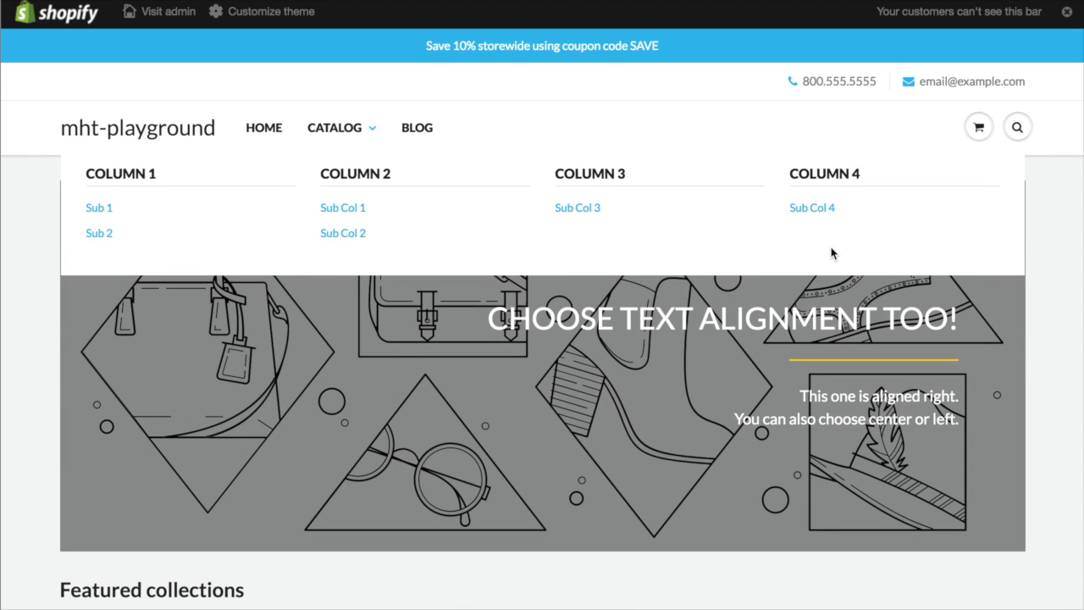